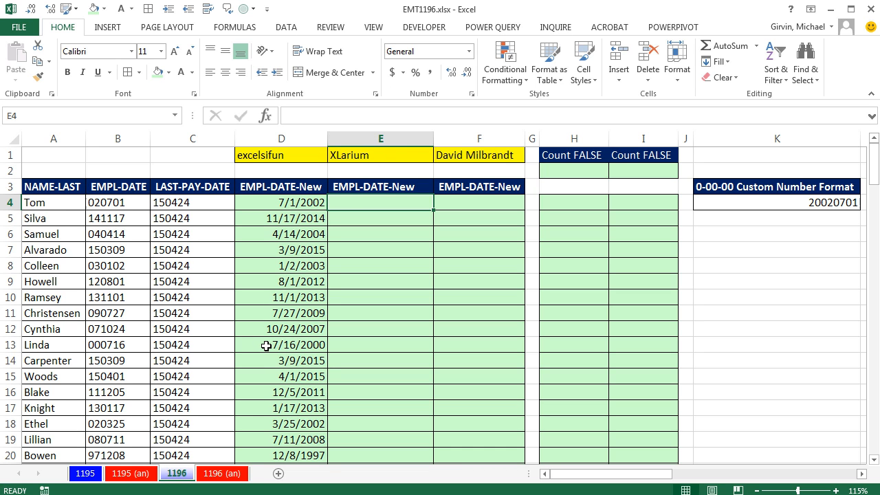
pyautogui.moveTo(280, 300)
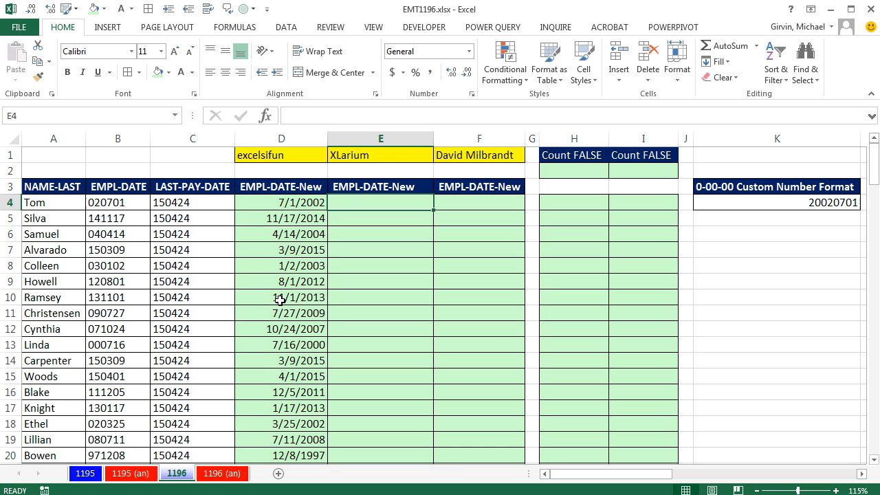
pyautogui.moveTo(91, 417)
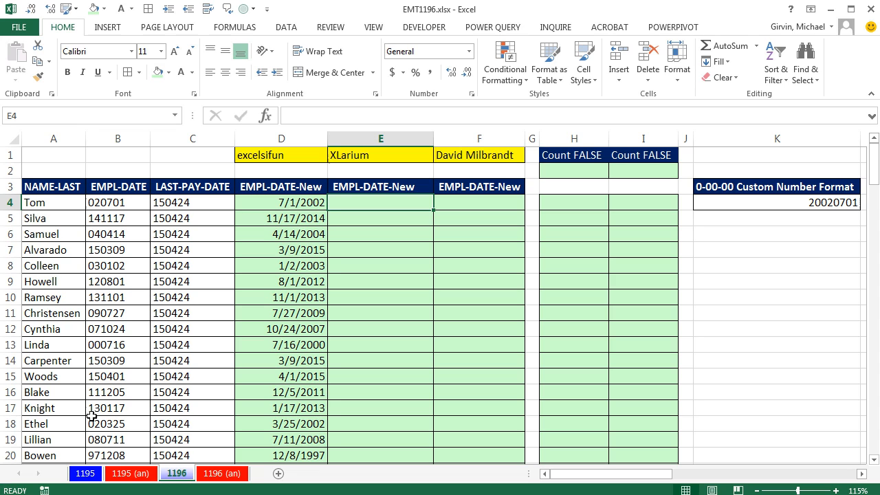
pyautogui.moveTo(99, 456)
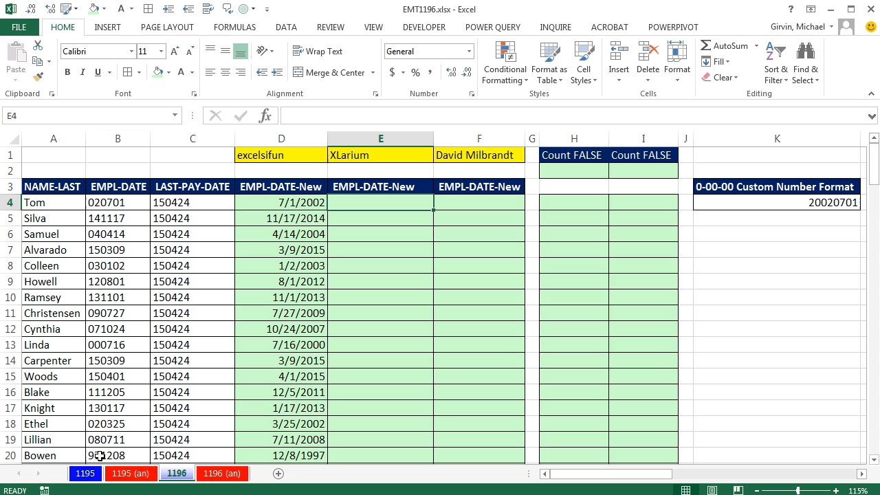
# Enter =LEFT(B4,2) across E4:E20 to pull the two-digit year from each EMPL-DATE
pyautogui.click(118, 202)
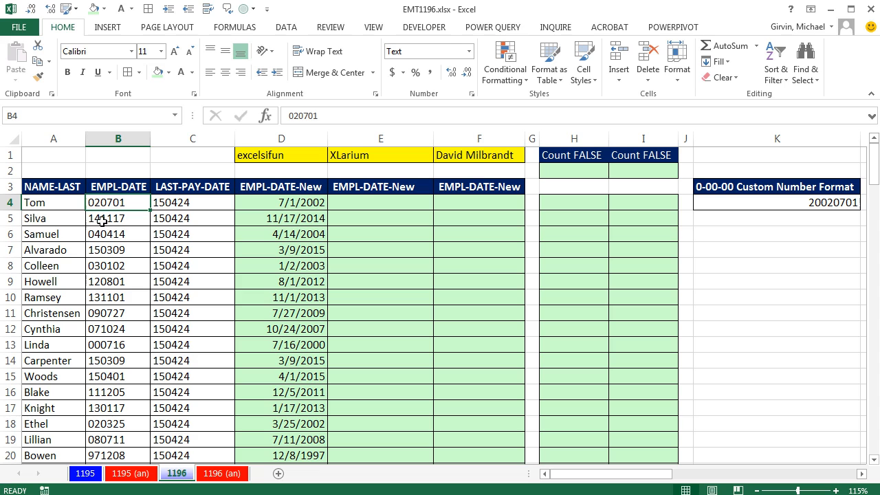
pyautogui.moveTo(250, 208)
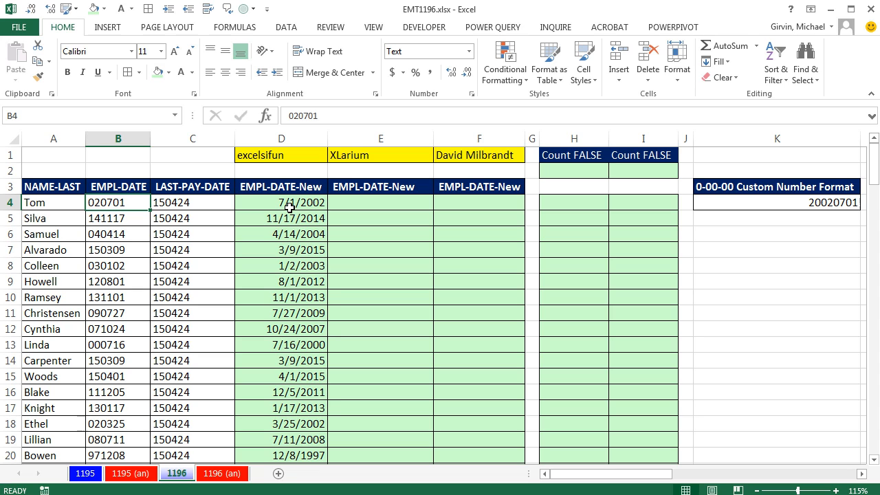
pyautogui.moveTo(278, 250)
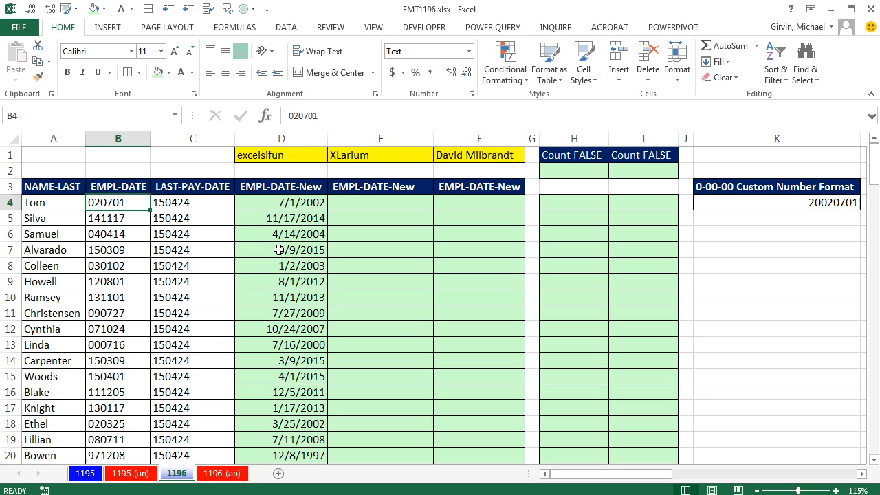
pyautogui.moveTo(297, 242)
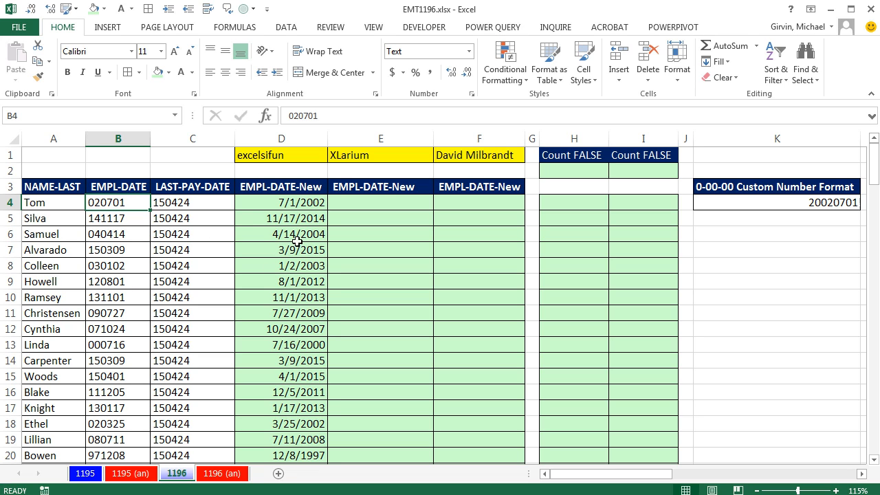
pyautogui.moveTo(468, 172)
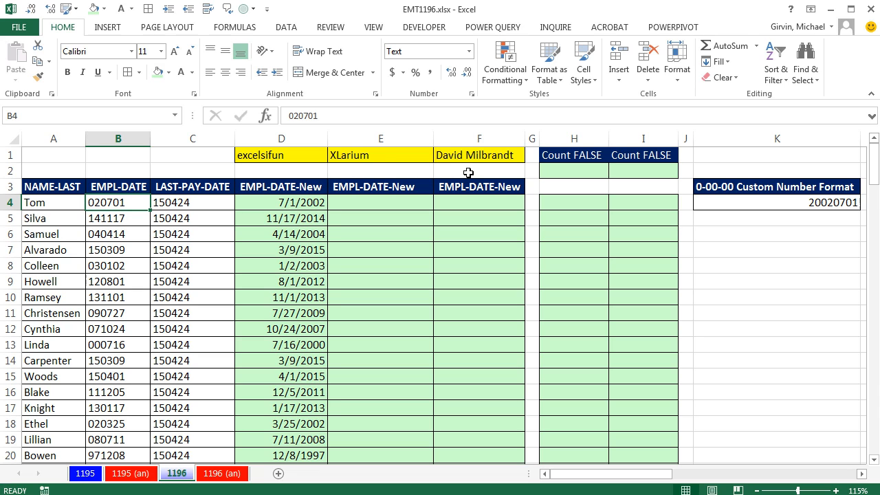
pyautogui.moveTo(336, 179)
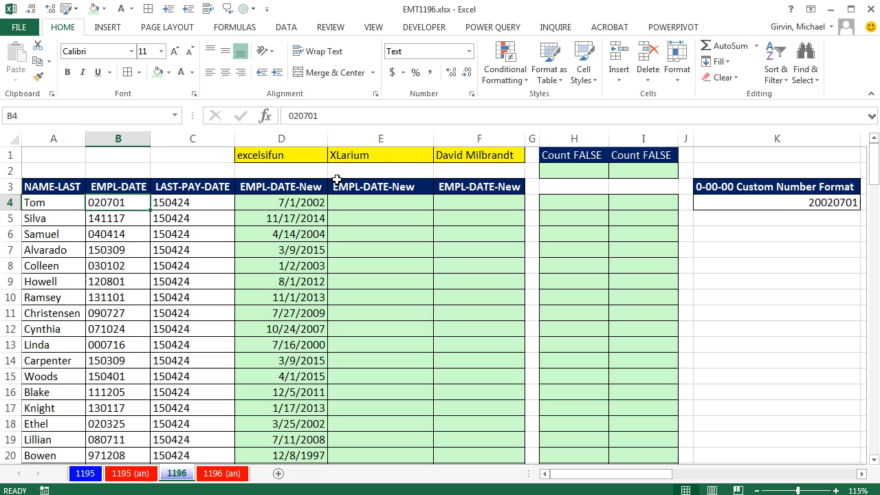
pyautogui.moveTo(441, 179)
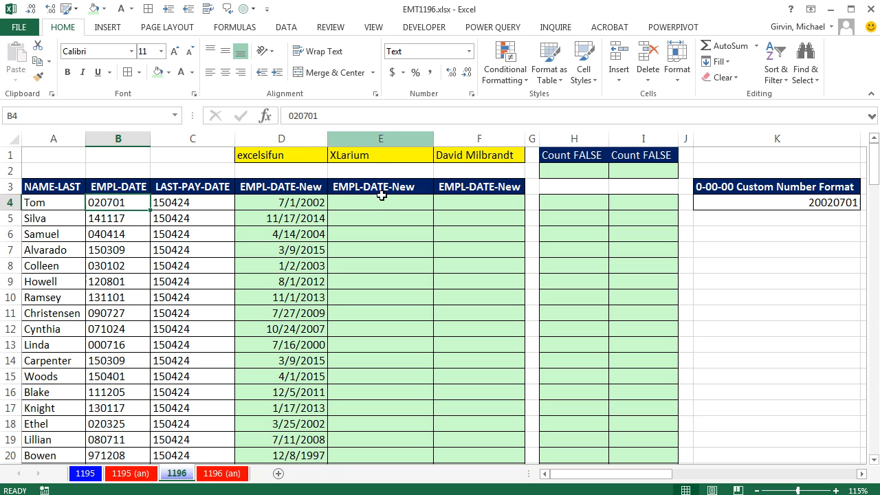
pyautogui.moveTo(484, 205)
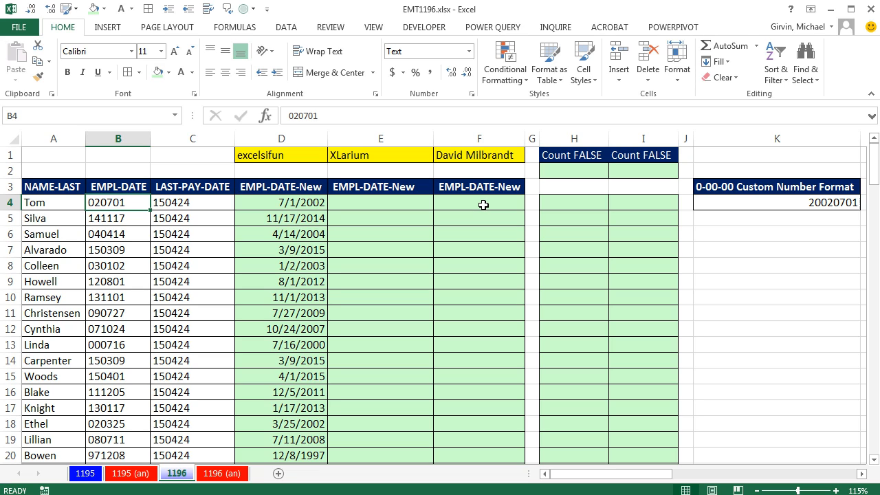
pyautogui.moveTo(347, 209)
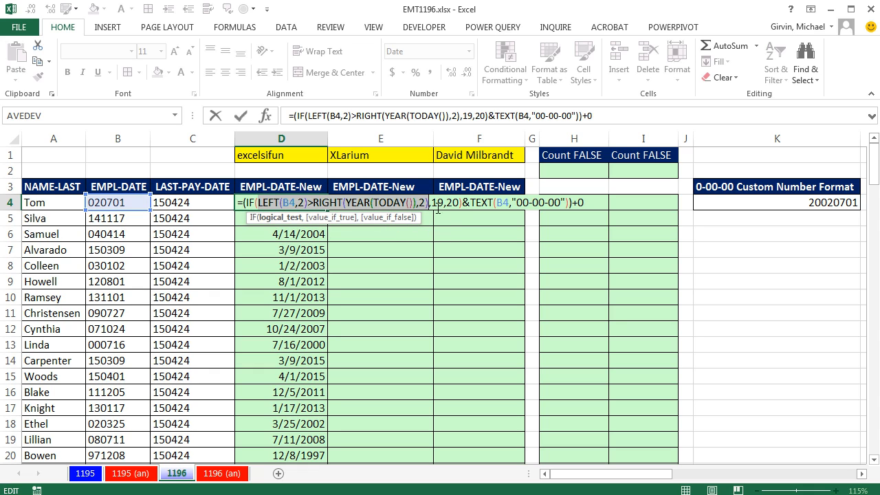
pyautogui.moveTo(432, 232)
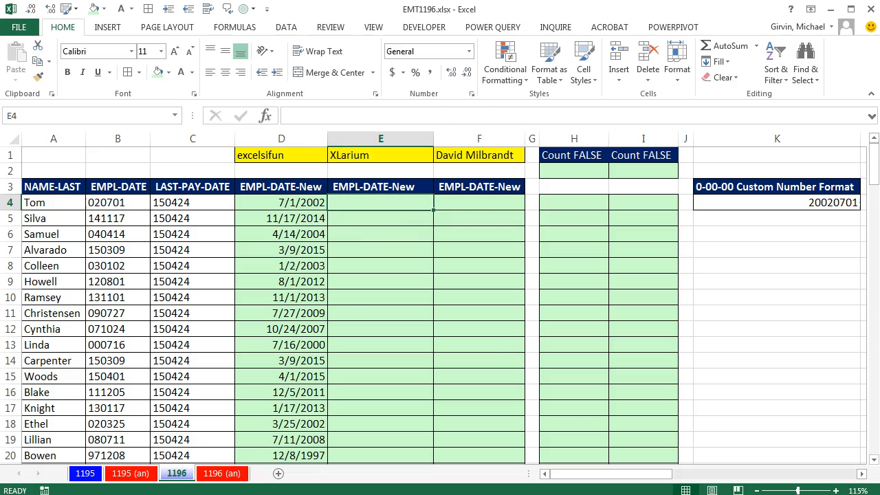
pyautogui.write('=LEFT(B4,')
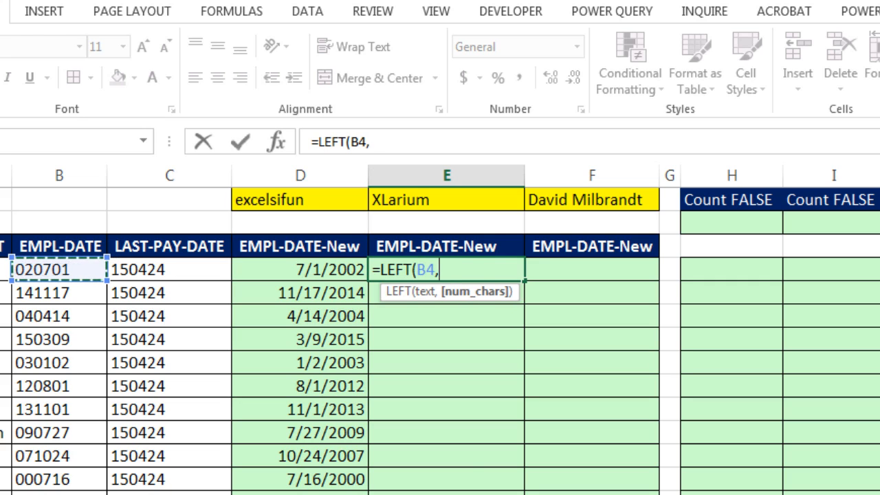
pyautogui.write('2)')
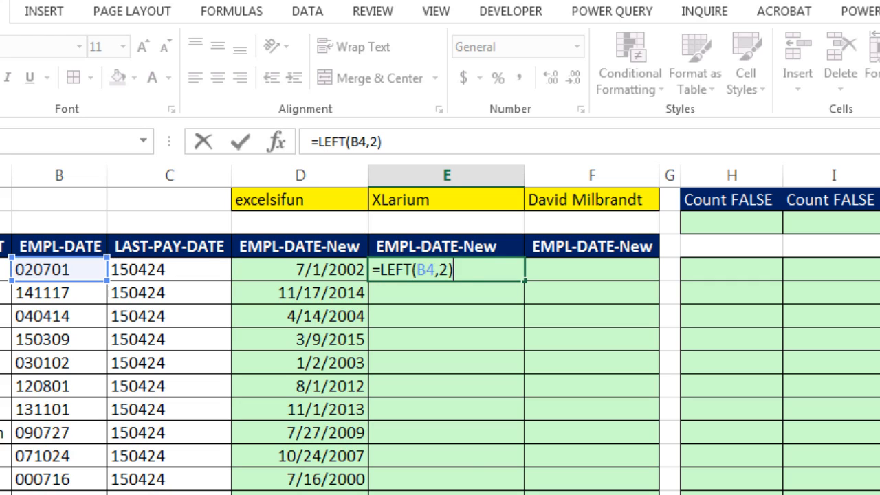
pyautogui.press('Return')
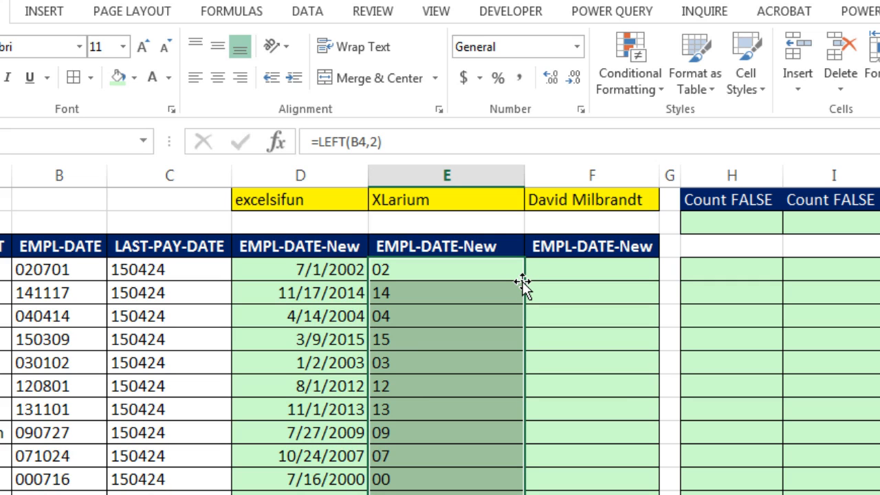
pyautogui.moveTo(492, 473)
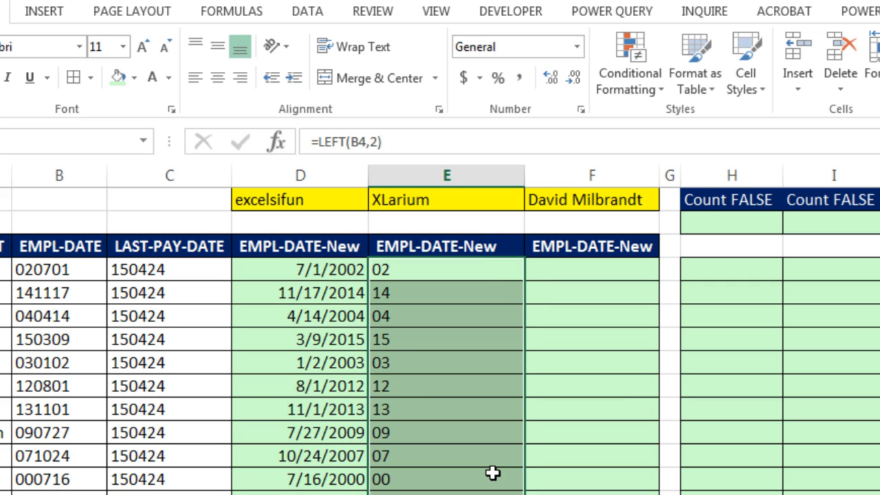
pyautogui.moveTo(450, 302)
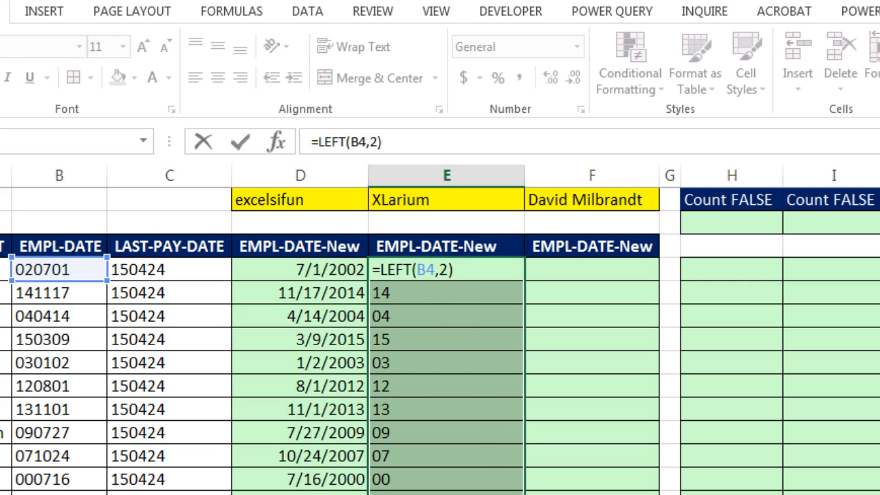
pyautogui.moveTo(490, 258)
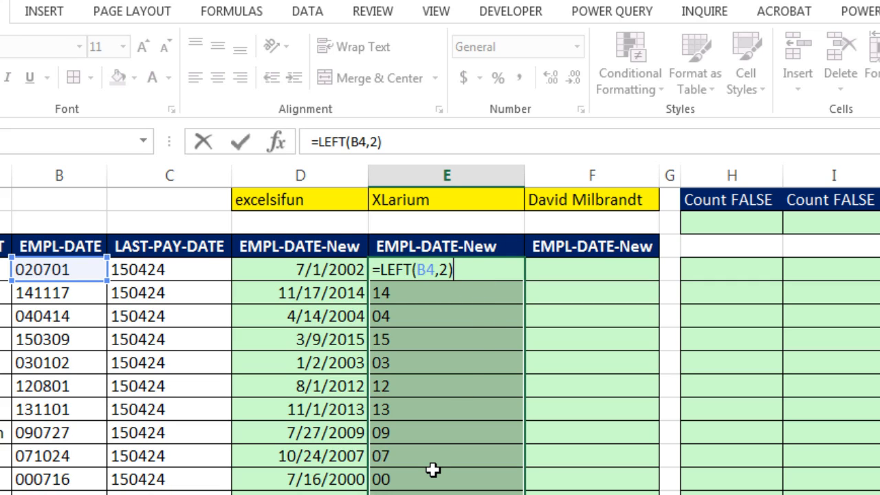
# Extend the formula to =LEFT(B4,2)>RIGHT(YEAR(TODAY()),2) and fill the TRUE/FALSE test down column E
pyautogui.write('>')
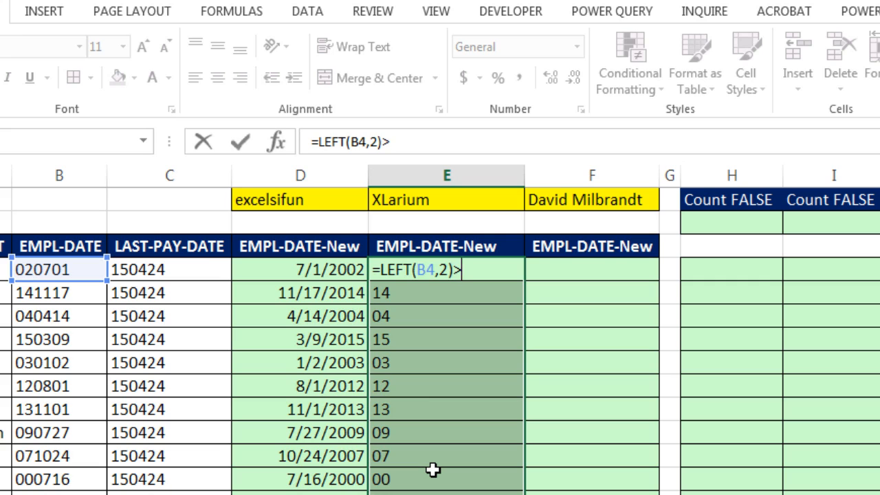
pyautogui.write('RIGHT(')
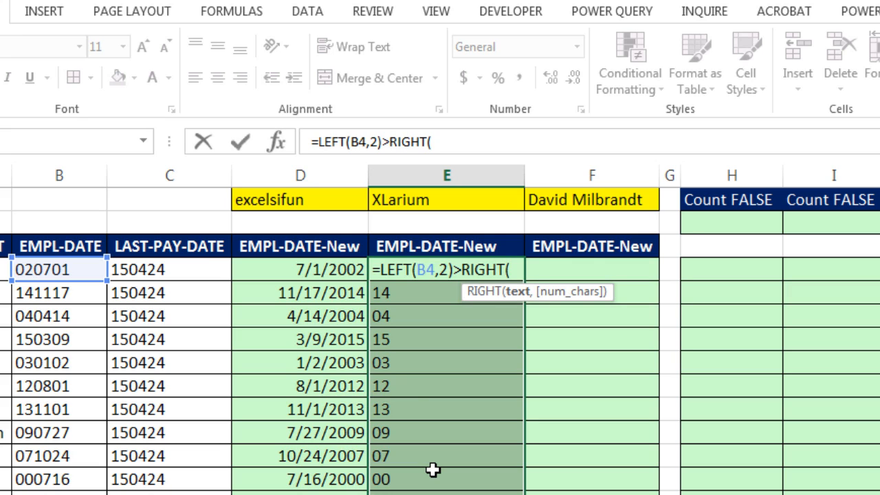
pyautogui.write('year')
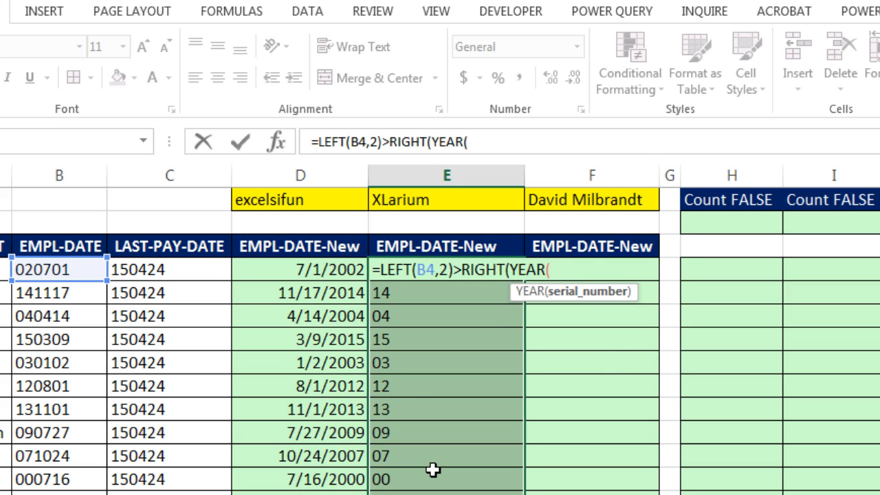
pyautogui.write('TODAY(')
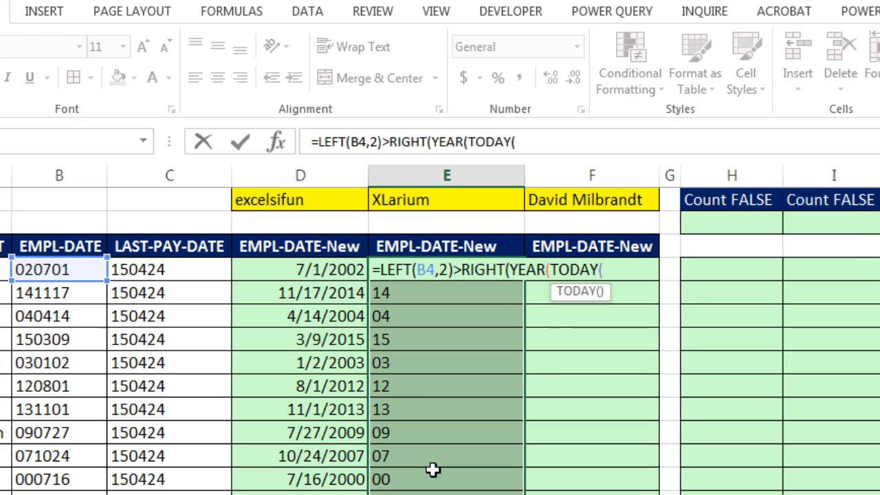
pyautogui.write(')')
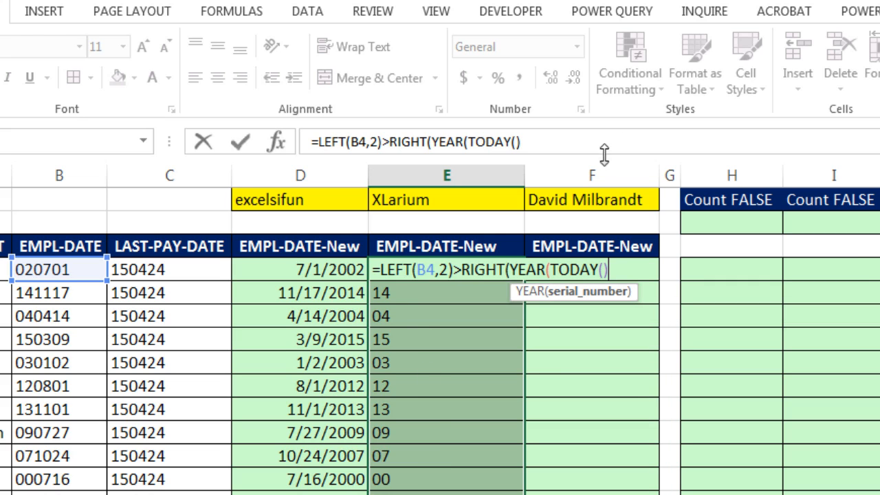
pyautogui.write(')')
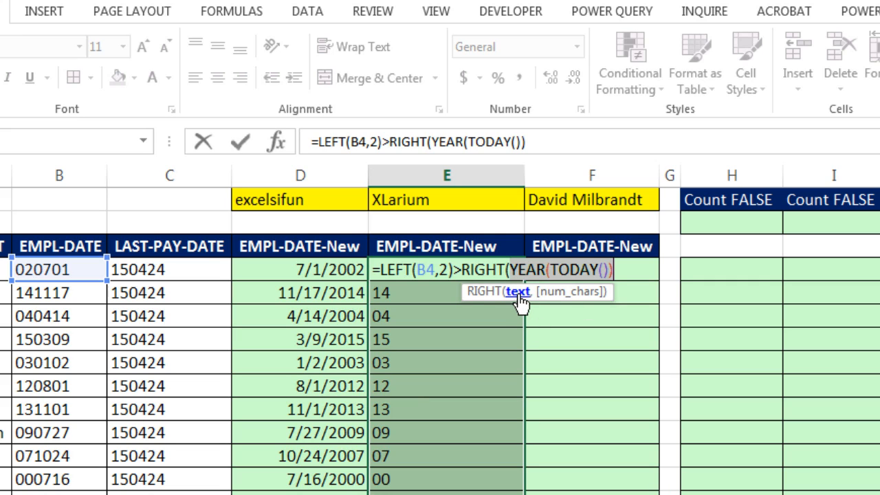
pyautogui.write(',')
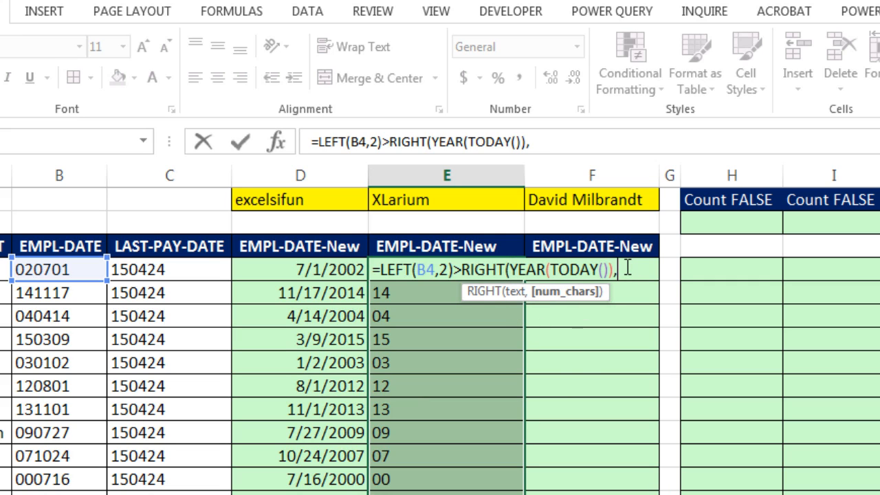
pyautogui.write('2)')
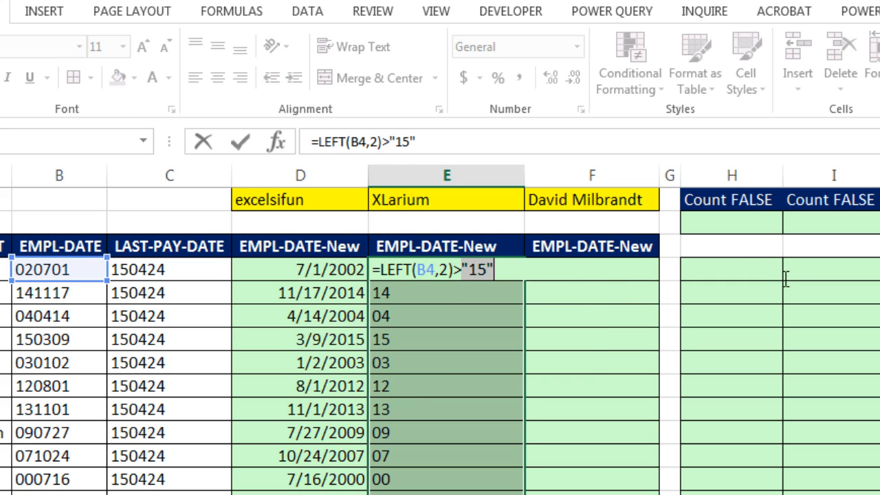
pyautogui.write('RIGHT(YEAR(TODAY()),2)')
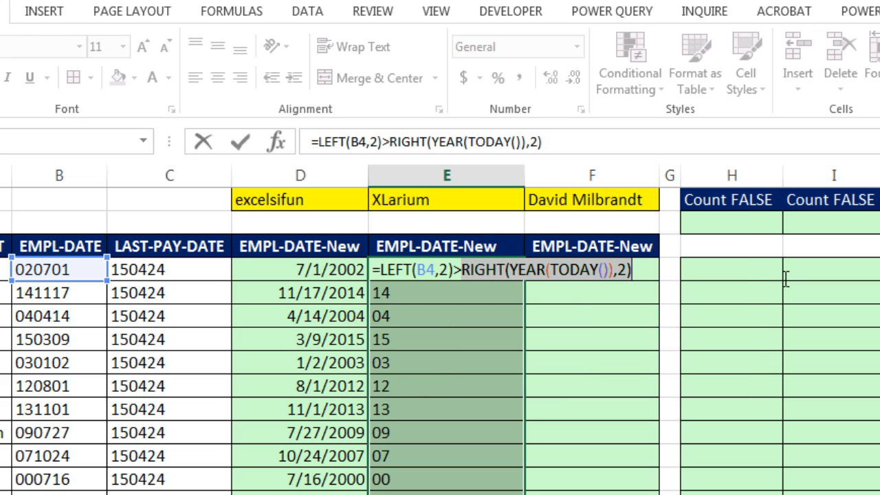
pyautogui.press('Ctrl+Enter')
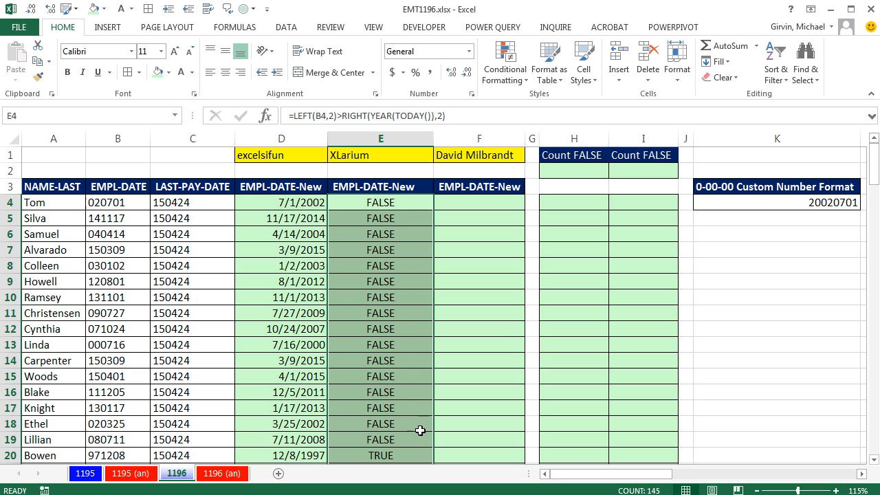
pyautogui.scroll(-3)
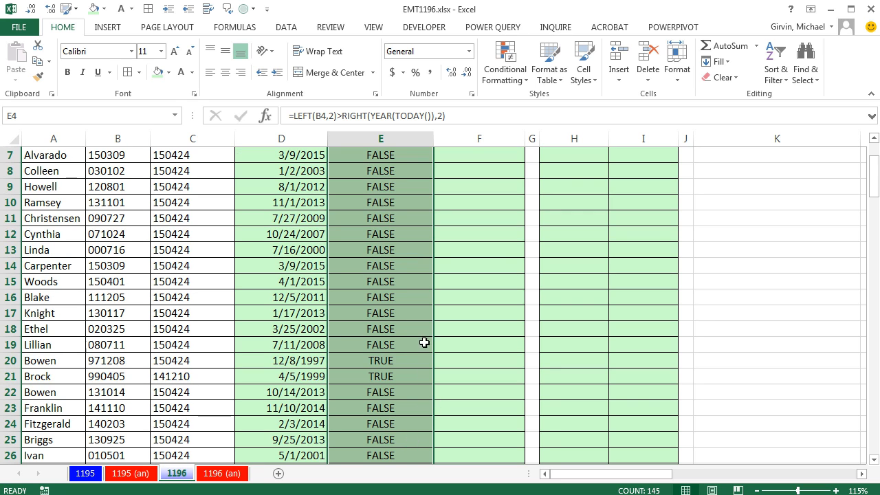
pyautogui.moveTo(96, 352)
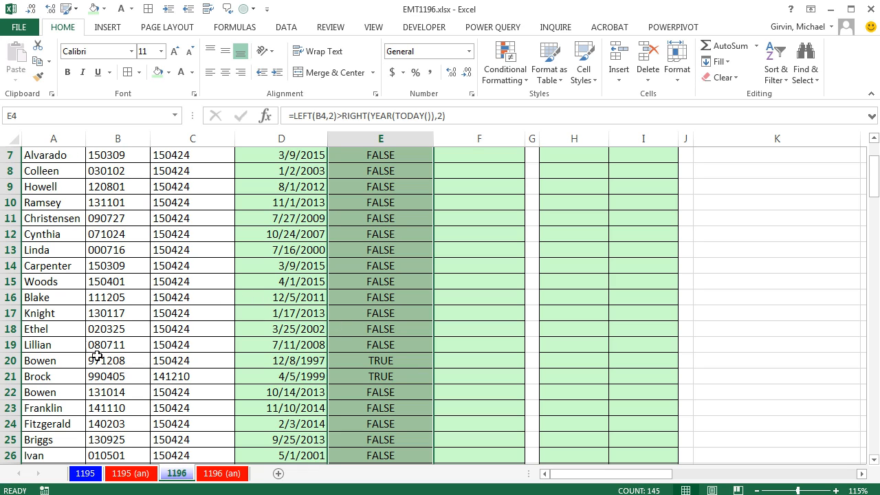
pyautogui.scroll(3)
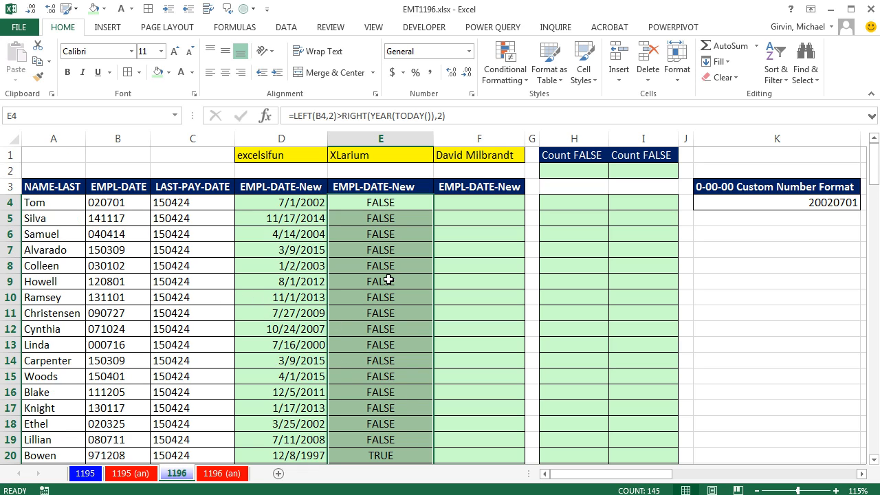
pyautogui.moveTo(446, 421)
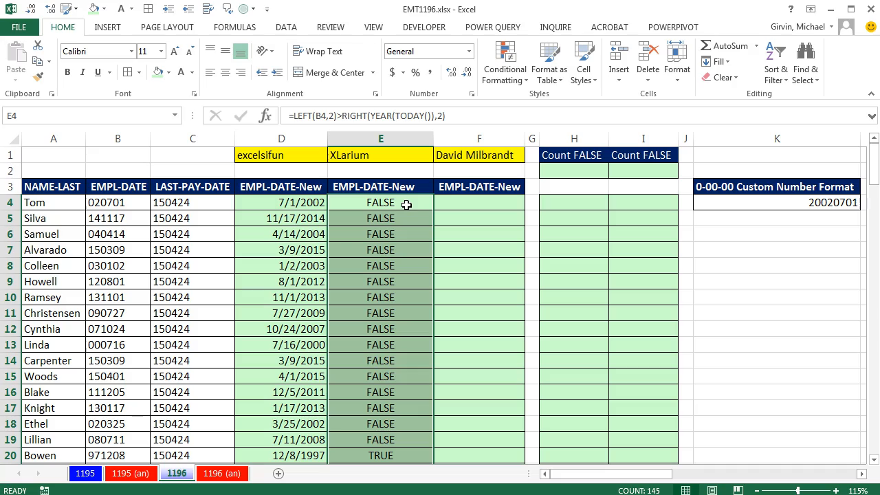
pyautogui.moveTo(438, 415)
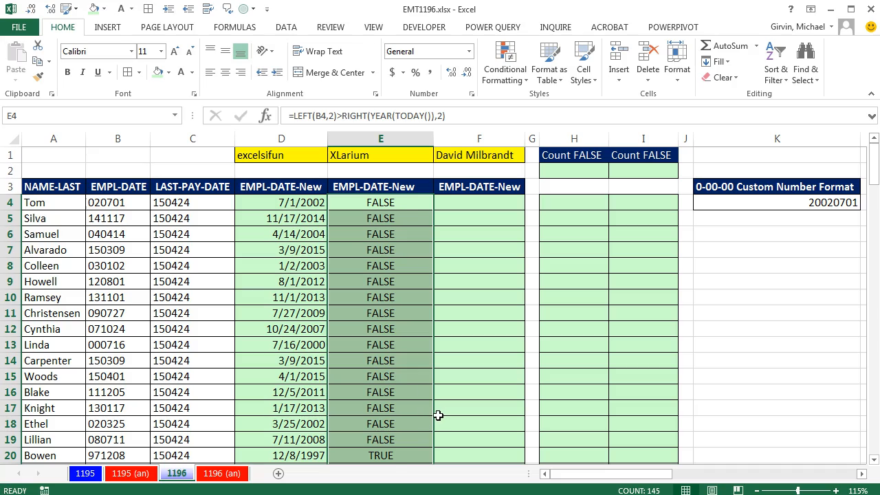
# Change E4 to =20-(LEFT(B4,2)>RIGHT(YEAR(TODAY()),2)) and fill column E with century prefixes 20 and 19
pyautogui.press('f2')
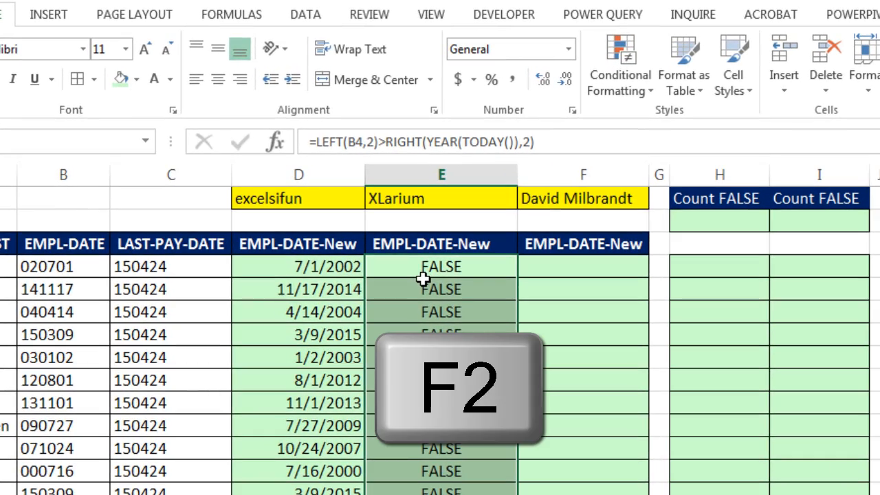
pyautogui.press('F2')
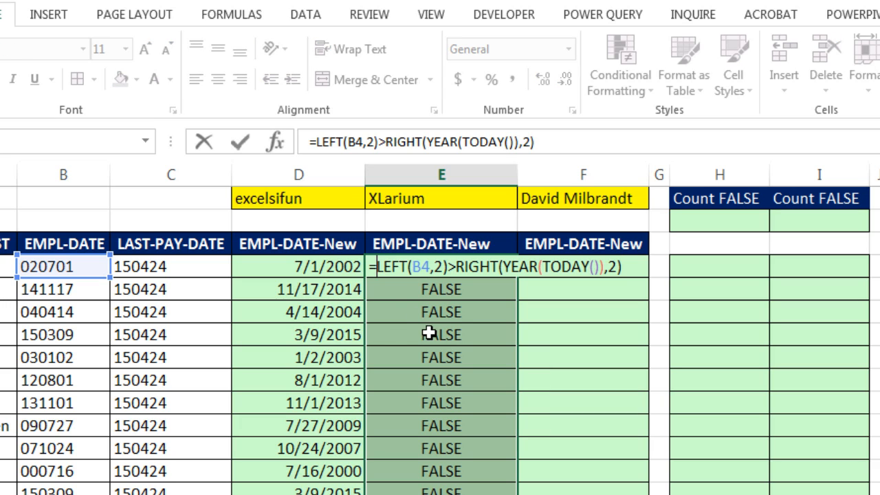
pyautogui.write('20')
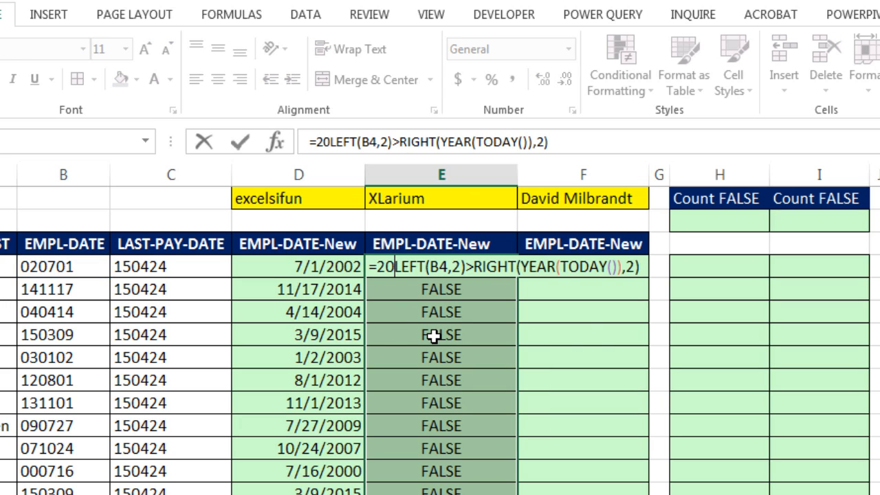
pyautogui.write('-')
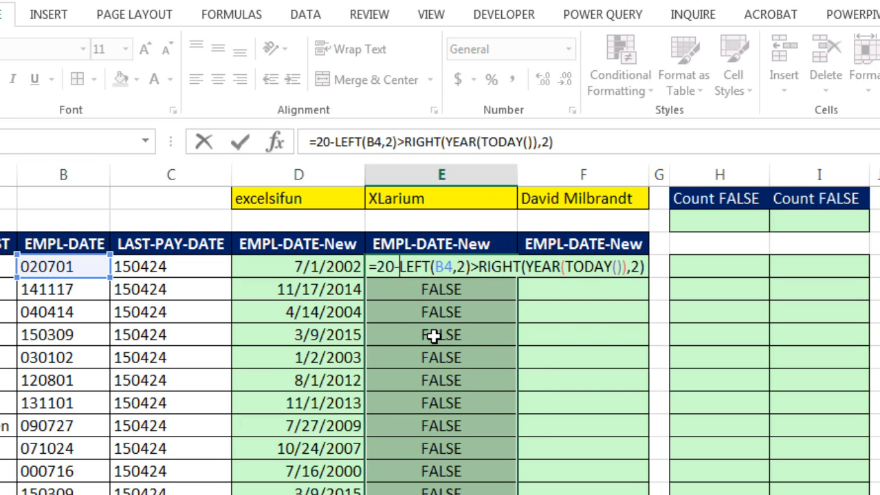
pyautogui.moveTo(484, 242)
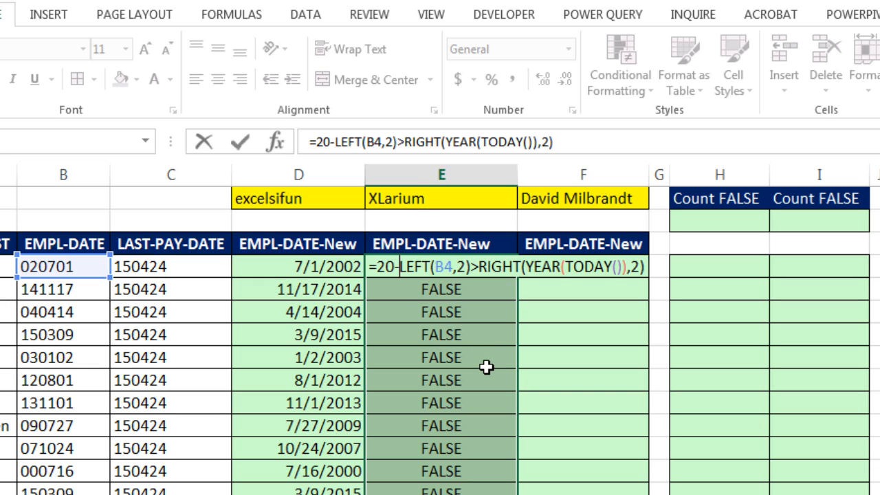
pyautogui.write('(')
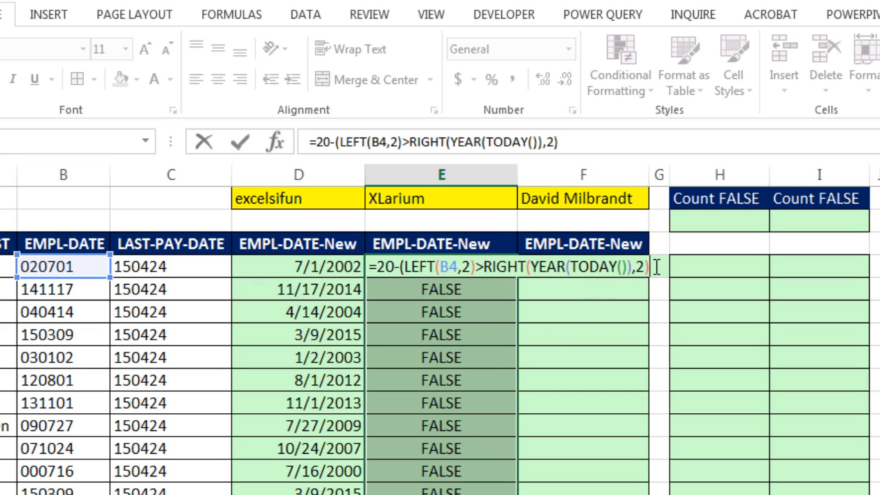
pyautogui.press('ctrl+enter')
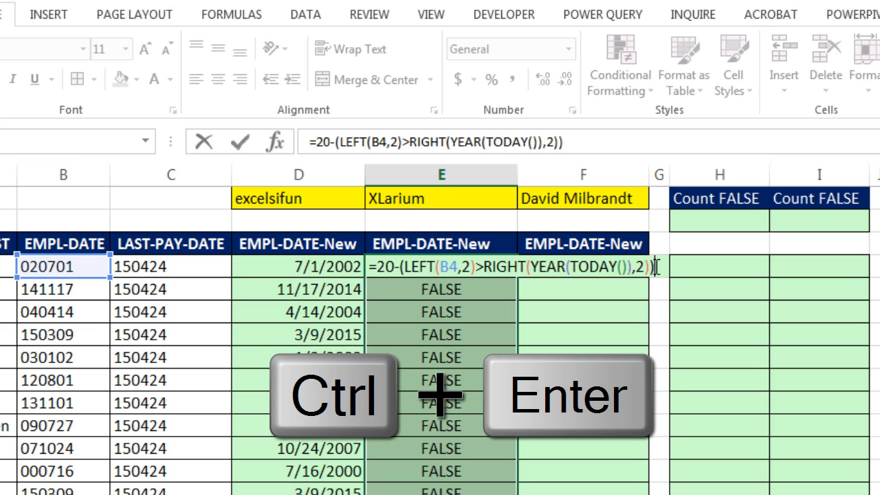
pyautogui.press('ctrl+enter')
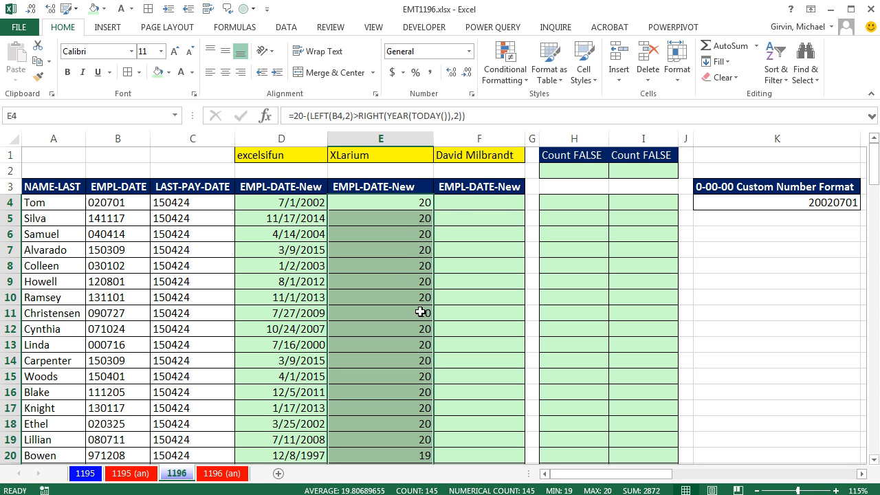
pyautogui.scroll(-3)
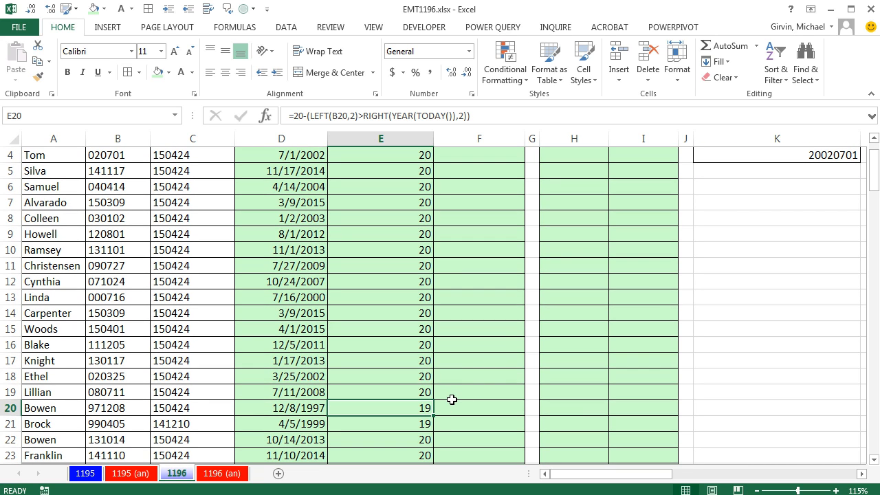
pyautogui.moveTo(454, 407)
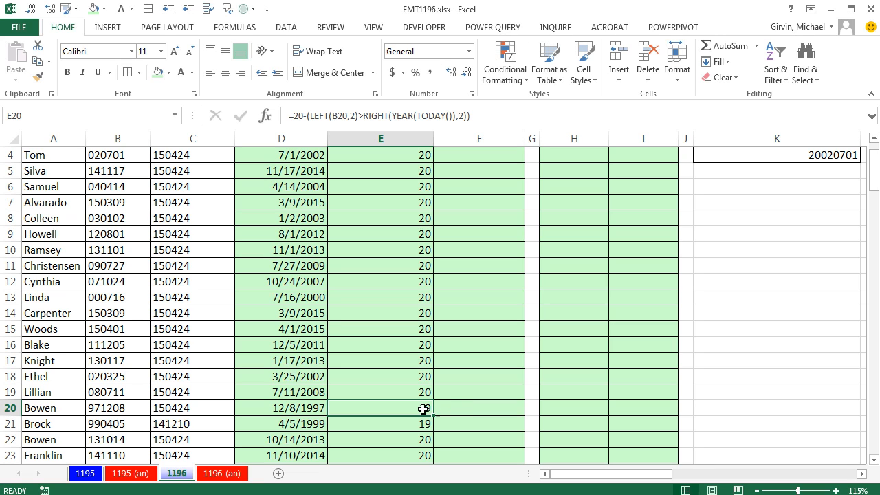
pyautogui.scroll(3)
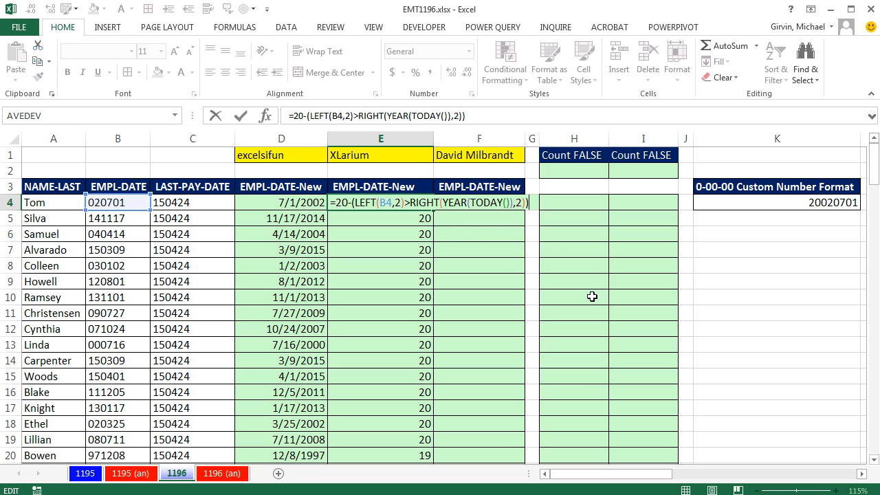
# Append &B4 so column E shows eight-digit codes like 20020701 and 19971208
pyautogui.write('&')
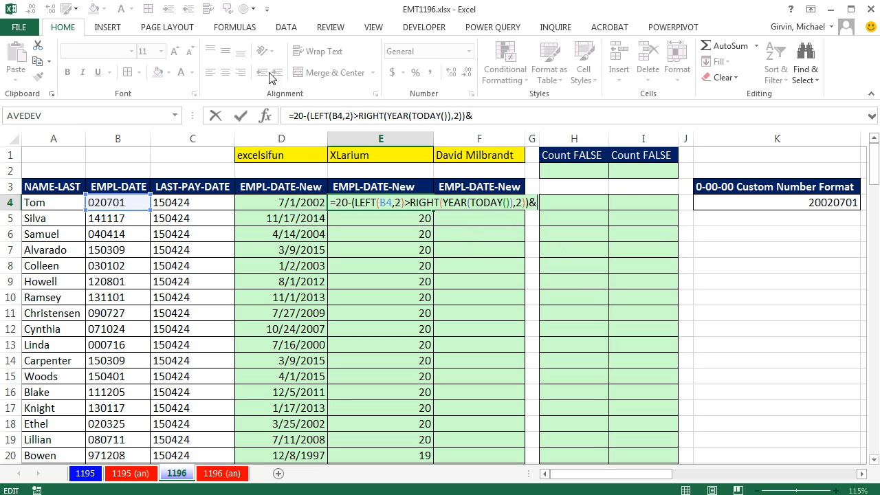
pyautogui.click(118, 203)
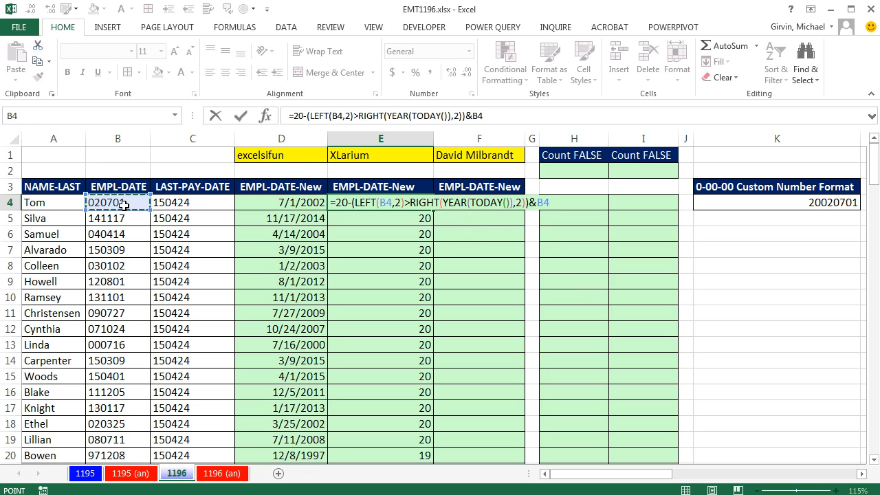
pyautogui.press('Return')
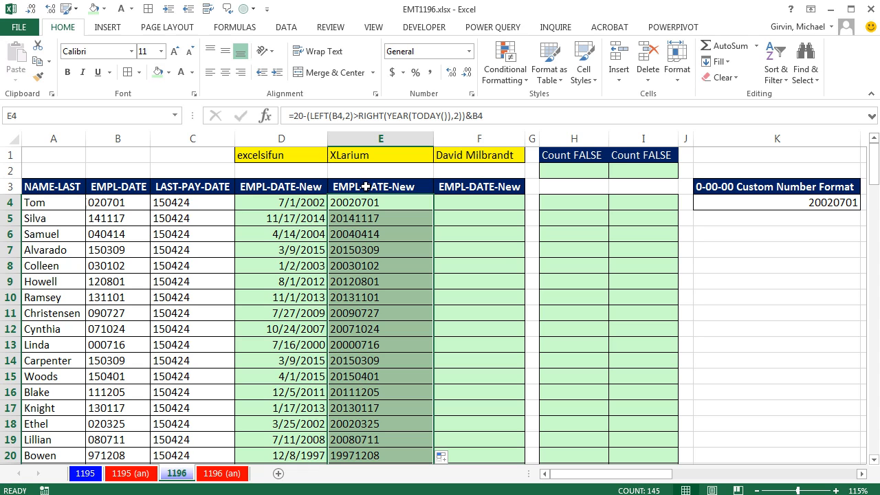
pyautogui.moveTo(386, 198)
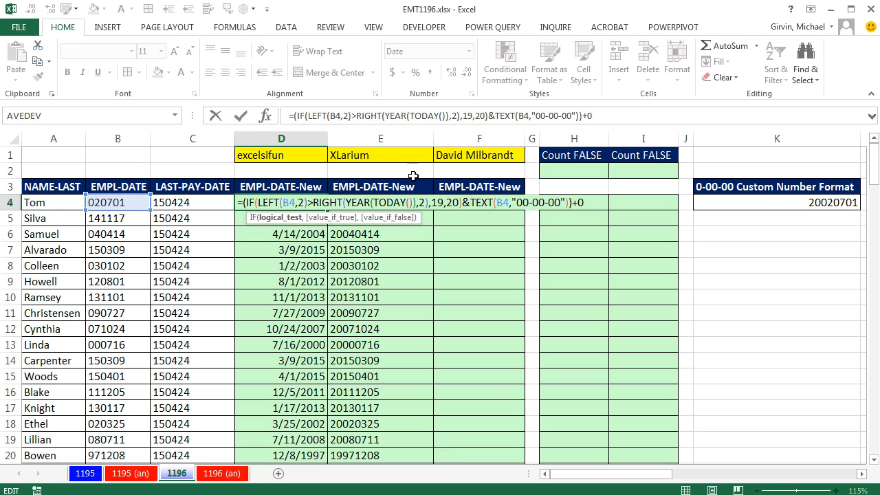
pyautogui.press('Return')
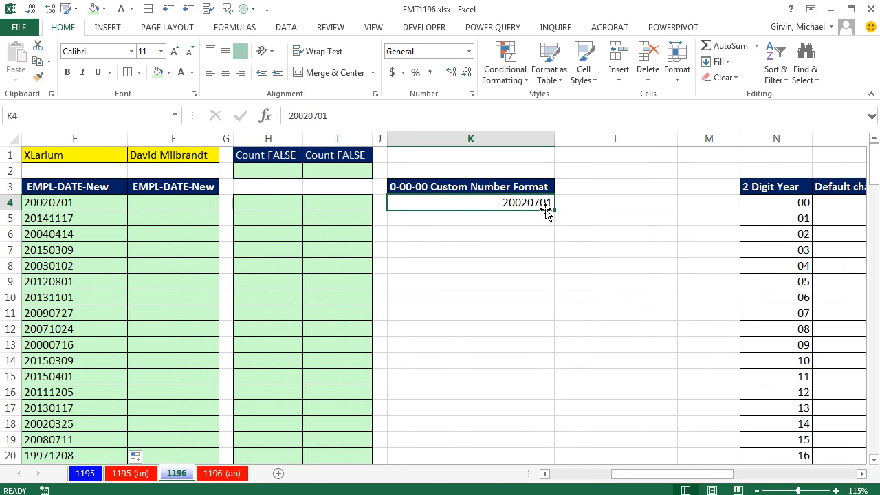
pyautogui.moveTo(511, 217)
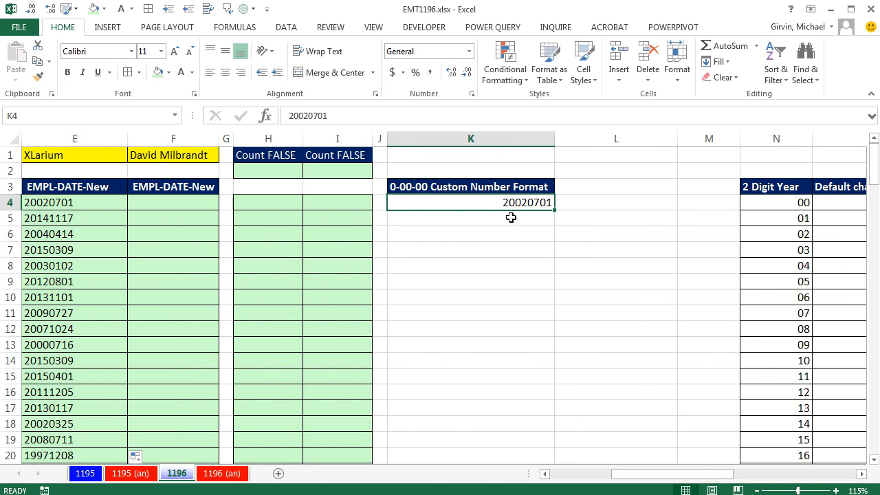
pyautogui.moveTo(543, 228)
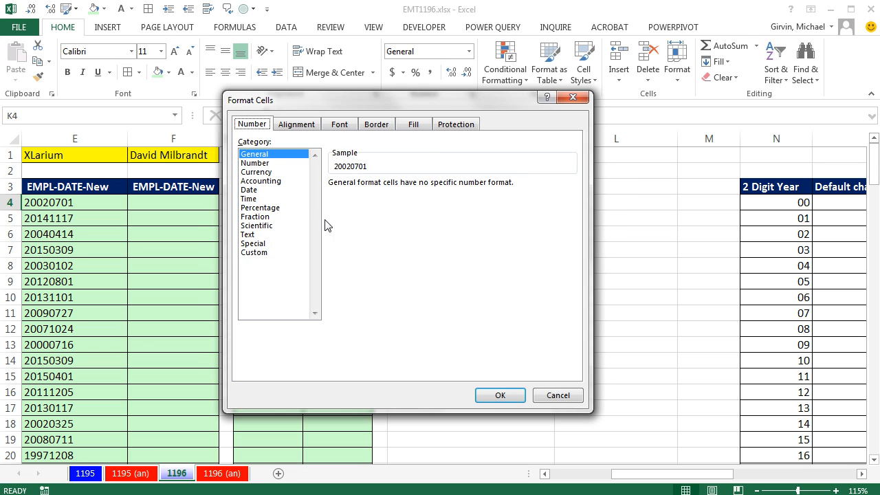
# Start a custom number format in Format Cells, typing 0000-00-00 in the Type box
pyautogui.click(253, 252)
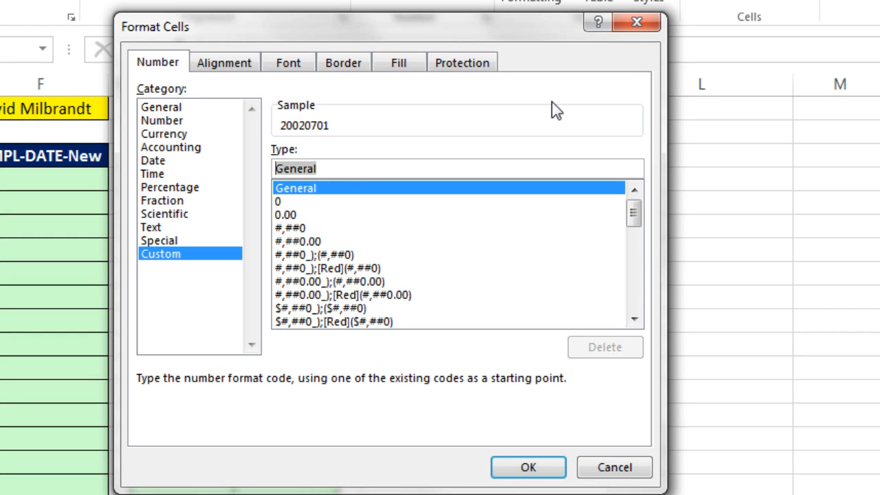
pyautogui.write('0000')
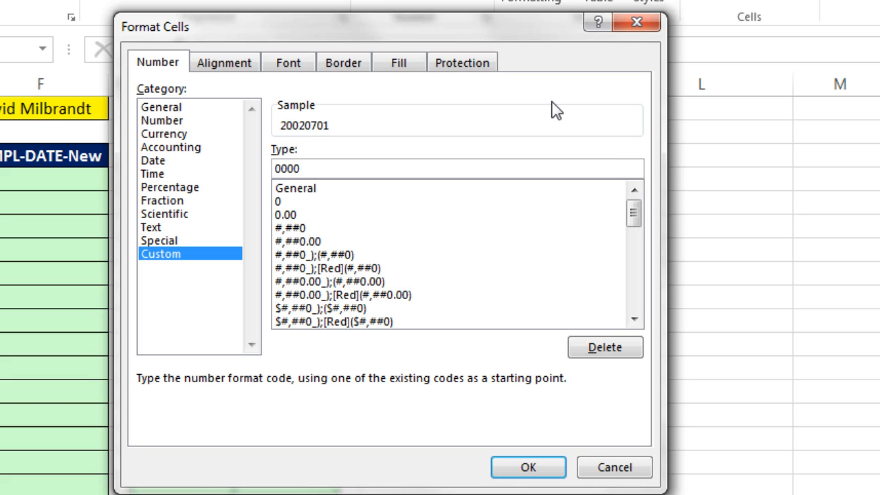
pyautogui.write('-')
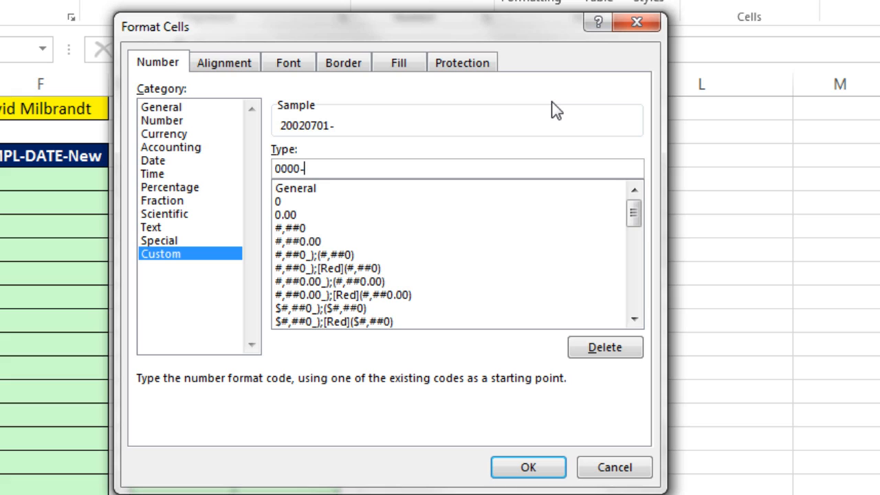
pyautogui.write('00')
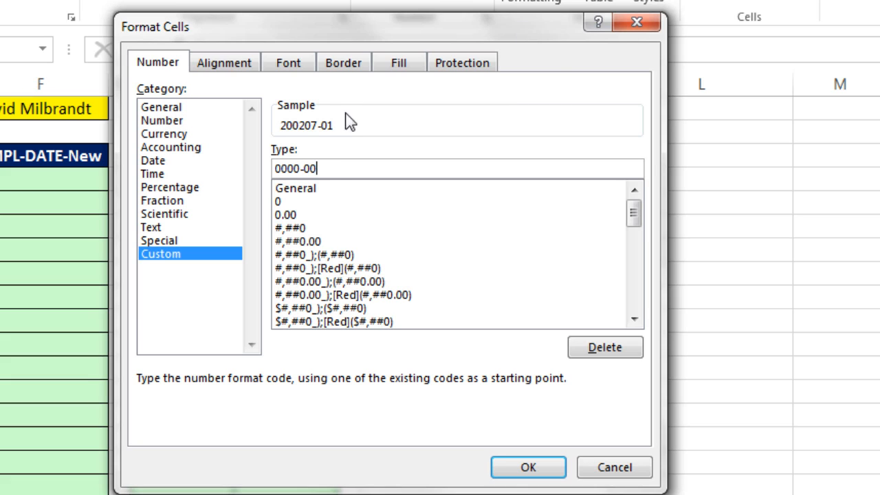
pyautogui.moveTo(338, 140)
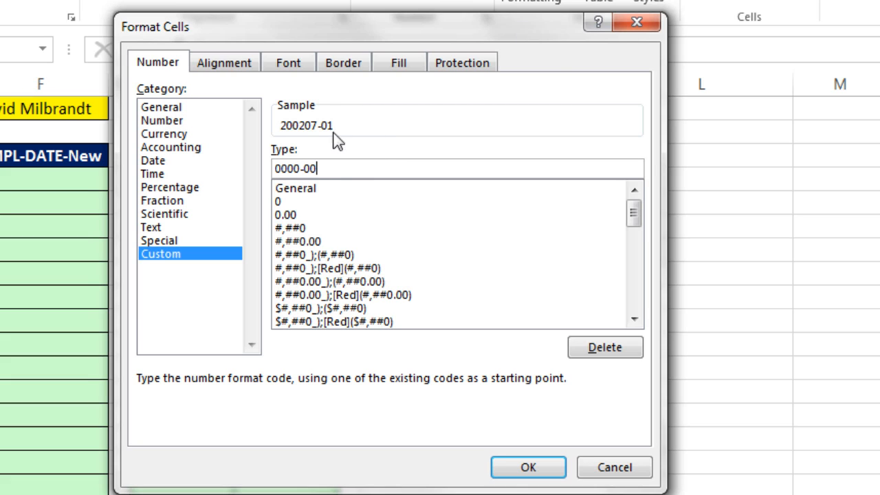
pyautogui.moveTo(399, 199)
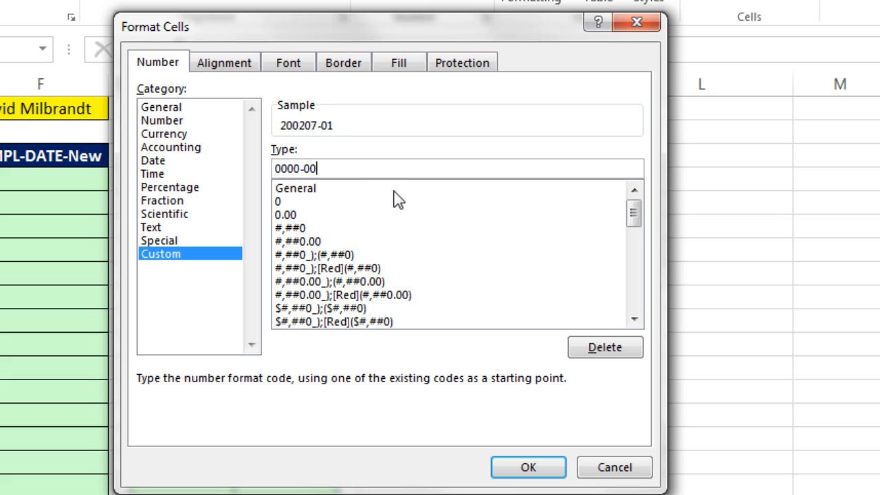
pyautogui.write('-00')
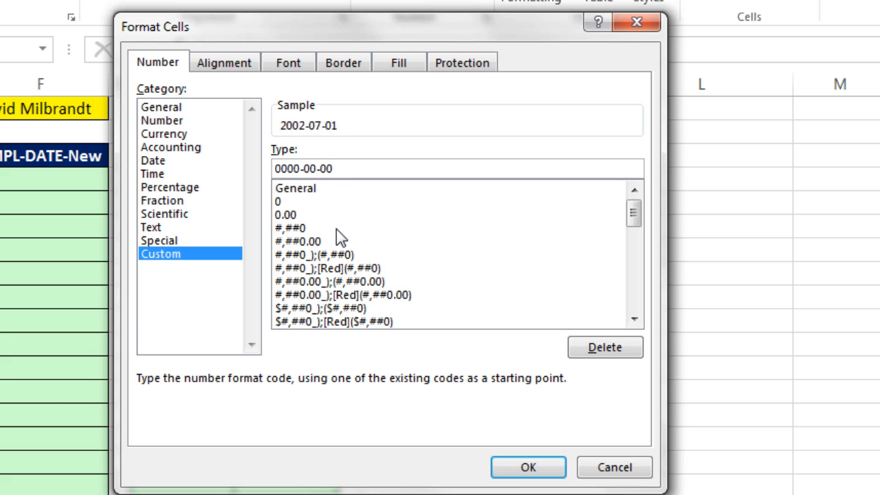
# Trim the year part to give the format 0-00-00, previewing 2002-07-01, and apply it
pyautogui.click(277, 168)
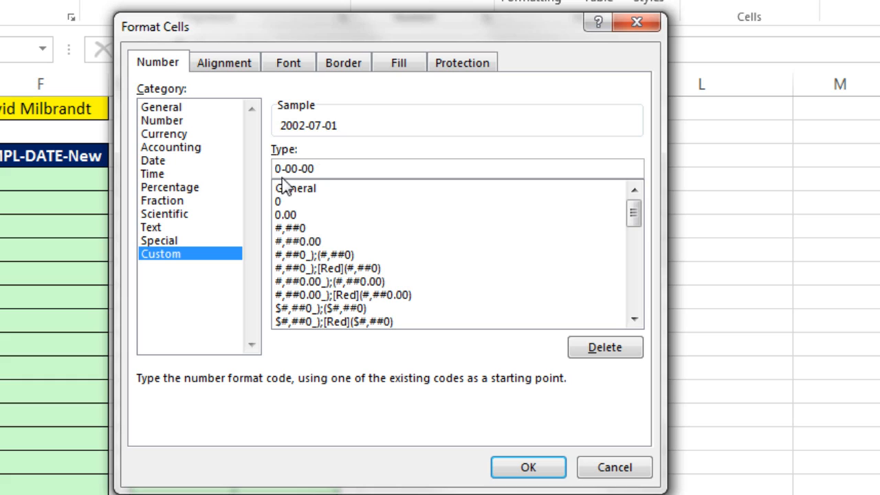
pyautogui.click(278, 168)
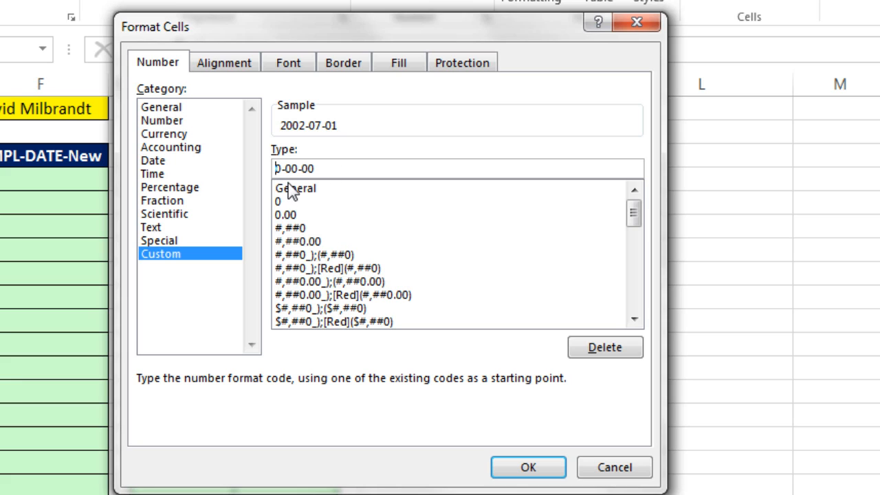
pyautogui.moveTo(328, 192)
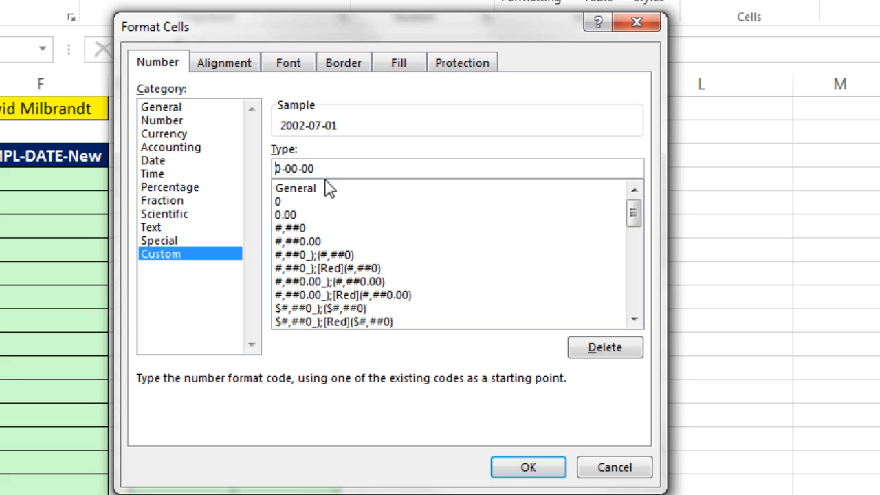
pyautogui.click(528, 467)
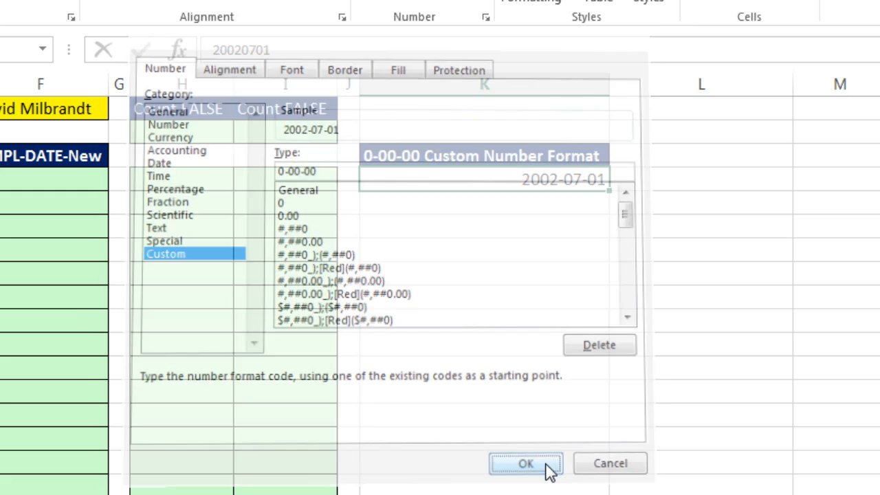
pyautogui.click(526, 462)
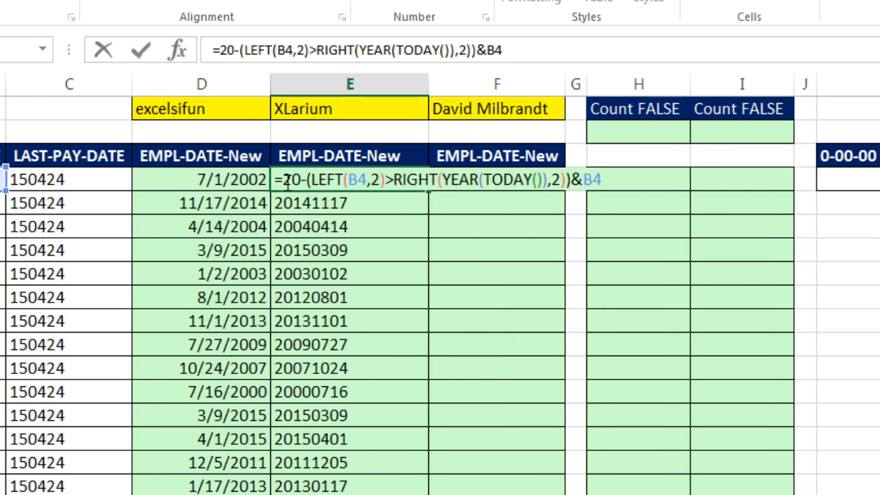
pyautogui.moveTo(352, 255)
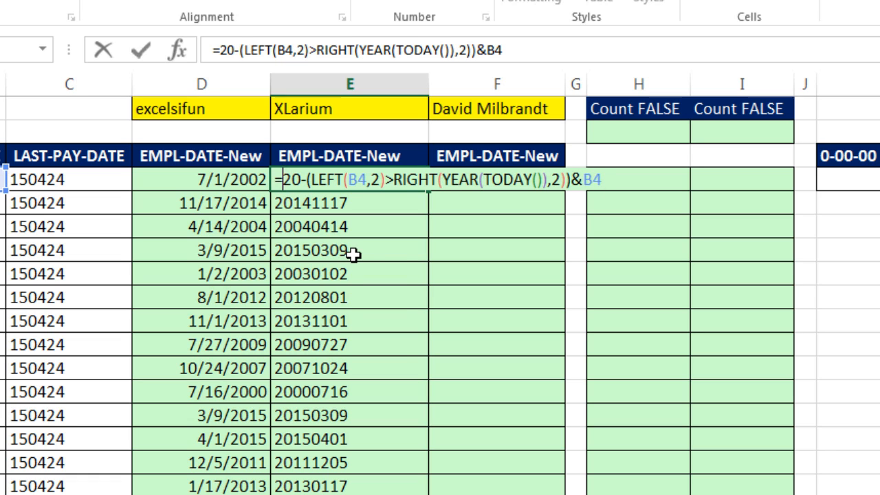
# Wrap the formula in TEXT(..., "0-00-00") so column E shows dashed dates like 2002-07-01
pyautogui.write('TEXT(')
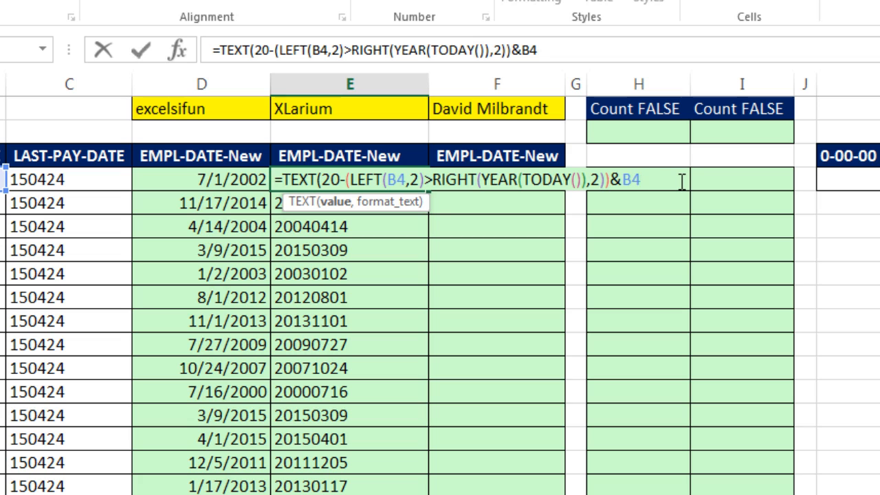
pyautogui.write(',')
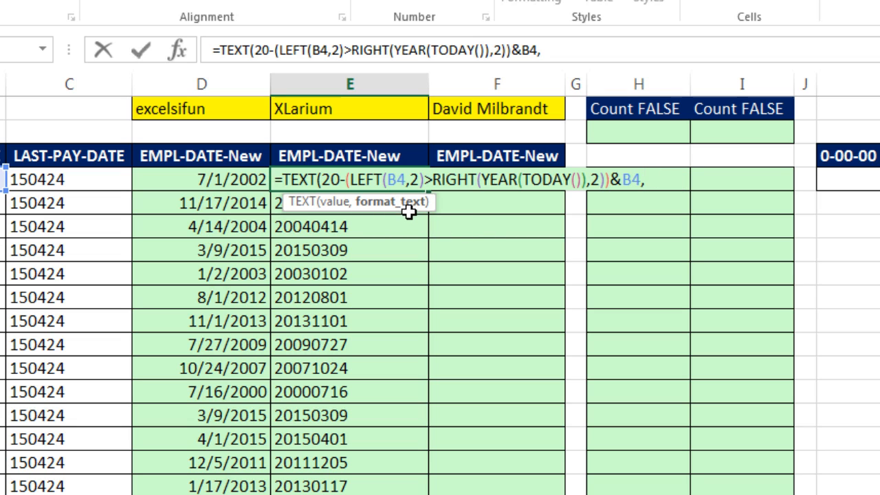
pyautogui.write('"')
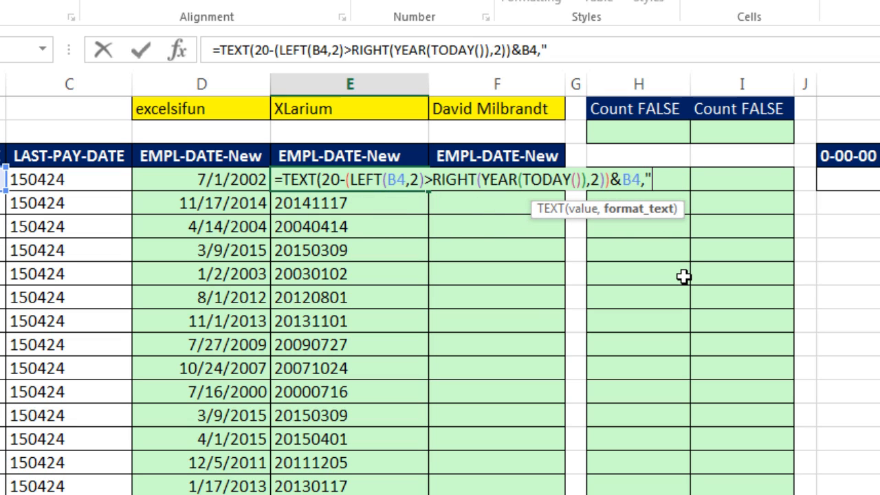
pyautogui.write('0-00-0')
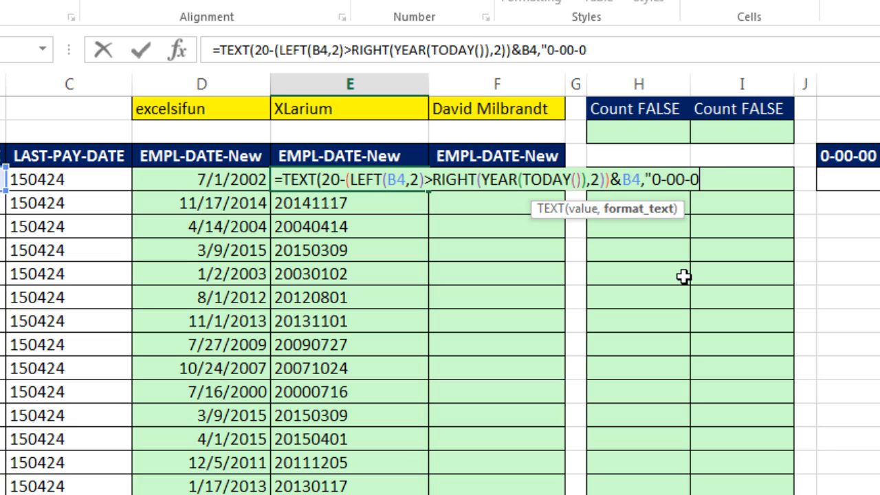
pyautogui.write('0")')
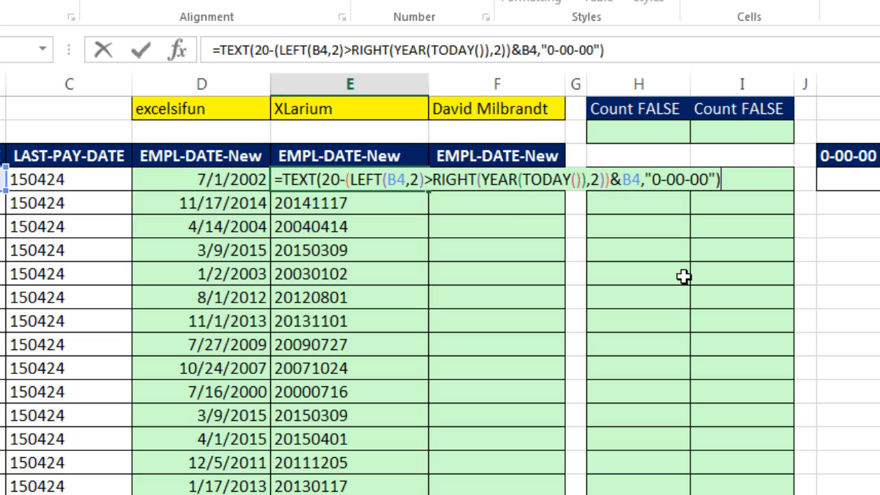
pyautogui.press('Return')
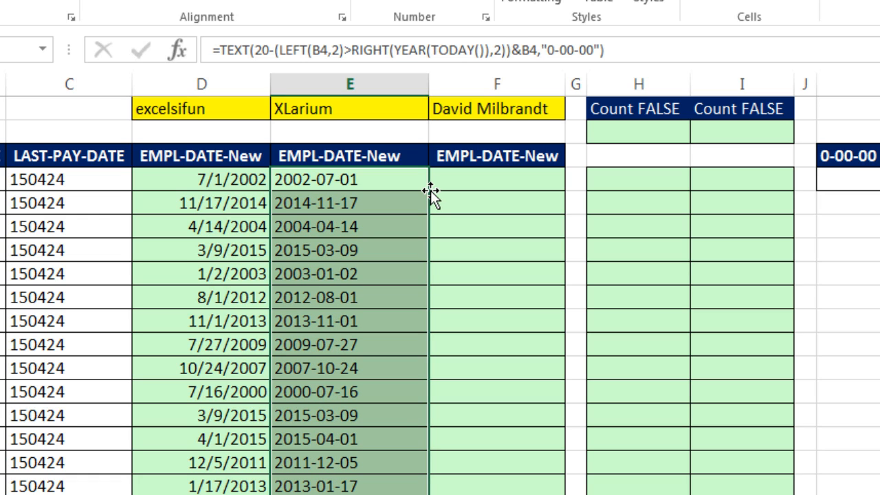
# Append +0 to the TEXT formula so column E returns date serial numbers
pyautogui.press('f2')
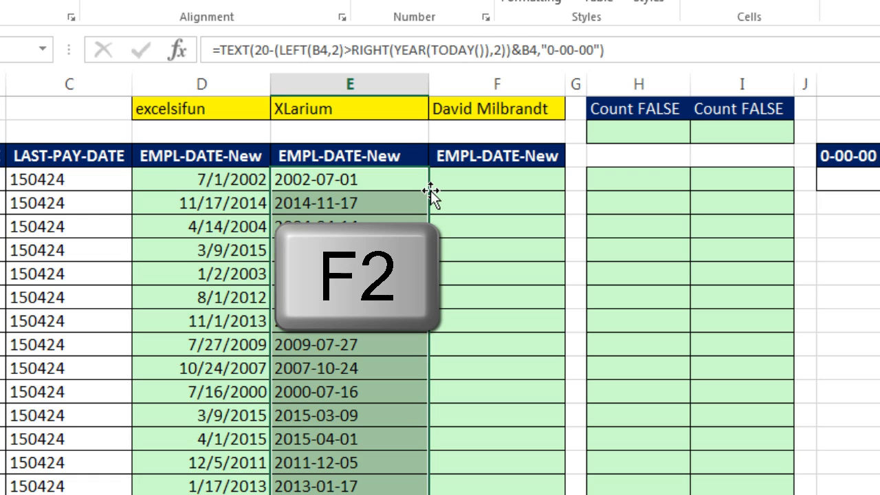
pyautogui.press('f2')
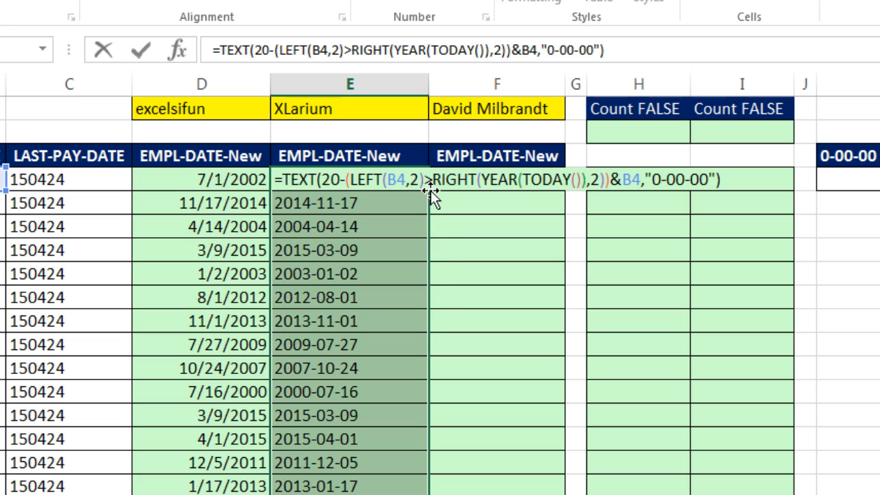
pyautogui.write('+0')
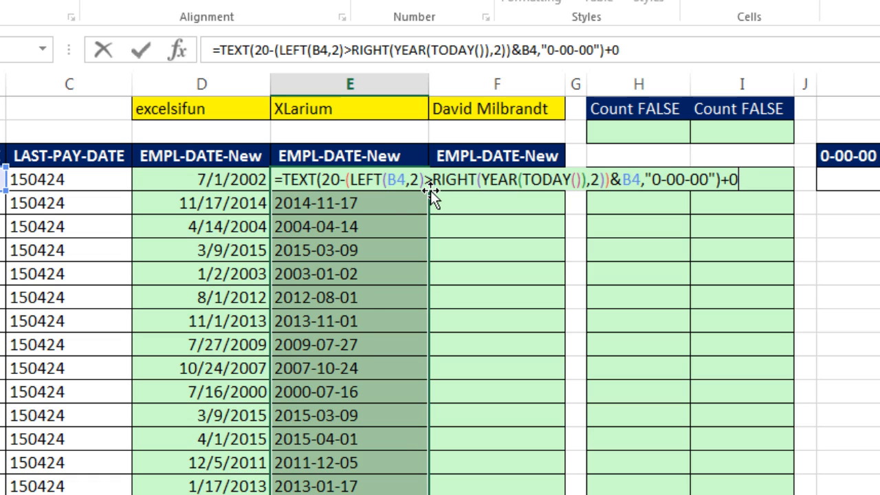
pyautogui.press('Return')
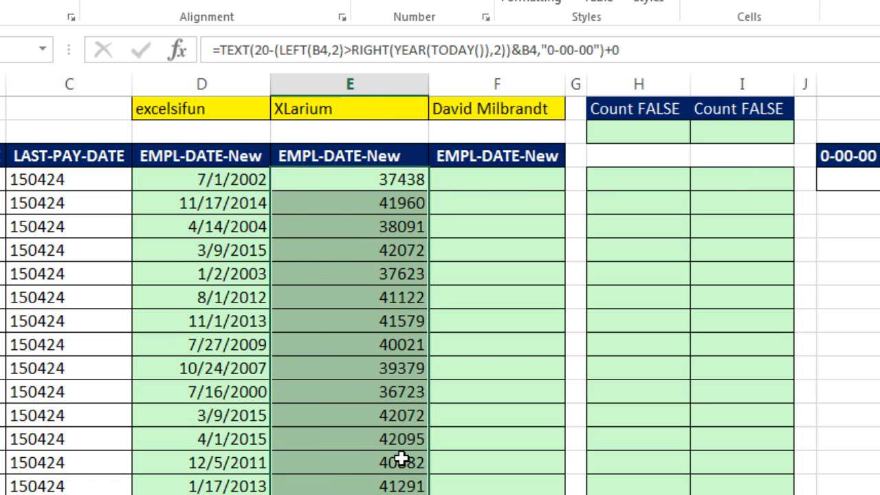
# Format column E as Date so it reads 7/1/2002, 11/17/2014 and so on
pyautogui.press('Ctrl+1')
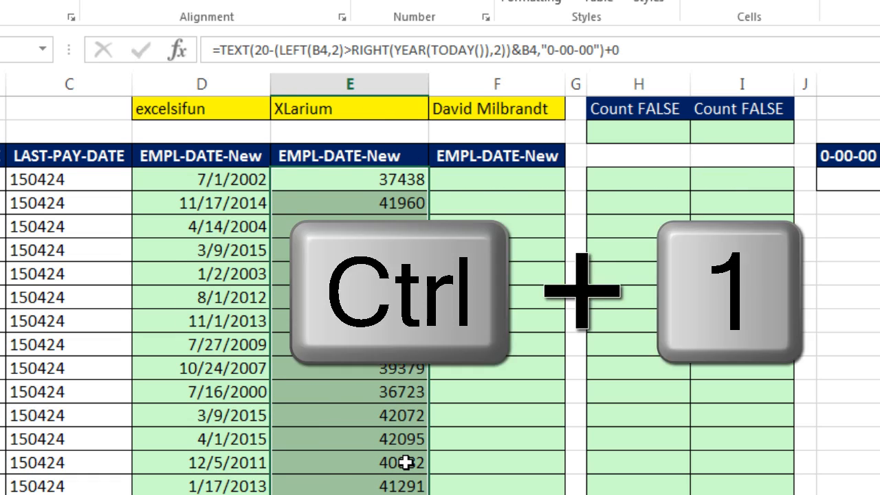
pyautogui.press('ctrl+1')
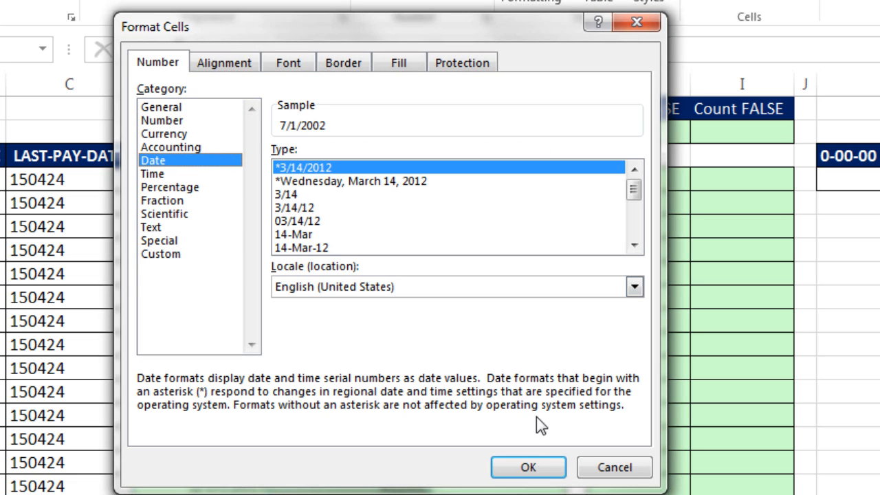
pyautogui.click(528, 468)
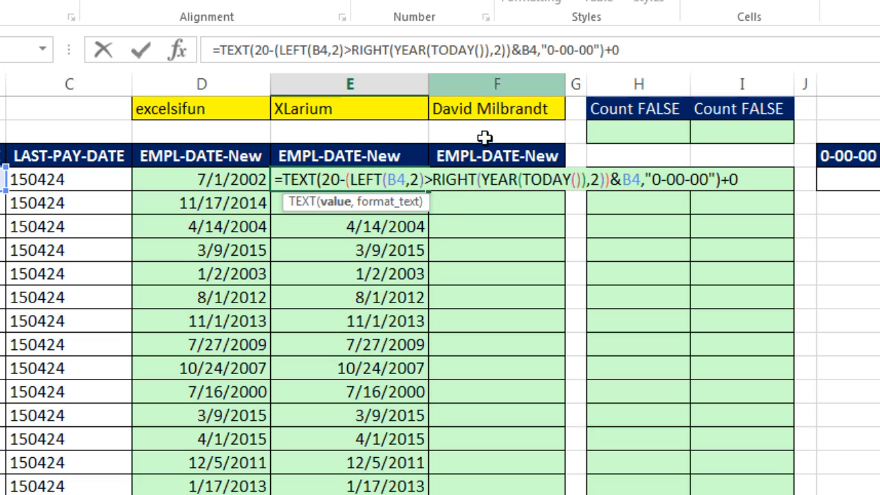
pyautogui.press('Return')
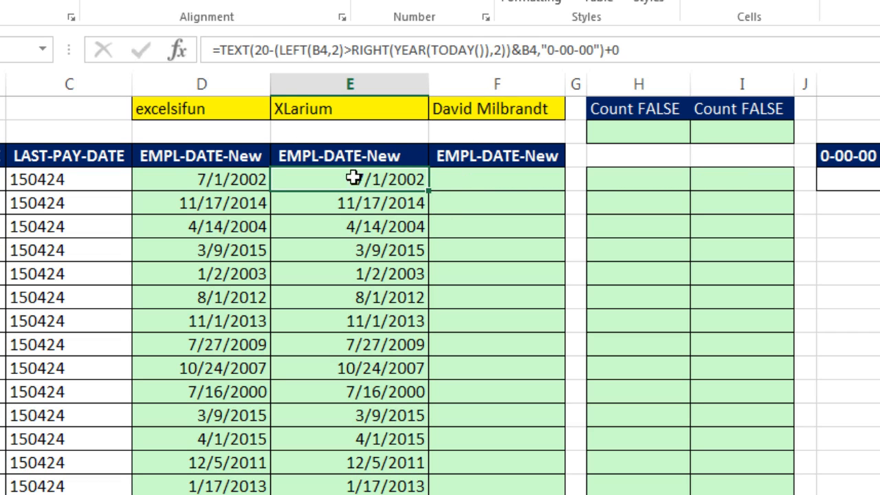
pyautogui.moveTo(446, 179)
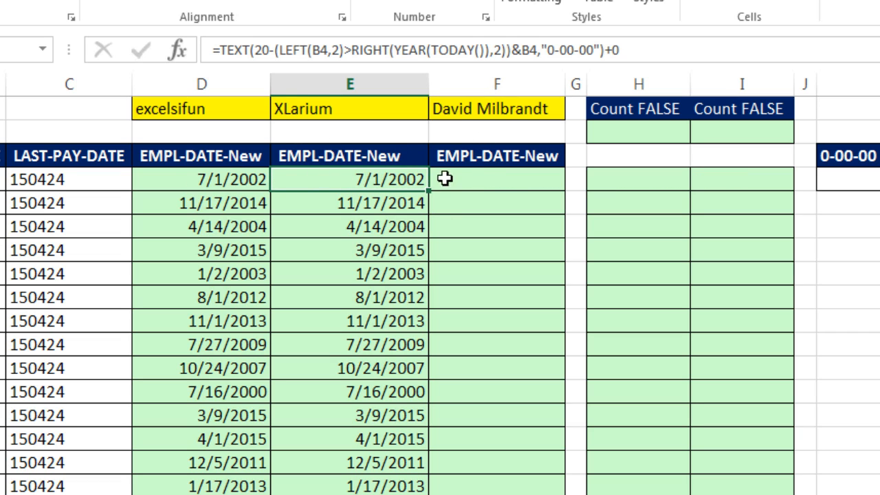
# Begin =DATEVALUE( in cell F4 using the autocomplete list
pyautogui.click(496, 179)
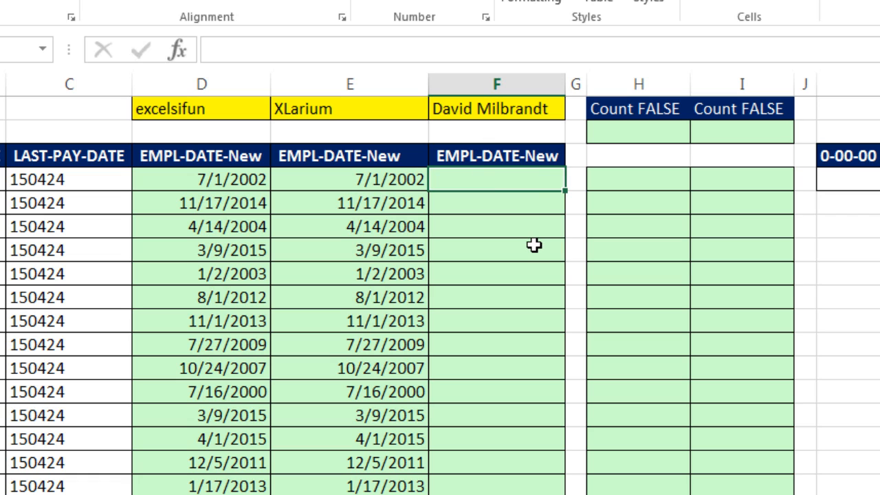
pyautogui.write('=d')
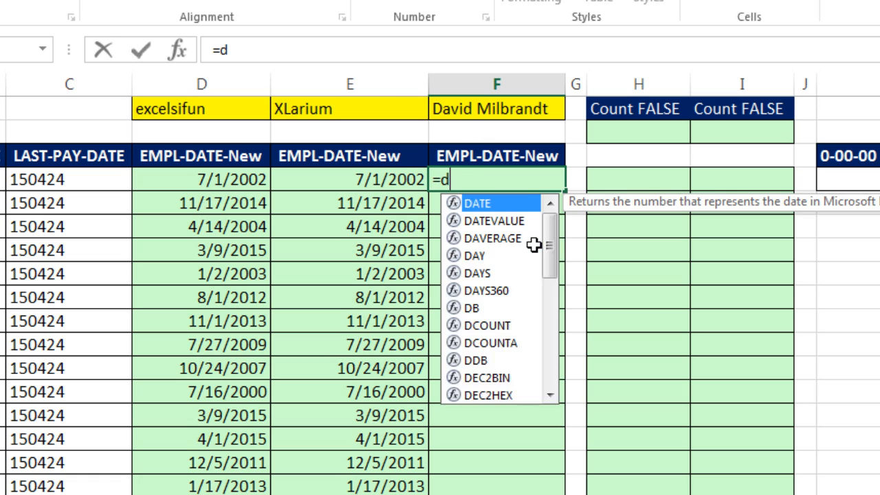
pyautogui.write('ate')
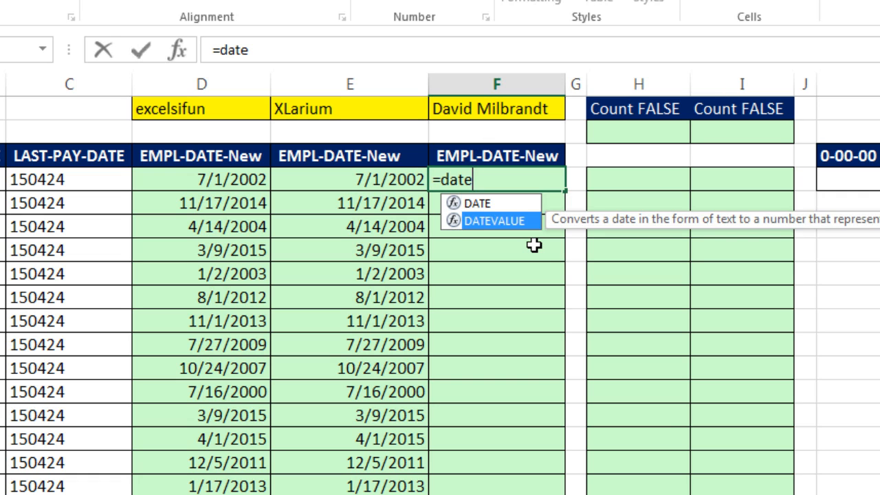
pyautogui.doubleClick(495, 220)
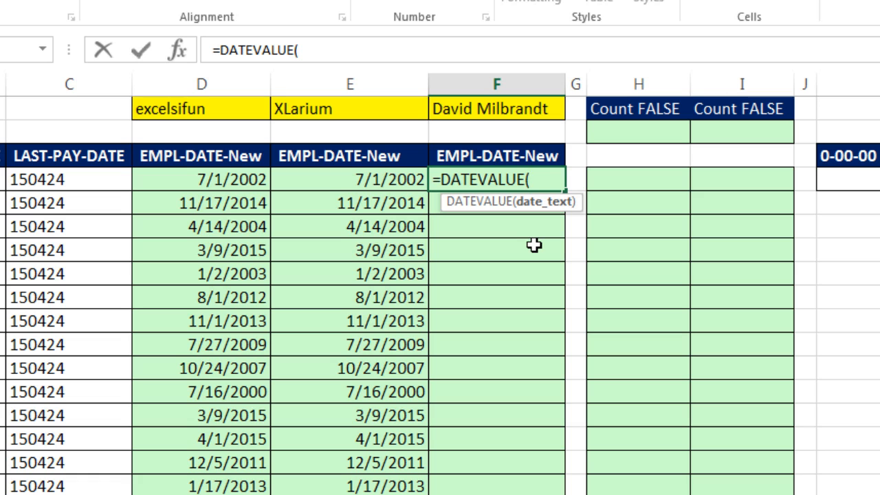
pyautogui.moveTo(523, 127)
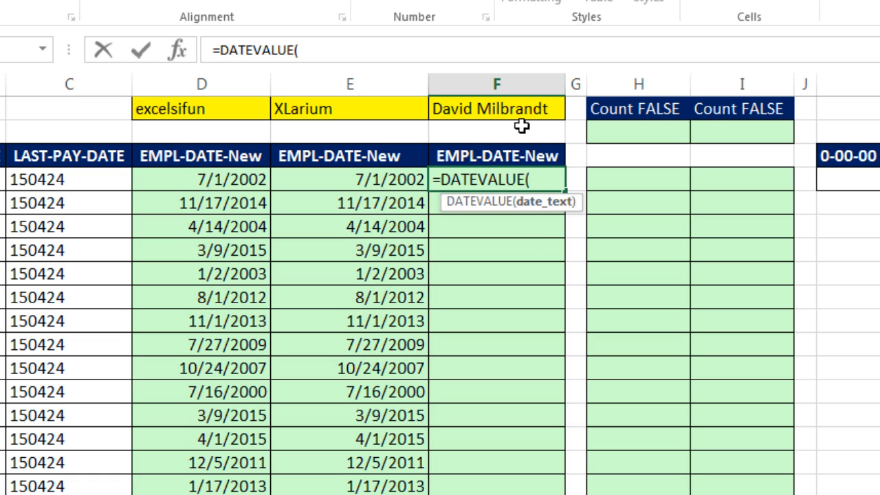
pyautogui.moveTo(571, 102)
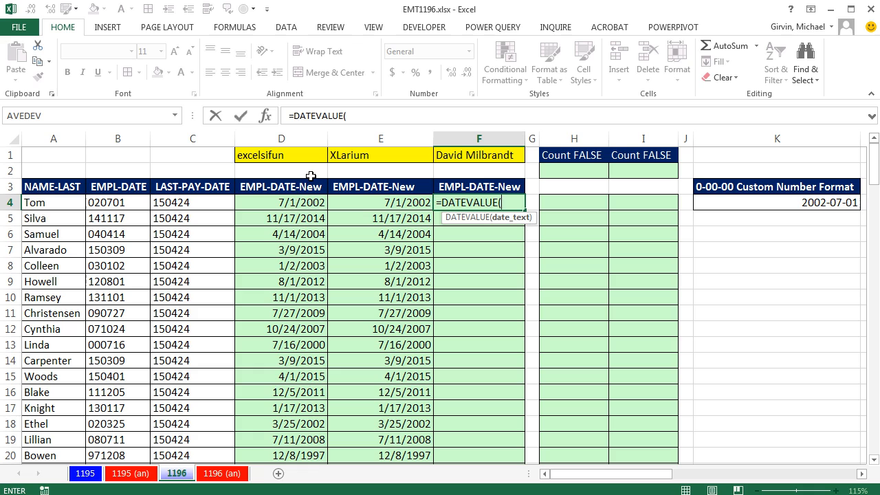
pyautogui.moveTo(376, 261)
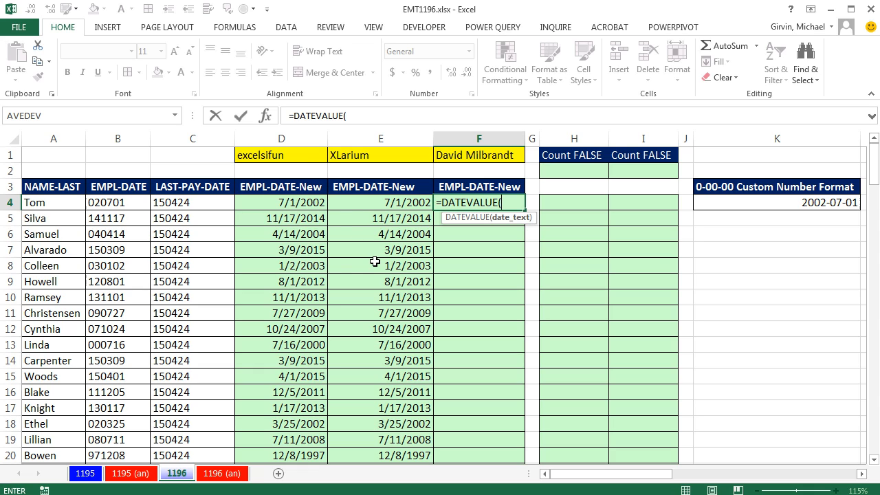
pyautogui.moveTo(389, 289)
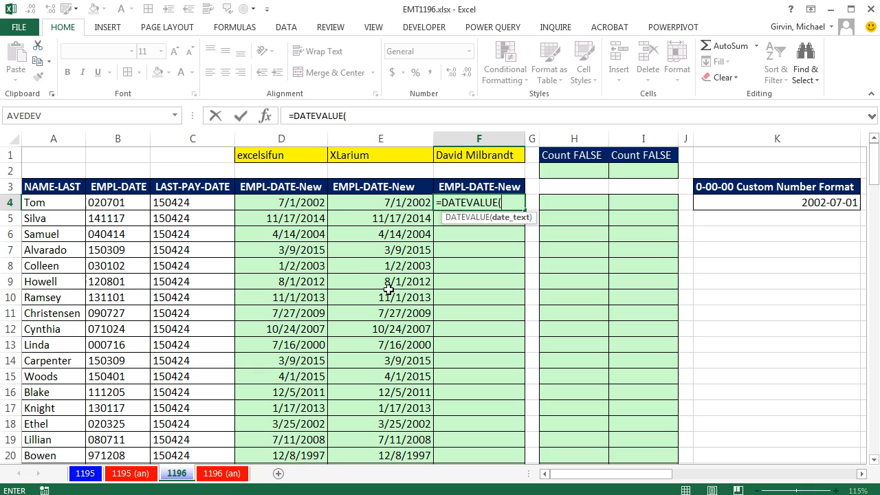
pyautogui.moveTo(213, 173)
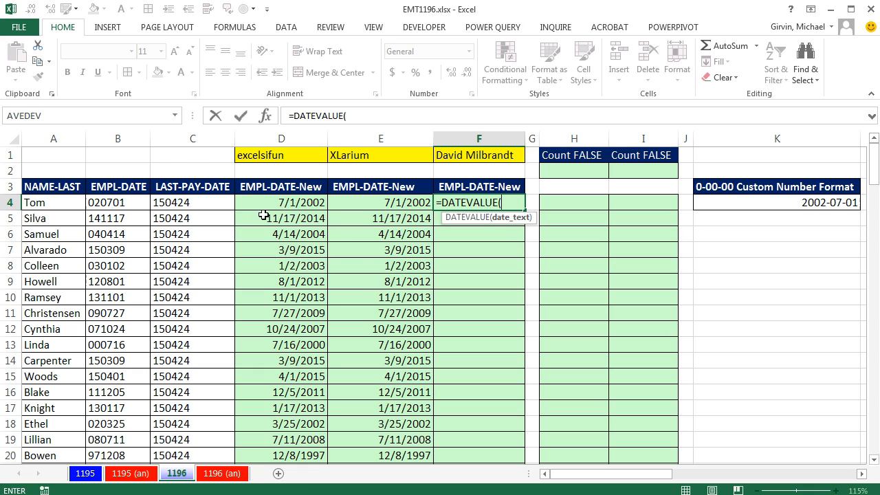
pyautogui.moveTo(497, 221)
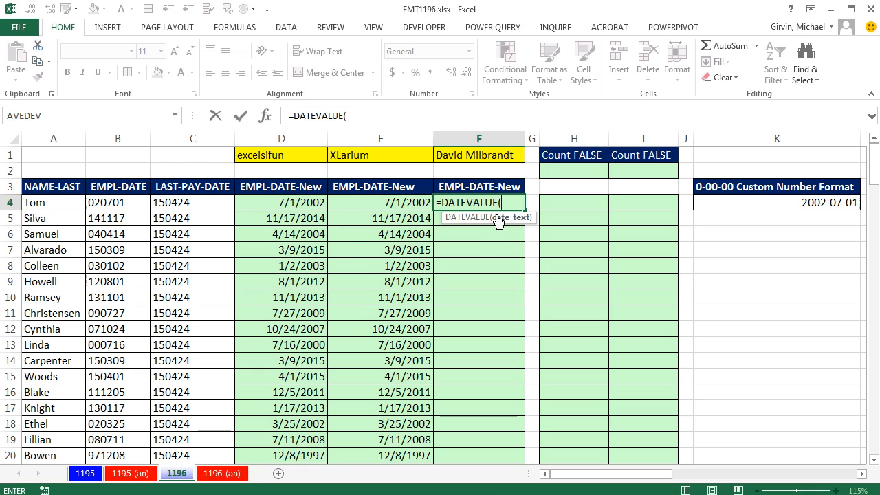
pyautogui.moveTo(490, 254)
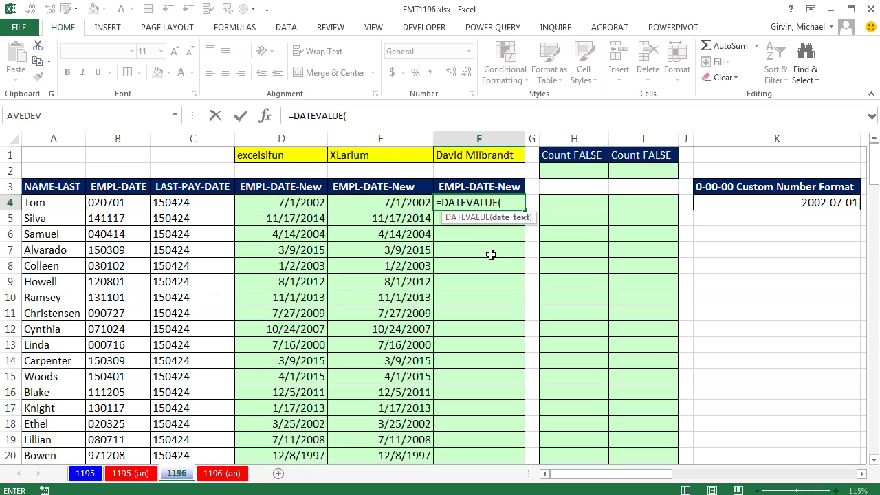
pyautogui.moveTo(479, 226)
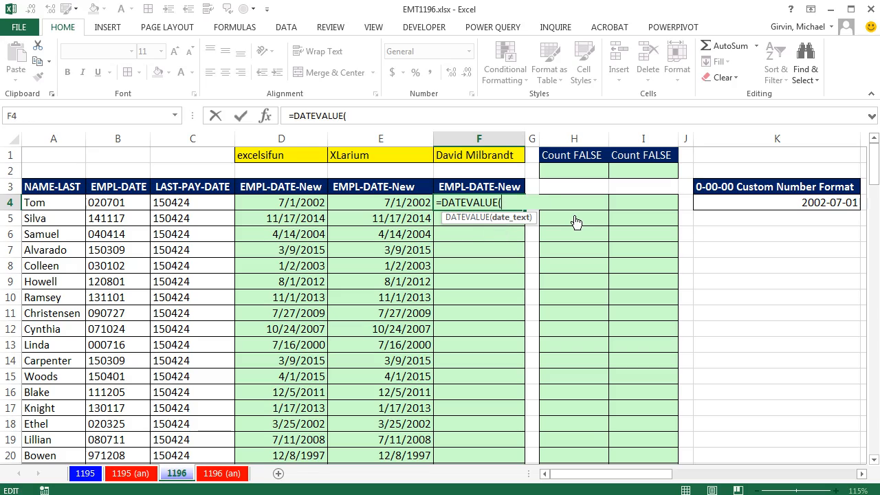
# Build the month part MID(B4,3,2)&"/"& inside DATEVALUE and copy the slash separator
pyautogui.write('mi')
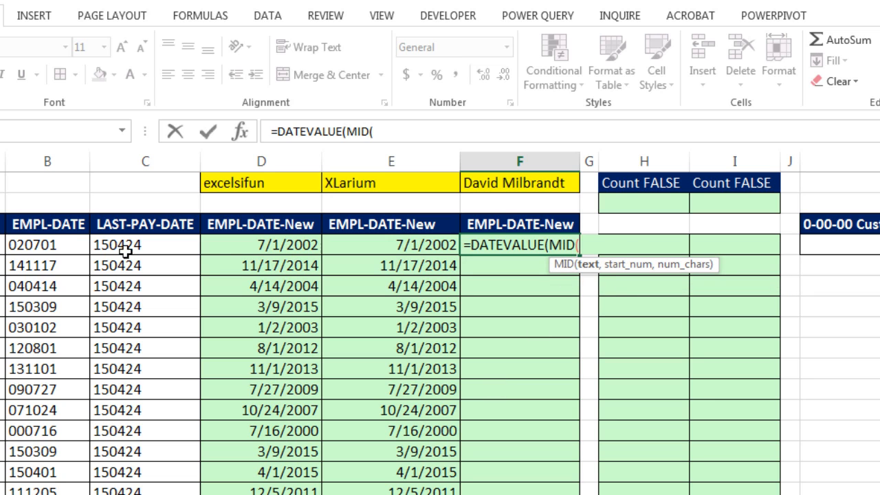
pyautogui.click(46, 245)
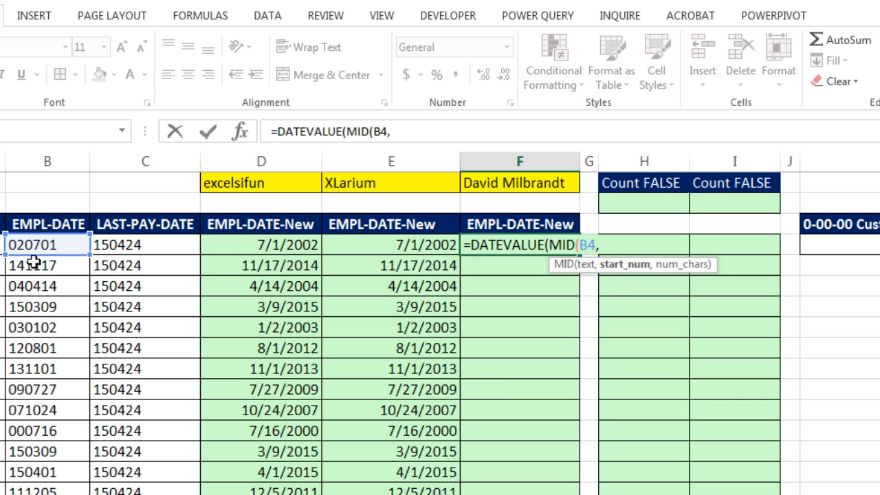
pyautogui.moveTo(633, 277)
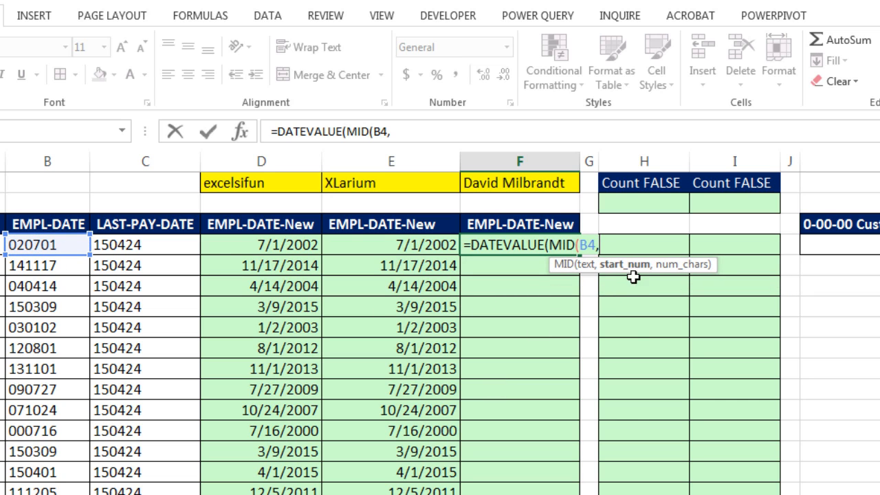
pyautogui.write('3')
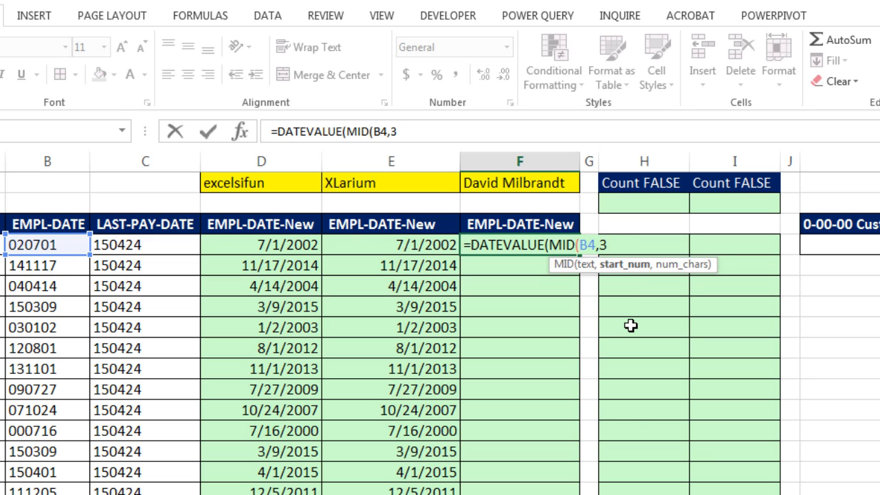
pyautogui.write(',2')
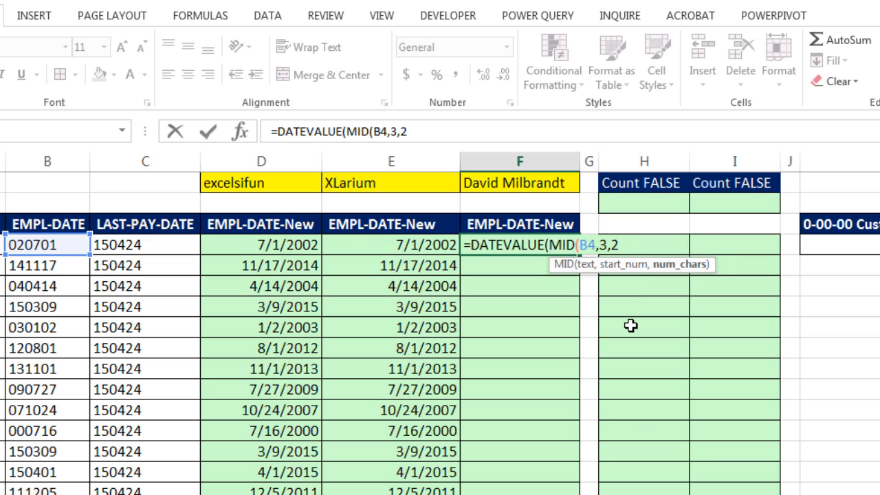
pyautogui.write(')')
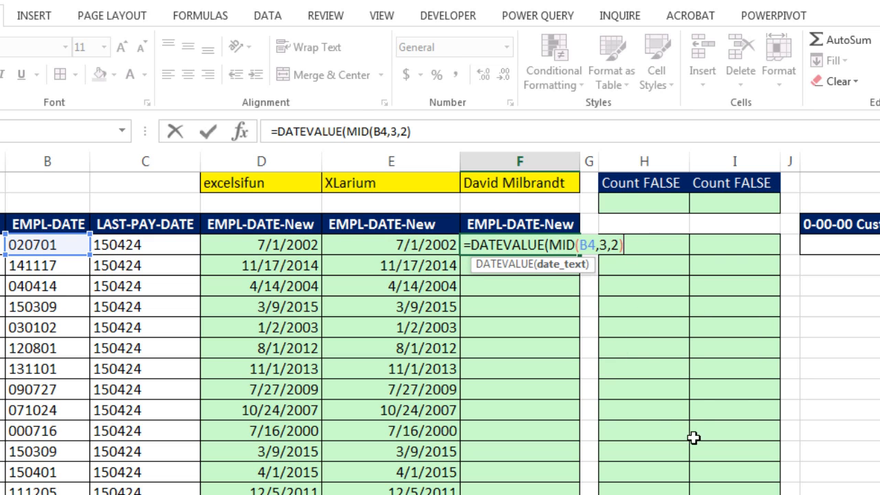
pyautogui.write('&"')
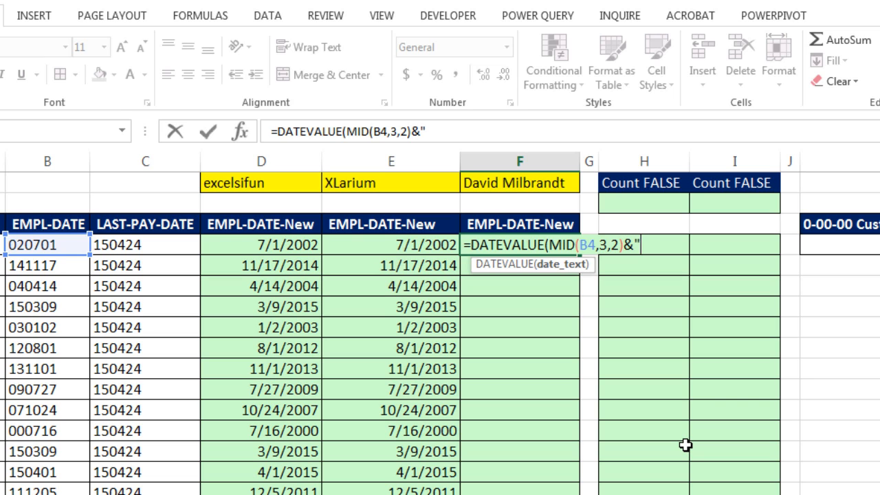
pyautogui.write('/')
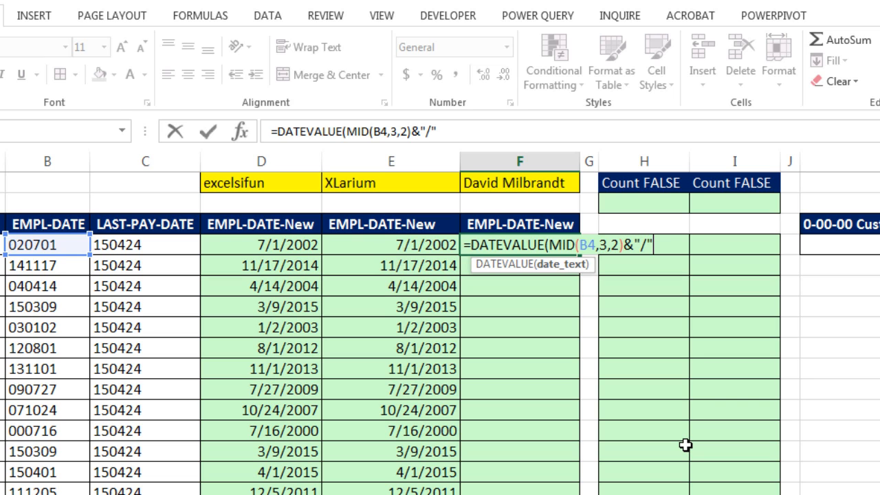
pyautogui.write('&')
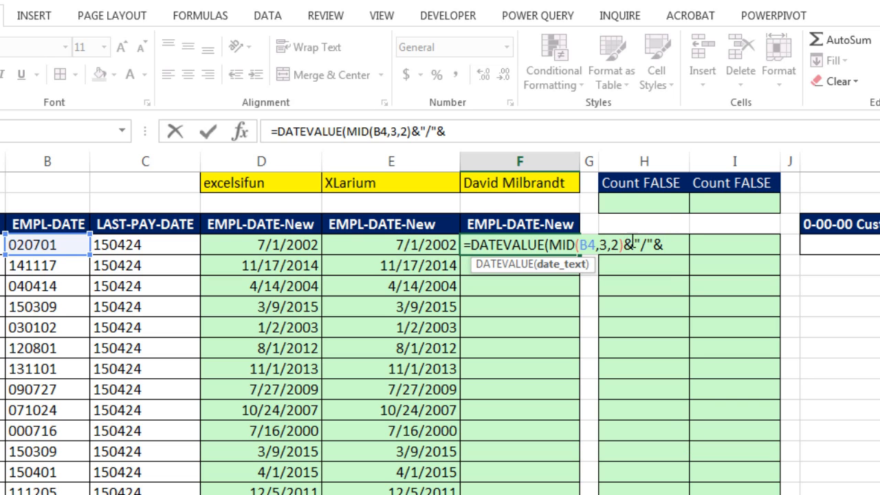
pyautogui.press('ctrl+c')
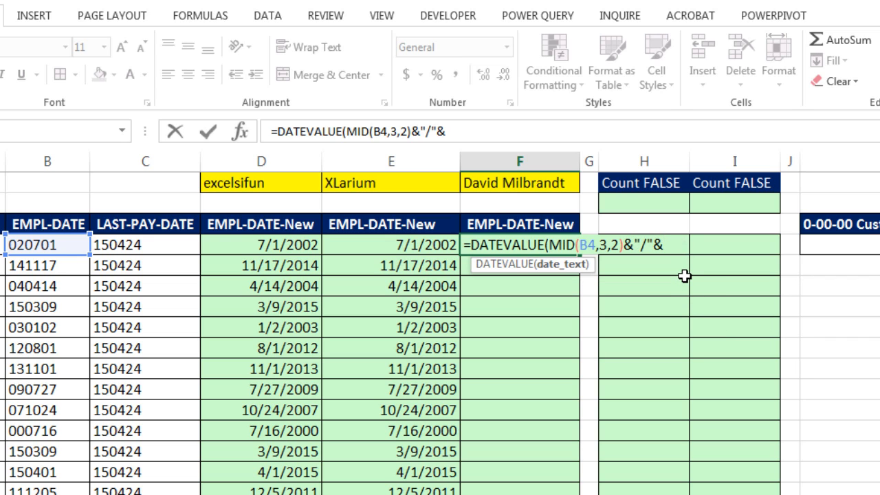
# Add RIGHT(B4,2)&"/"&LEFT(B4,2) and evaluate the argument with F9 to confirm it reads 07/01/02
pyautogui.write('RIGHT(B4')
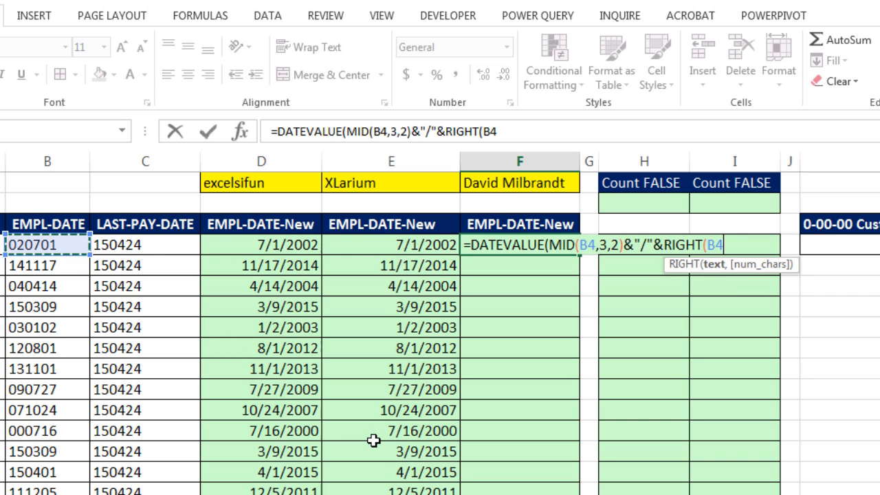
pyautogui.write(',2)&"/"&')
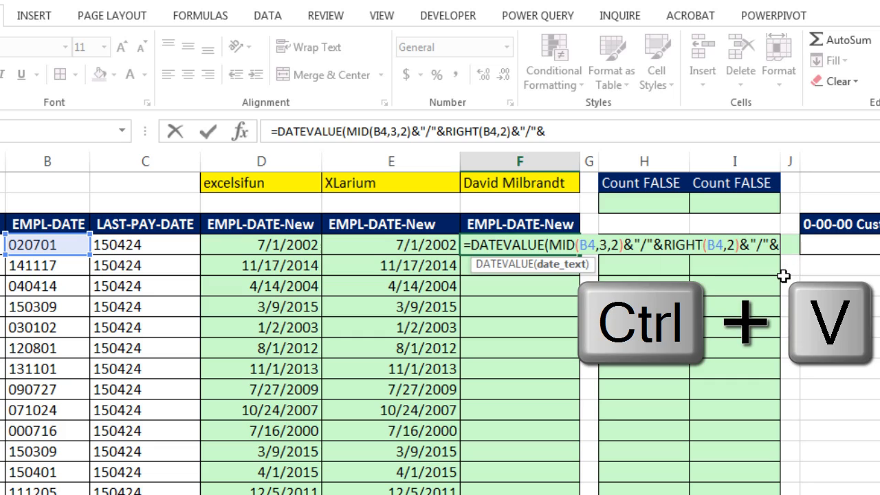
pyautogui.write('l')
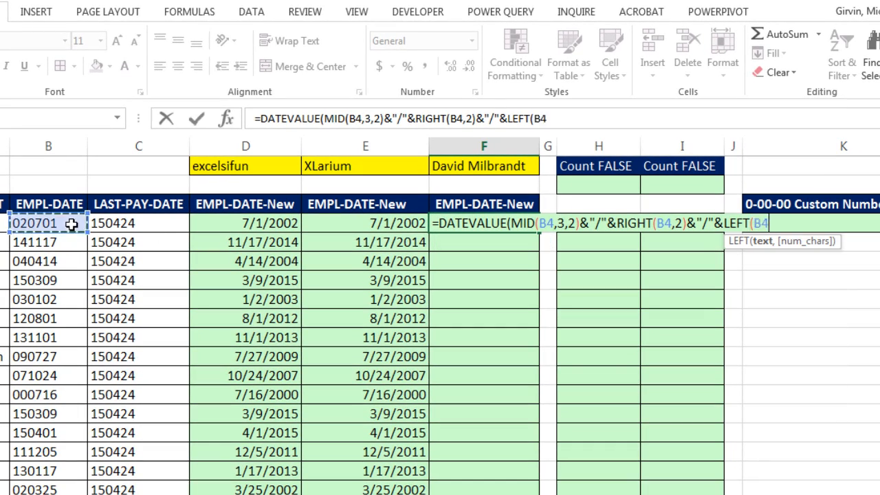
pyautogui.write(',2')
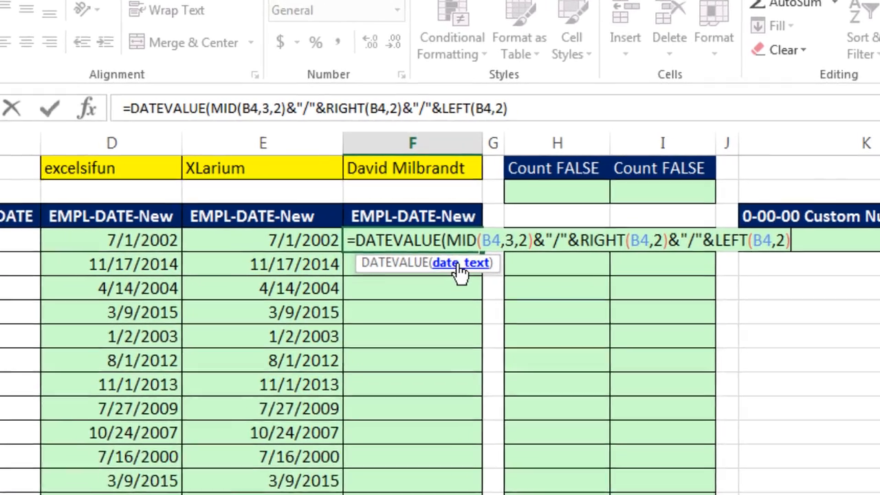
pyautogui.press('f9')
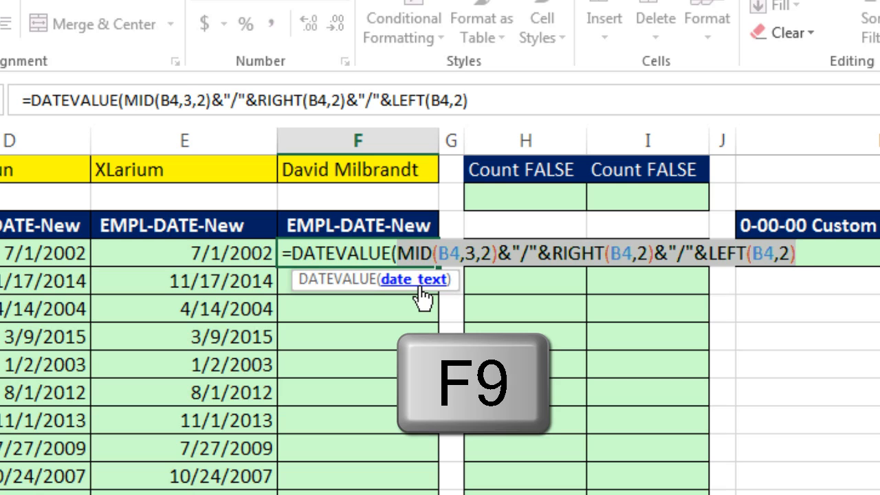
pyautogui.press('f9')
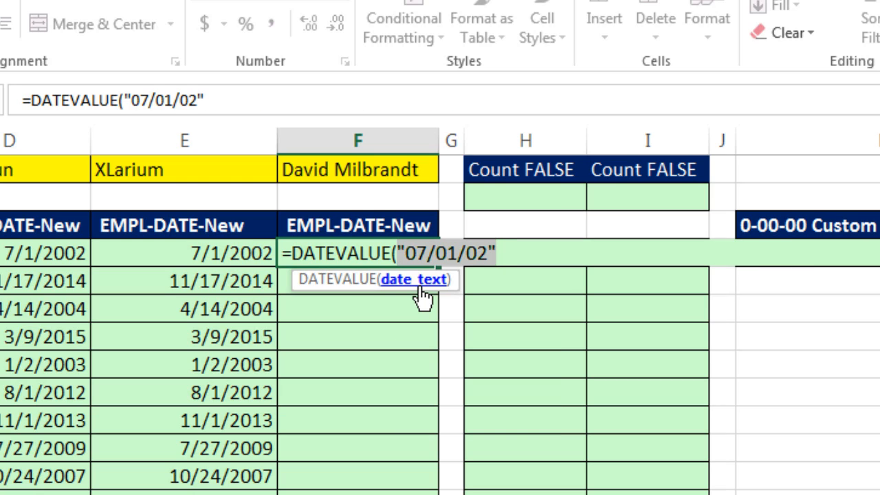
pyautogui.moveTo(401, 268)
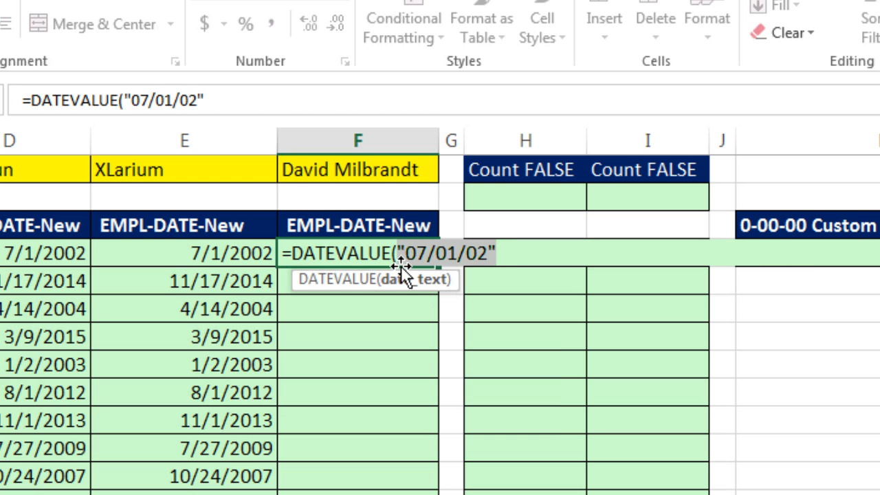
pyautogui.moveTo(481, 402)
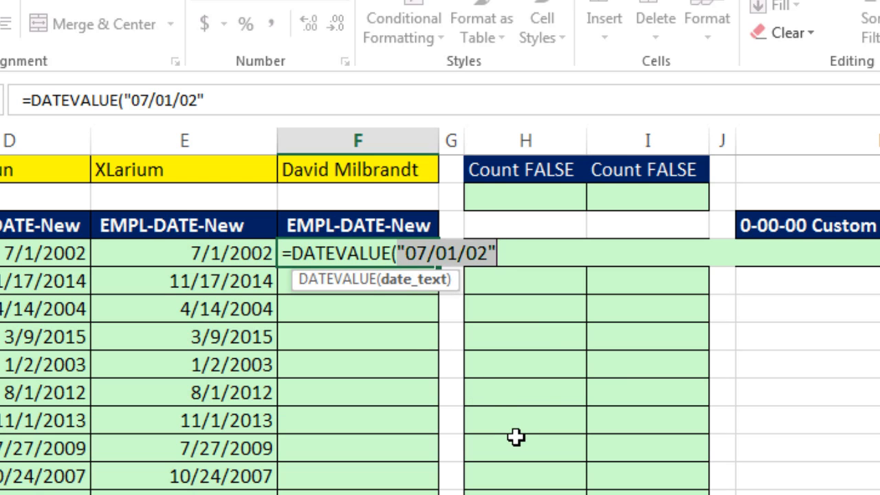
# Restore the full DATEVALUE formula, format F4 as Date, and fill it down column F
pyautogui.press('ctrl+z')
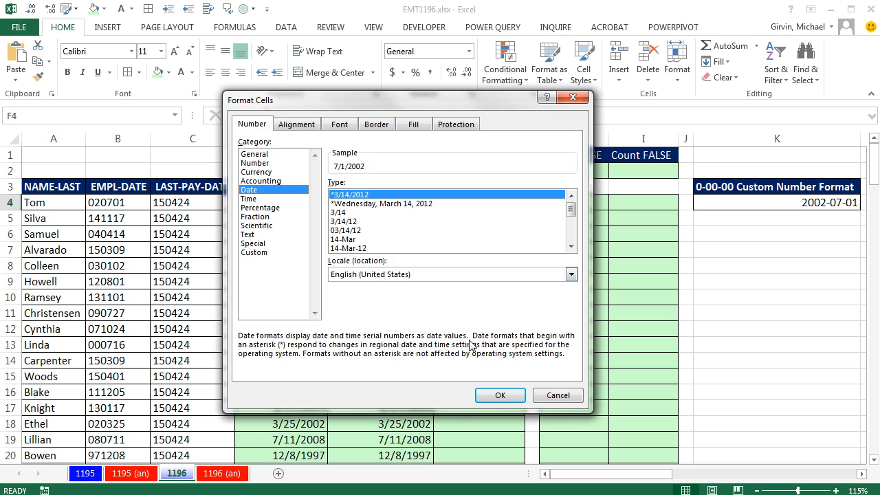
pyautogui.click(501, 394)
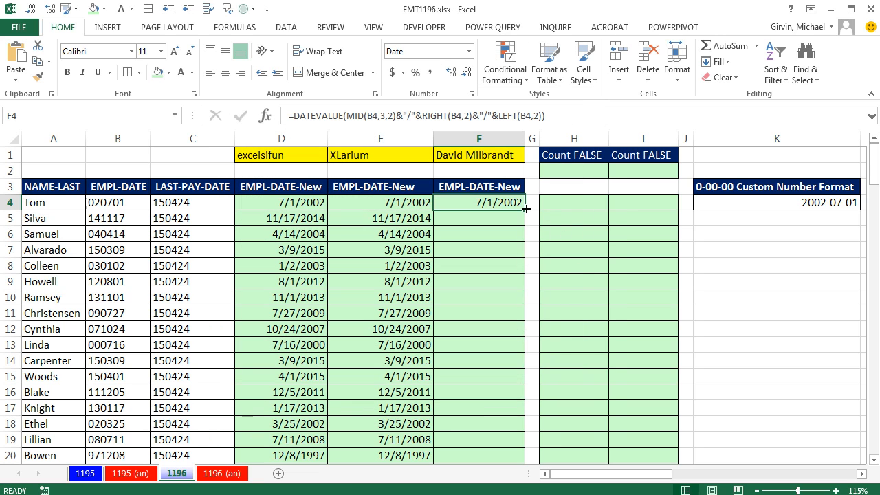
pyautogui.moveTo(526, 209); pyautogui.dragTo(527, 455)
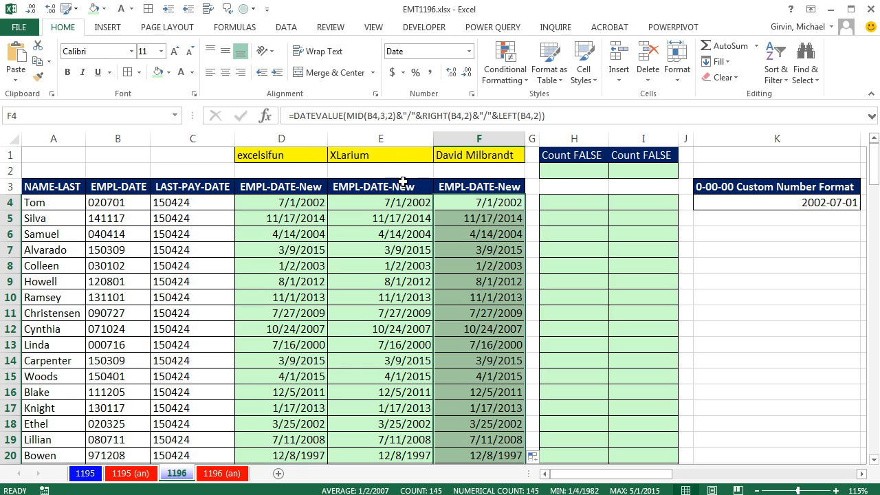
# Compare the D4 and F4 converted dates directly in H4, which returns FALSE
pyautogui.click(574, 203)
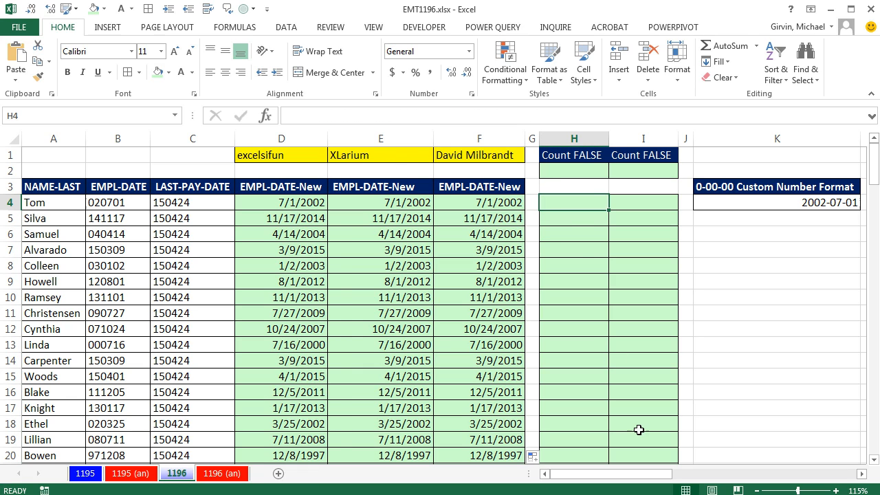
pyautogui.write('=')
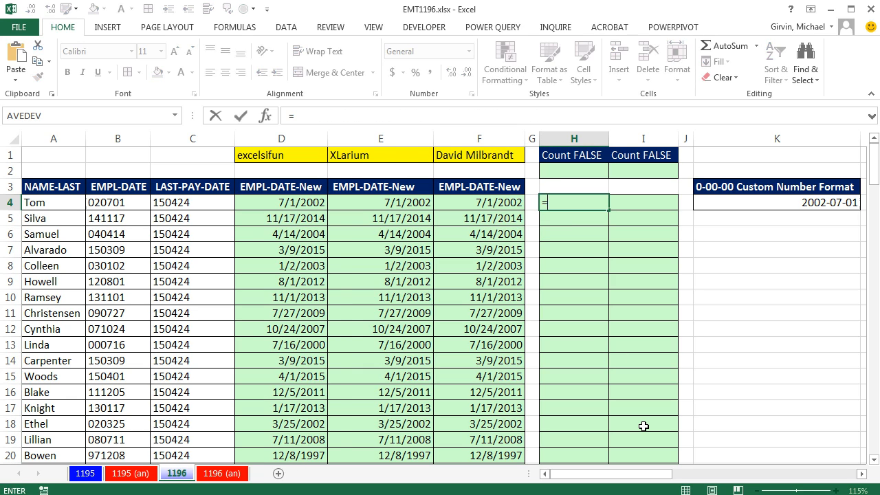
pyautogui.click(280, 202)
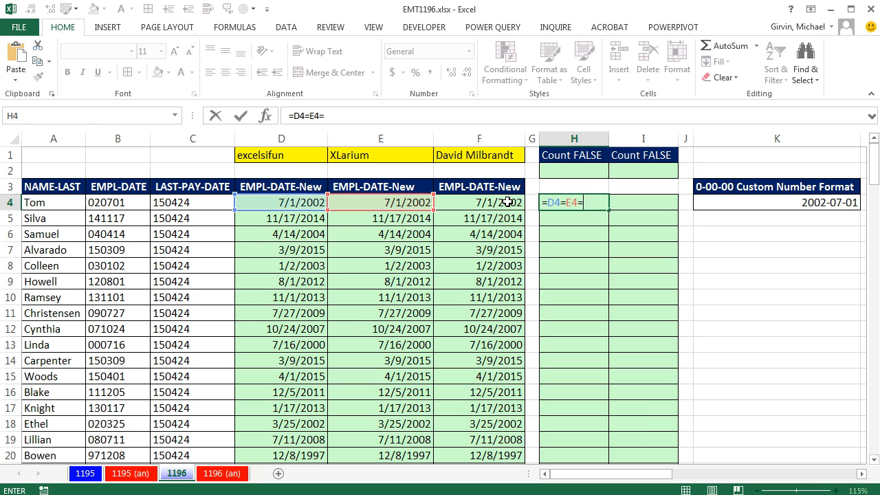
pyautogui.click(478, 203)
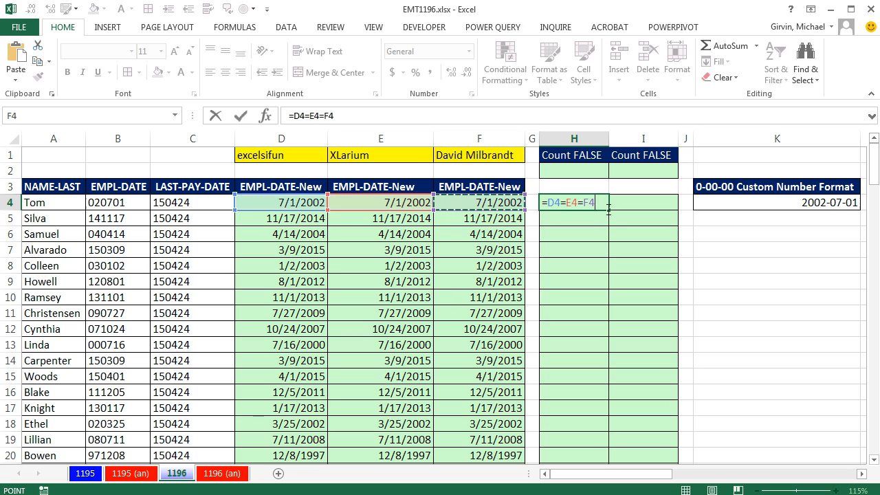
pyautogui.press('Return')
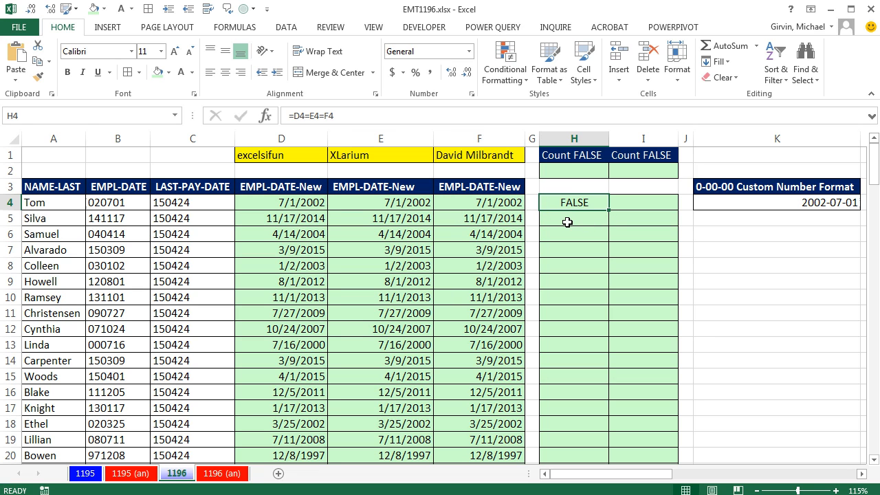
pyautogui.moveTo(383, 96)
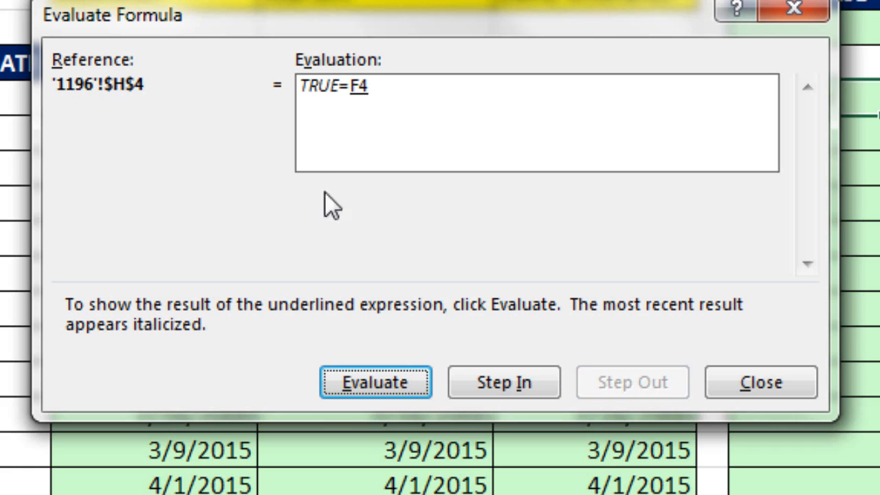
pyautogui.moveTo(365, 126)
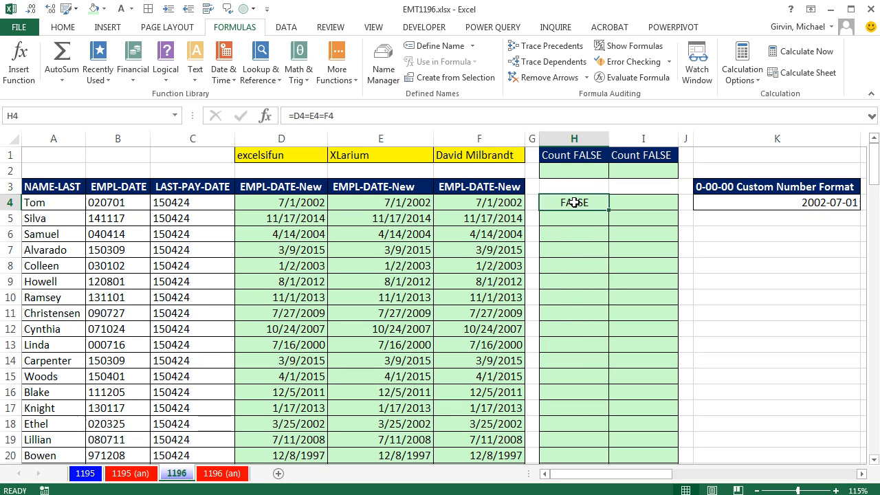
# Replace H4 with an AND check of the row 4 dates, now returning TRUE
pyautogui.write('=AND(')
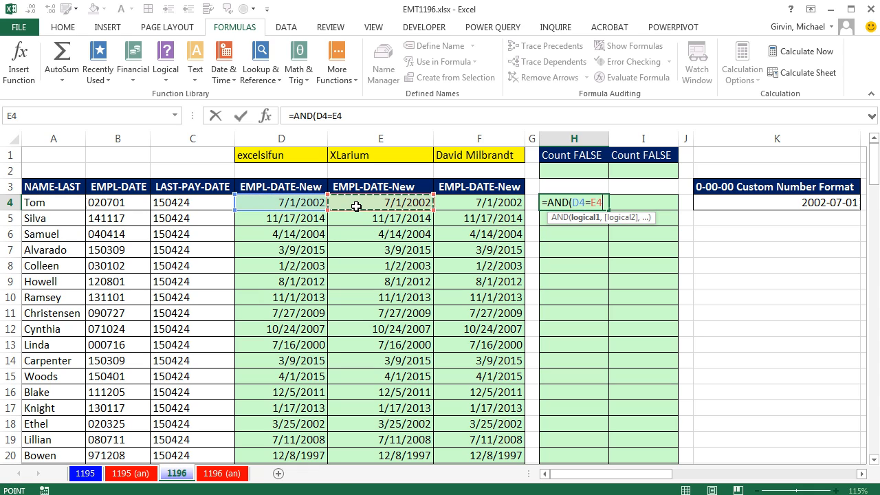
pyautogui.write(',E4=F4')
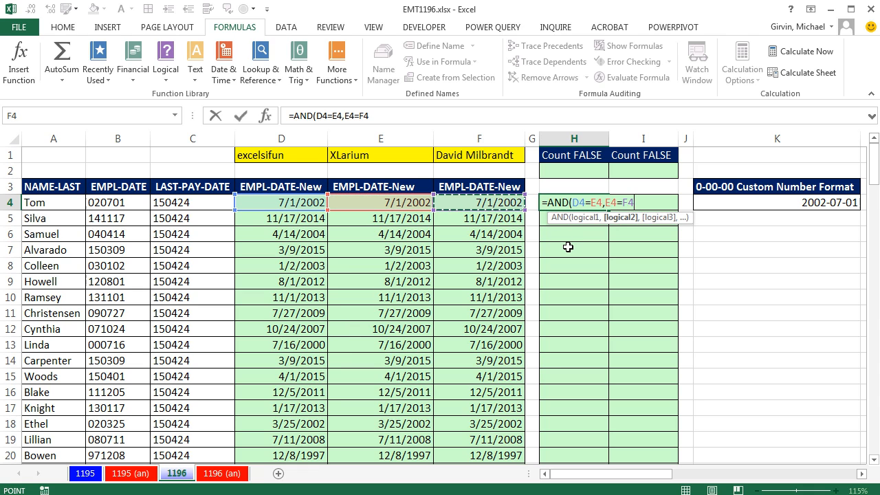
pyautogui.write(')')
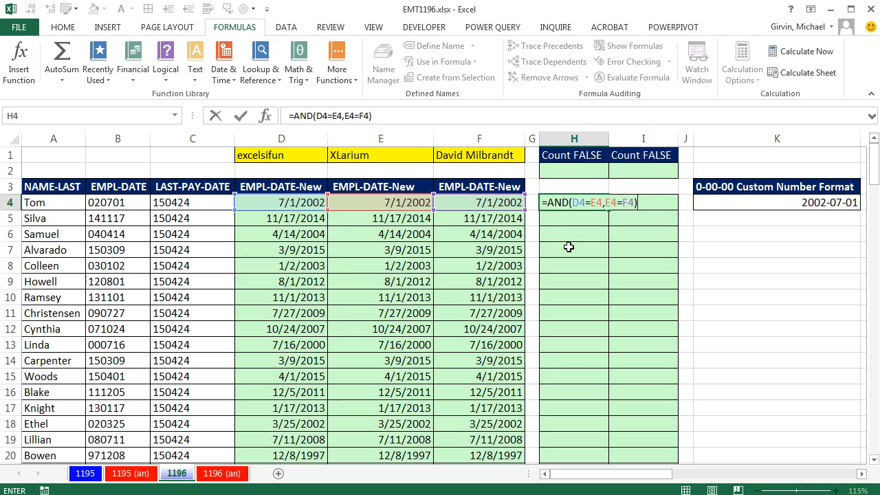
pyautogui.press('Return')
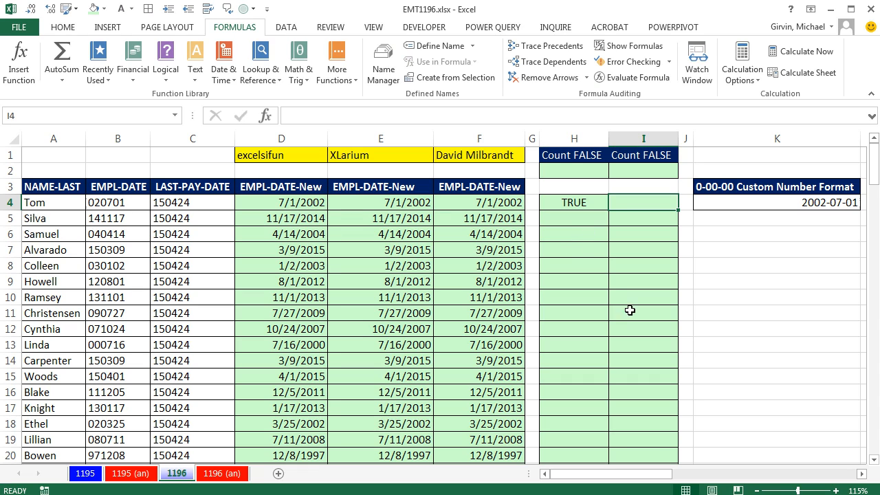
pyautogui.moveTo(684, 394)
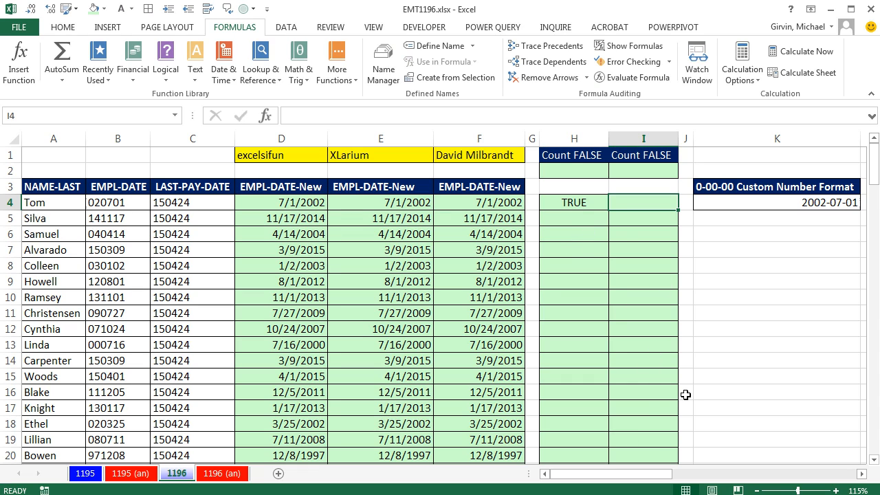
# Add the =VAR.P(D4:F4)=0 check in I4, returning TRUE
pyautogui.write('=')
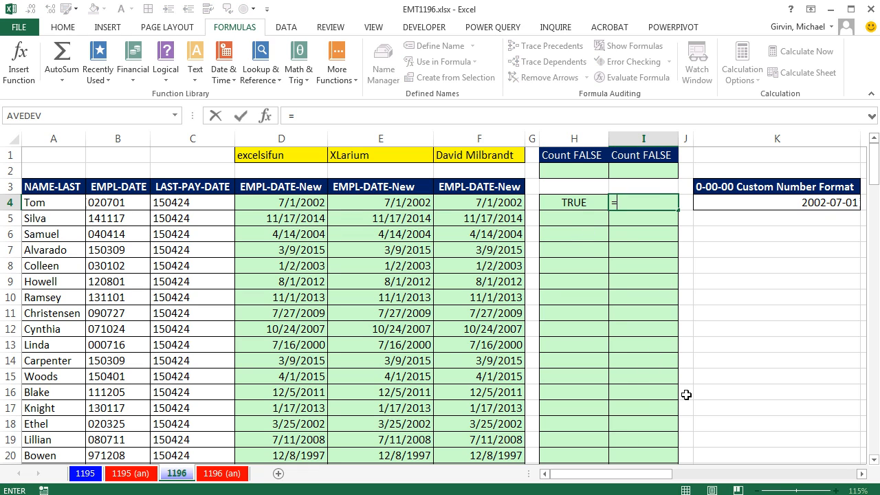
pyautogui.write('VAR.P(')
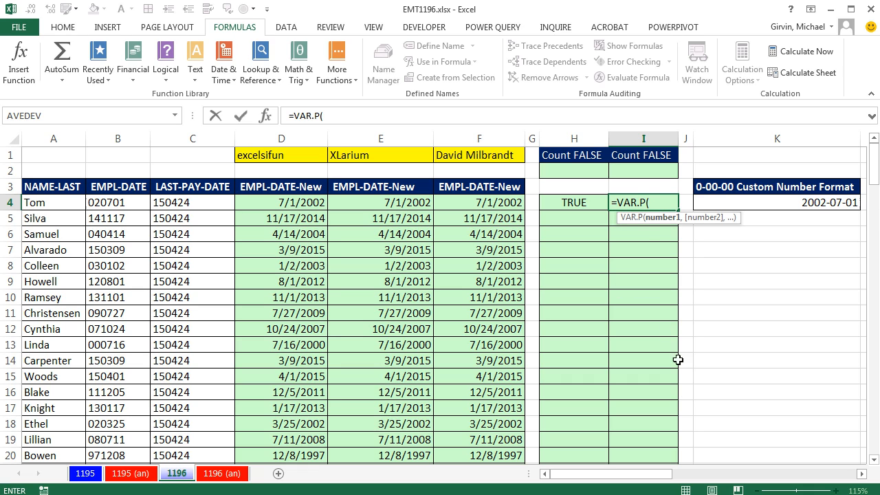
pyautogui.moveTo(280, 202); pyautogui.dragTo(381, 202)
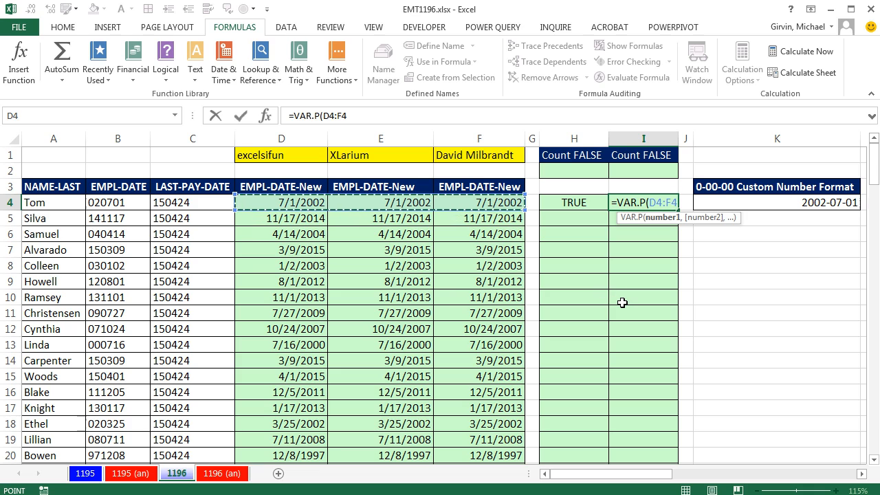
pyautogui.write(')')
pyautogui.press('Return')
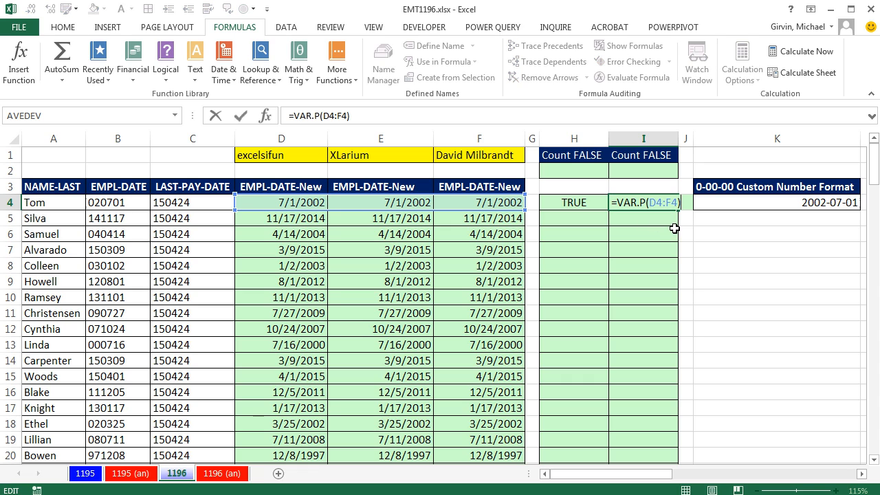
pyautogui.write('=')
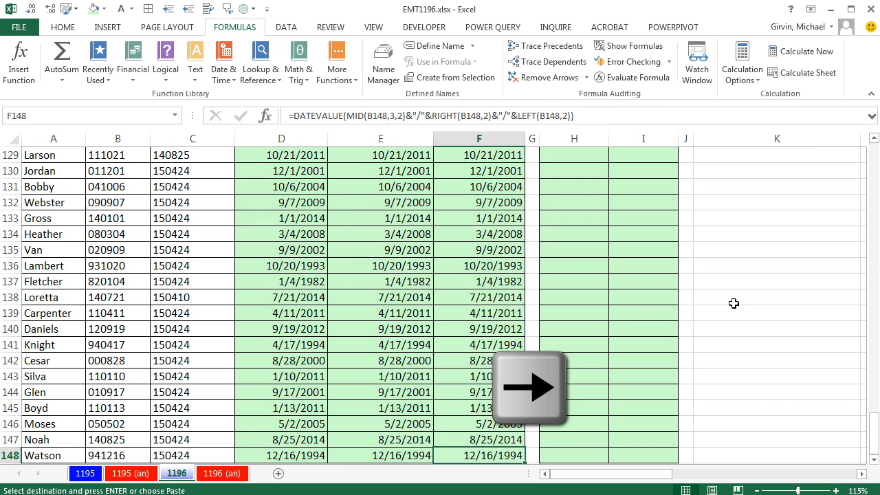
# Paste the H4:I4 check formulas down through row 148, every row showing TRUE
pyautogui.press('shift+right')
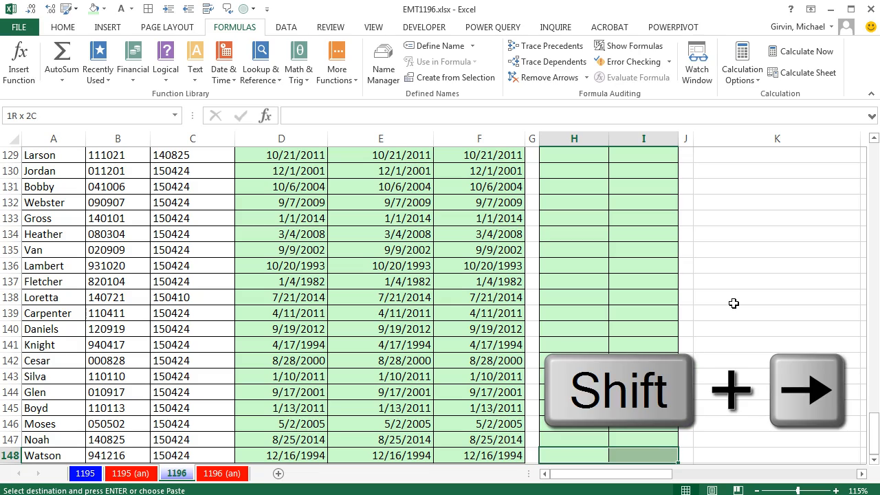
pyautogui.press('ctrl+v')
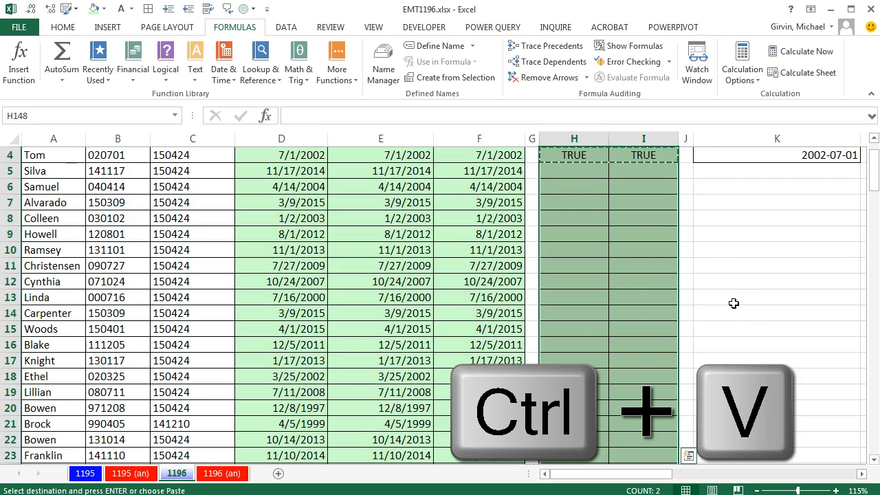
pyautogui.press('ctrl+v')
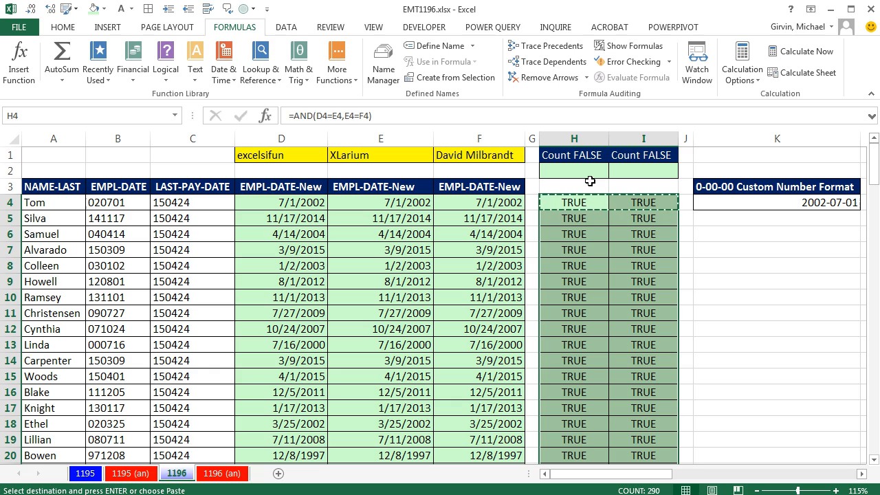
pyautogui.moveTo(636, 234)
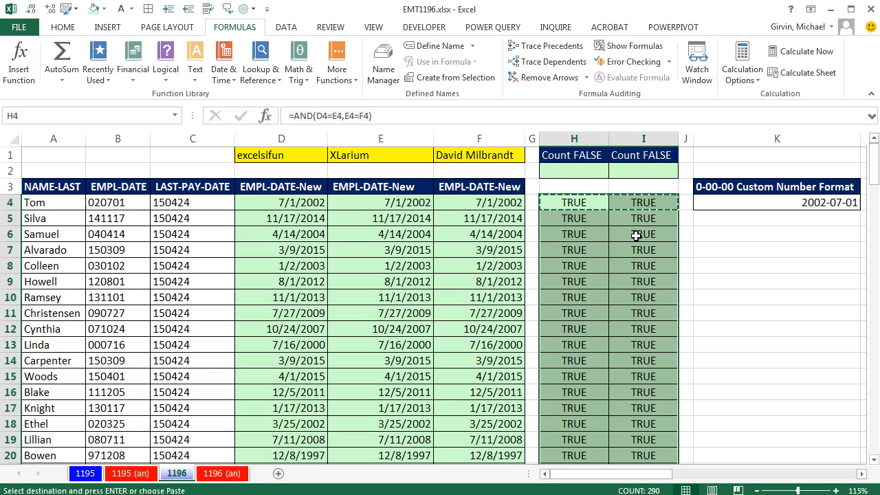
# Count FALSE results with =COUNTIFS(H4:H148,FALSE) in H2 and I2, both 0
pyautogui.click(573, 170)
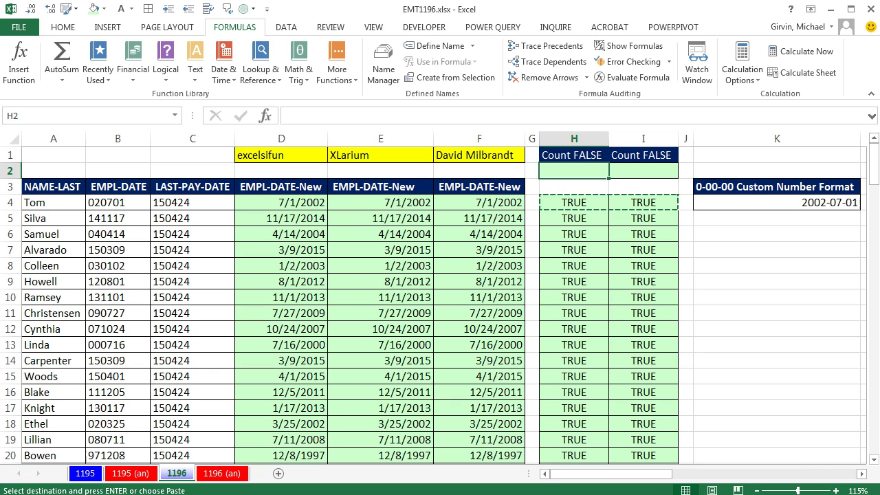
pyautogui.write('=countif')
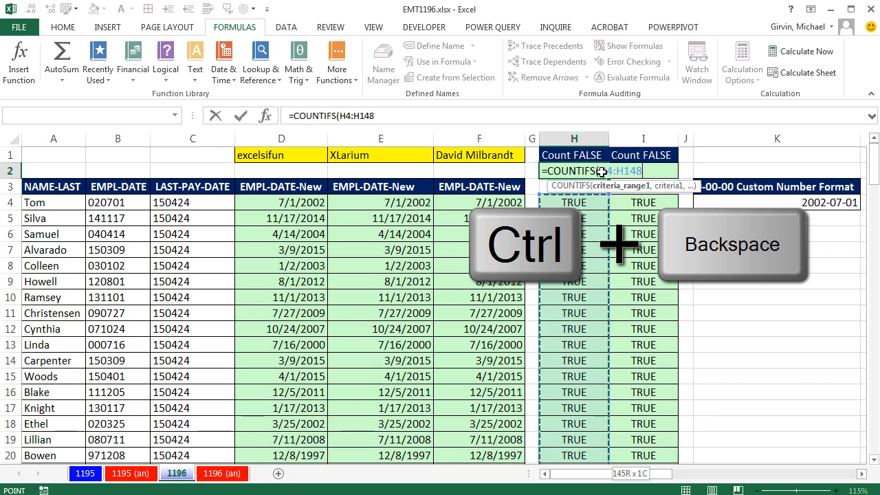
pyautogui.write(',fa')
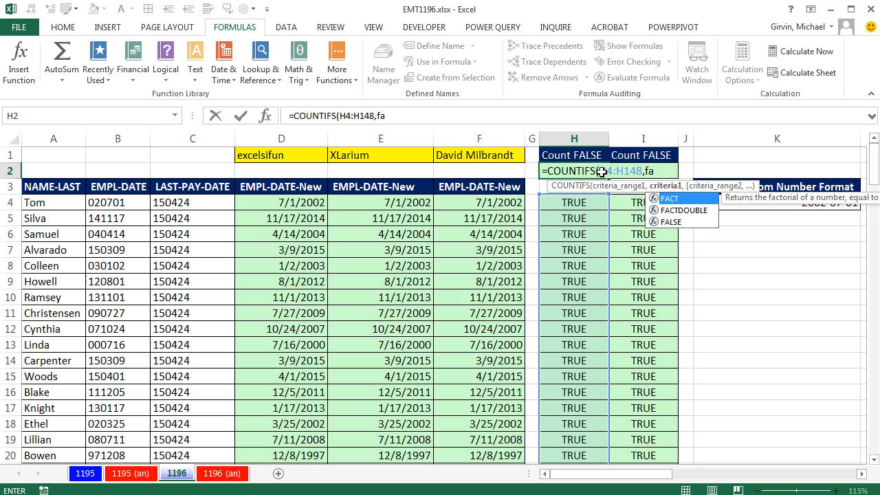
pyautogui.write('l')
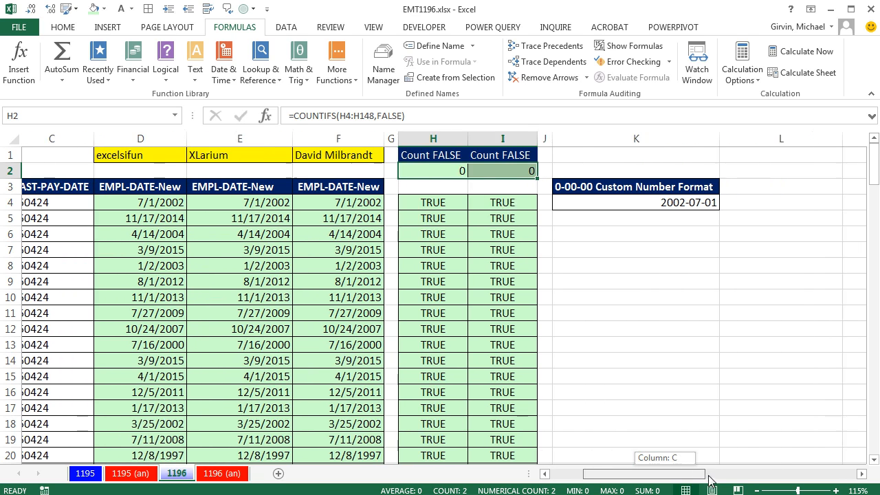
pyautogui.hscroll(3)
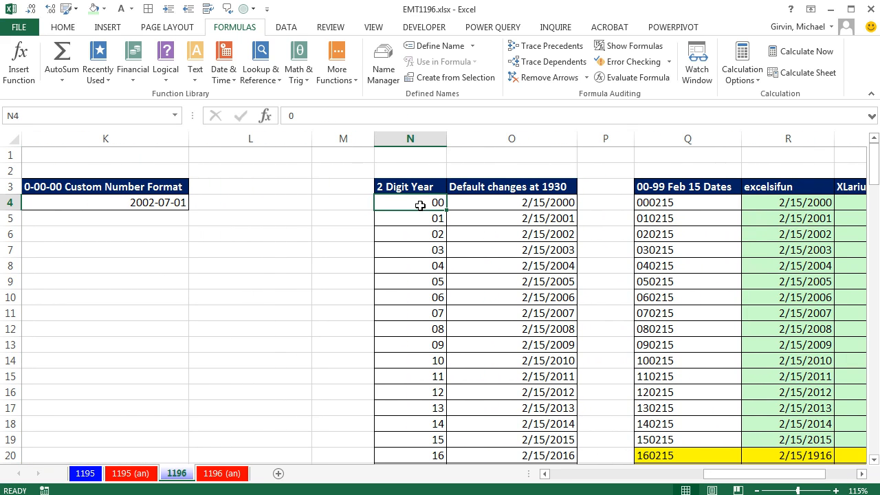
pyautogui.click(512, 202)
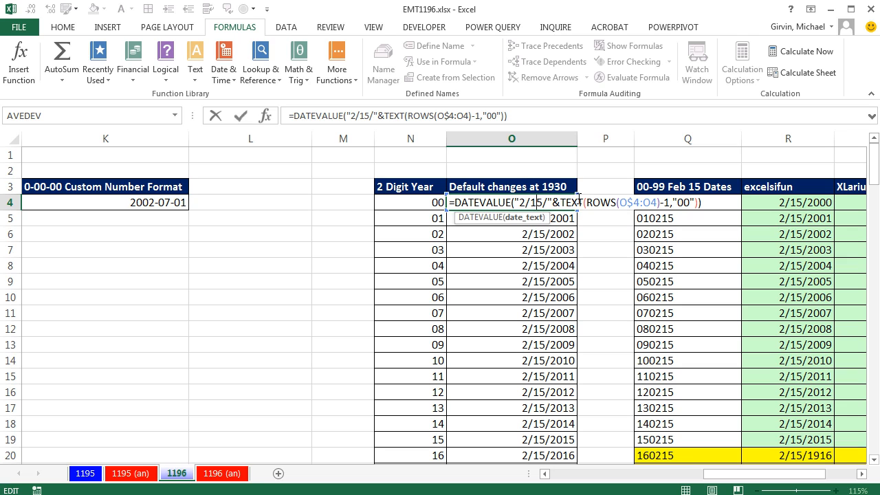
pyautogui.moveTo(624, 195)
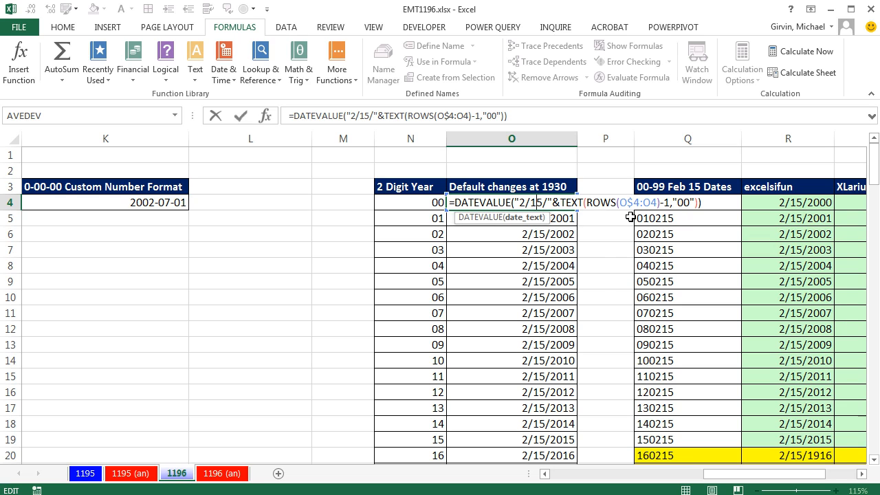
pyautogui.moveTo(671, 210)
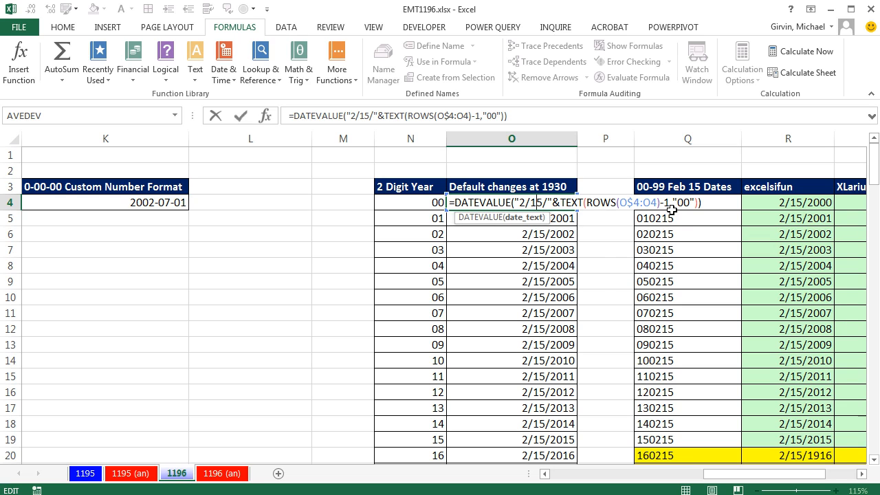
pyautogui.moveTo(431, 193)
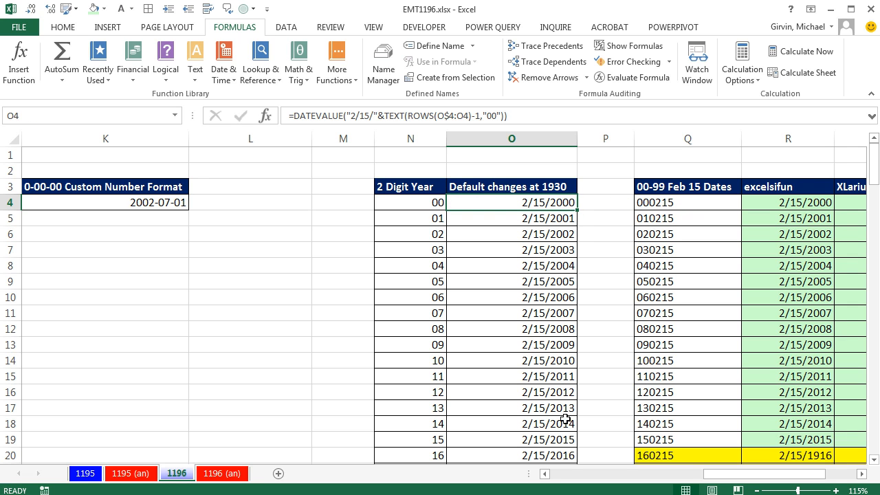
pyautogui.scroll(-3)
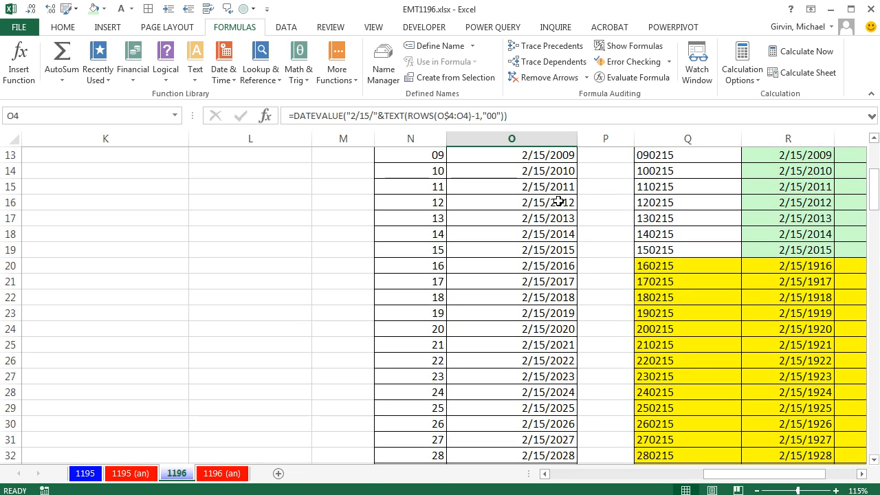
pyautogui.moveTo(556, 252)
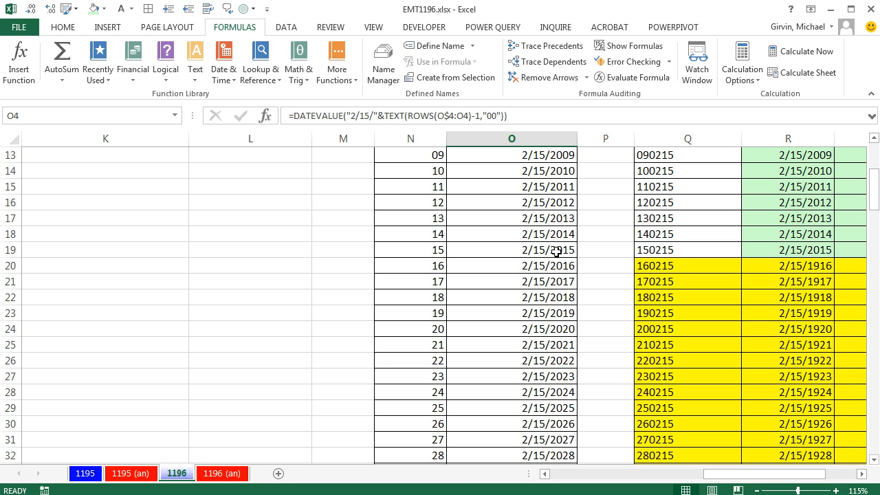
pyautogui.click(511, 280)
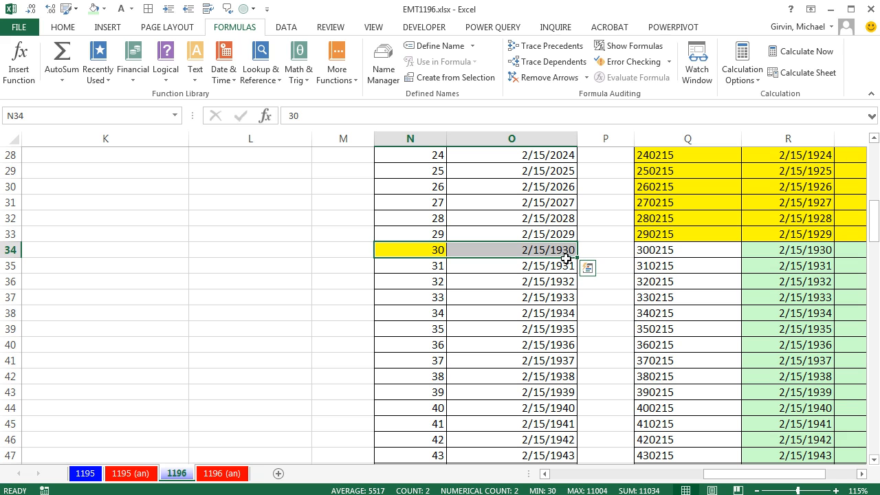
pyautogui.scroll(3)
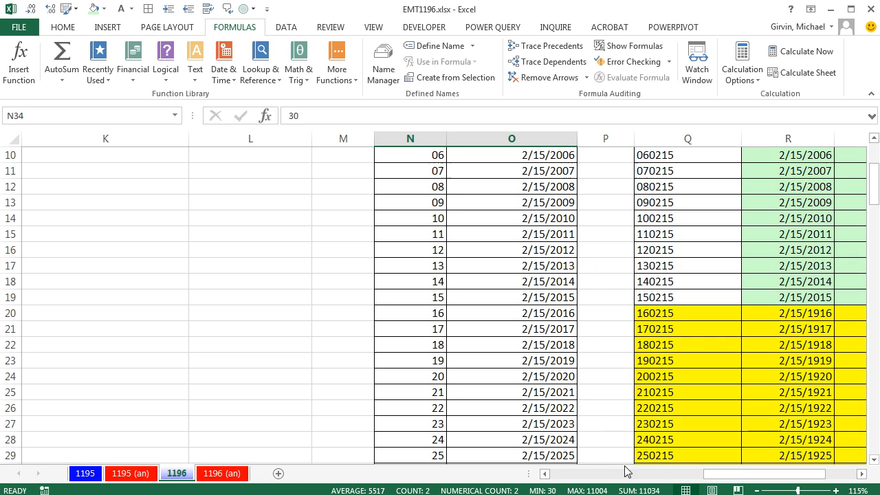
pyautogui.hscroll(3)
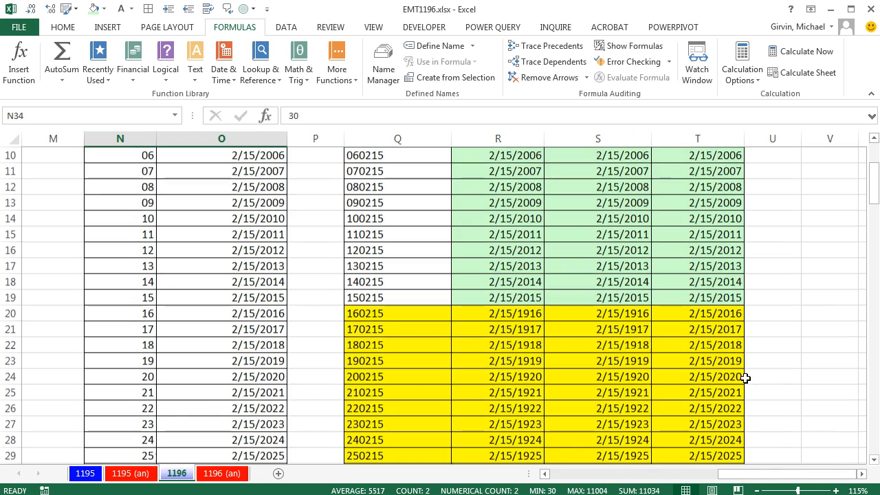
pyautogui.scroll(3)
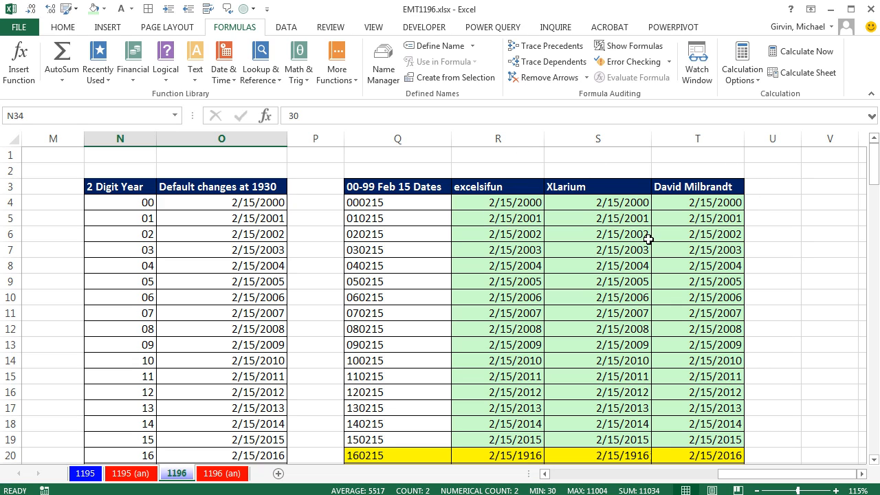
pyautogui.scroll(-3)
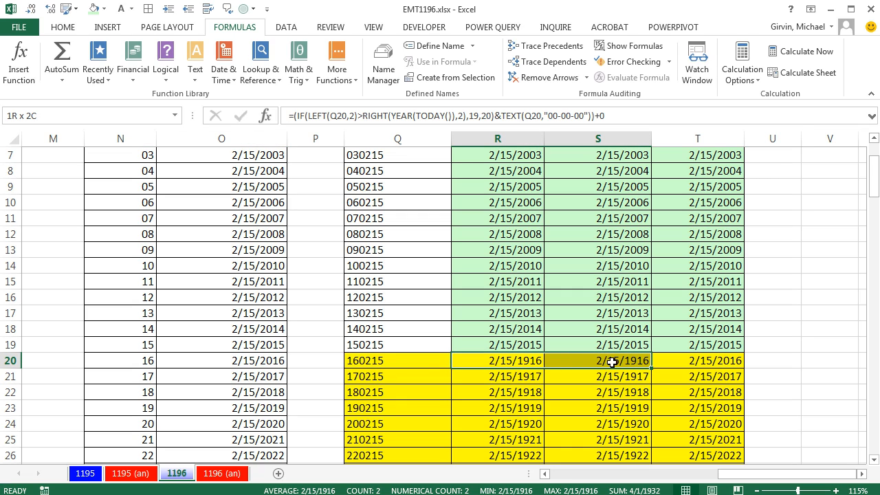
pyautogui.click(697, 360)
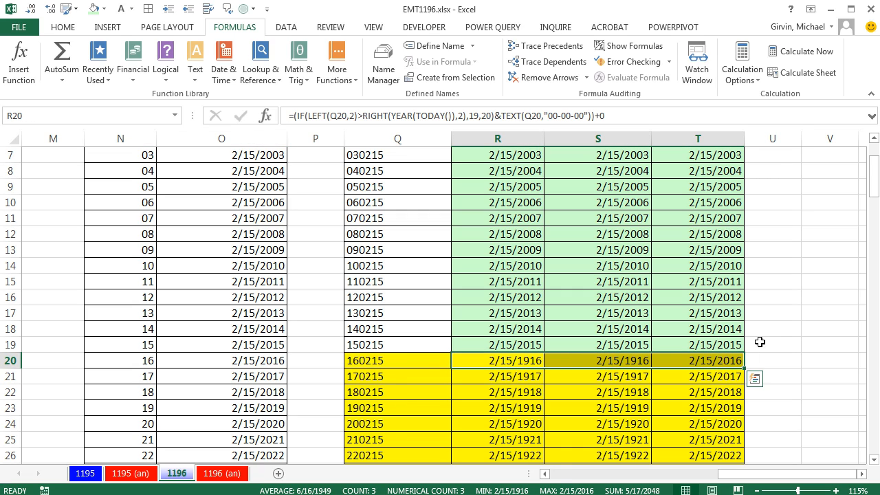
pyautogui.scroll(-3)
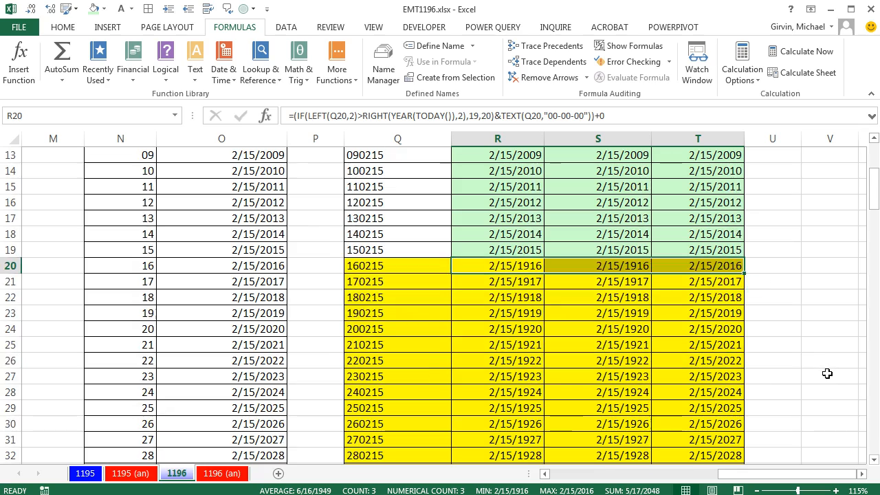
pyautogui.scroll(-3)
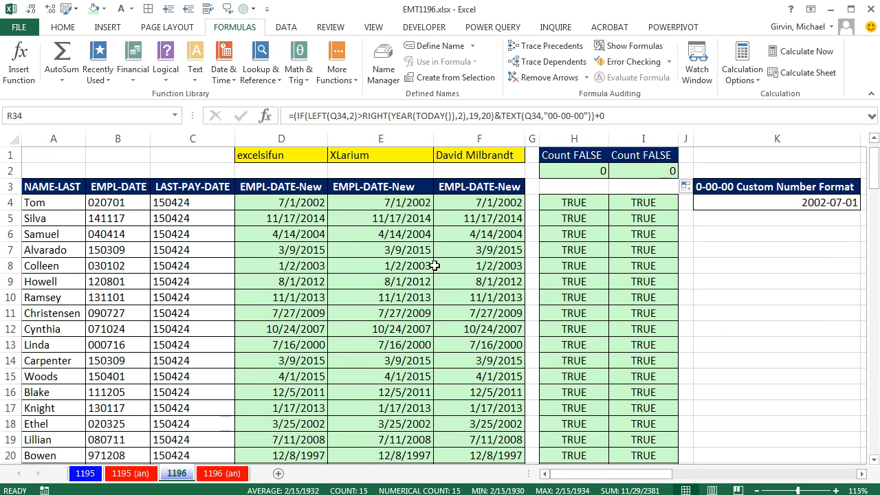
pyautogui.moveTo(462, 204)
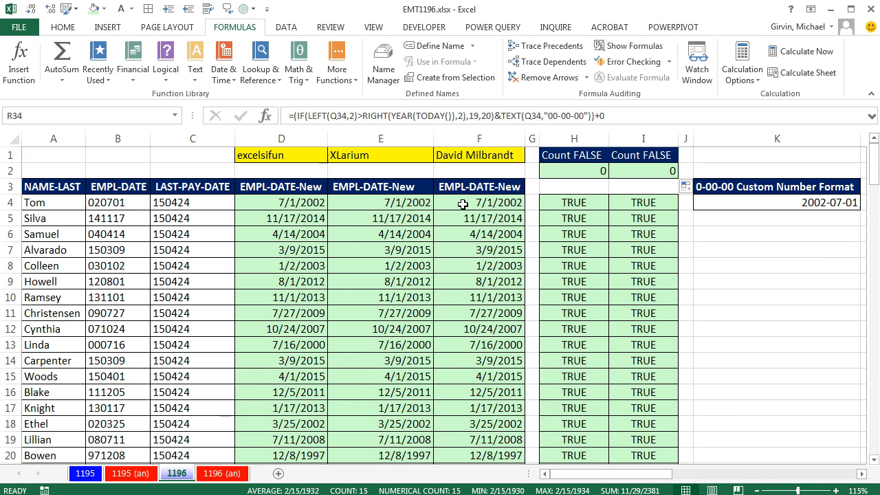
pyautogui.click(479, 202)
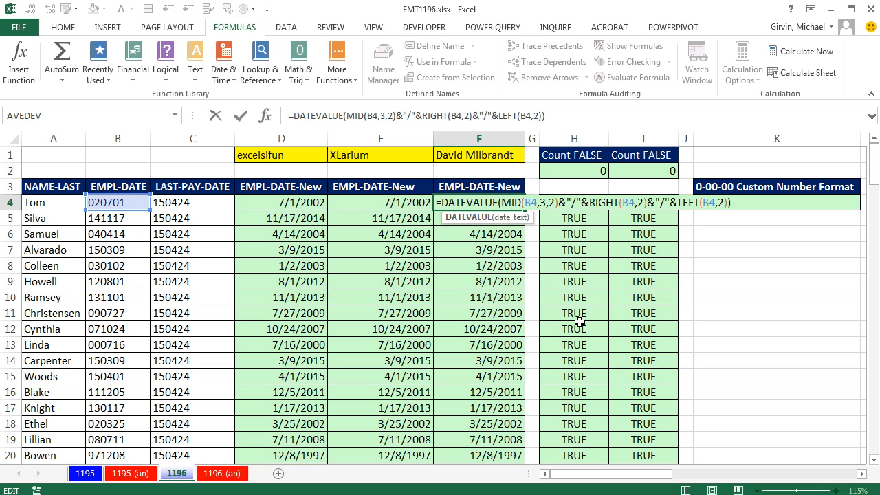
pyautogui.press('Return')
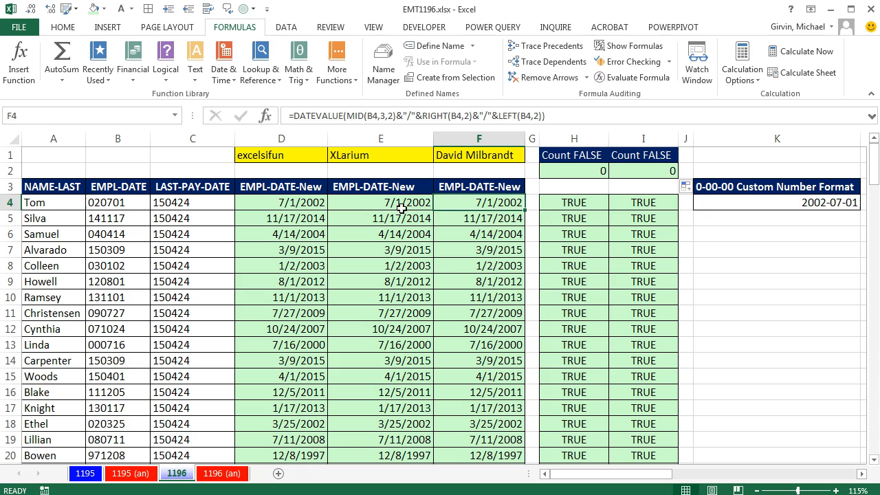